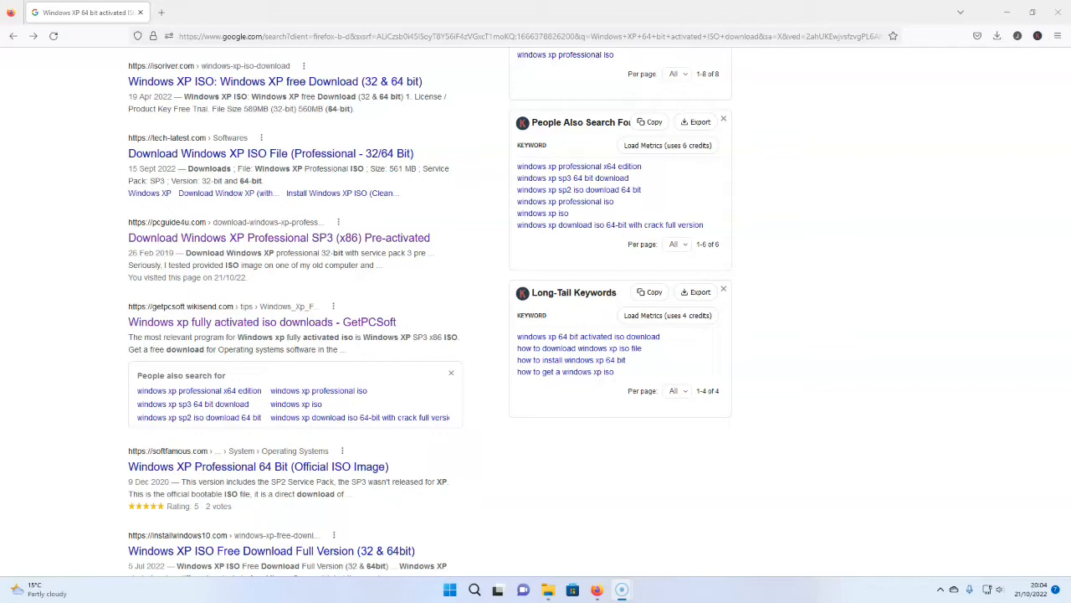
mouse_move(20, 469)
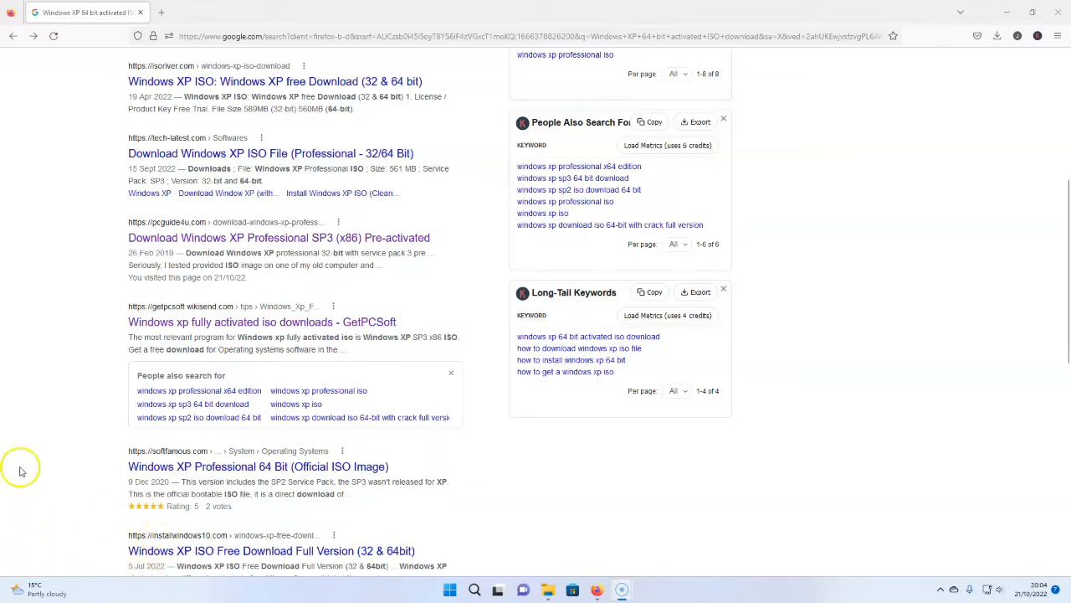
Step: Enter the fluffnet.org/Downloads/Windows-XP-ISO address in a second Firefox tab from the 'flu' suggestion
scroll(up, 3)
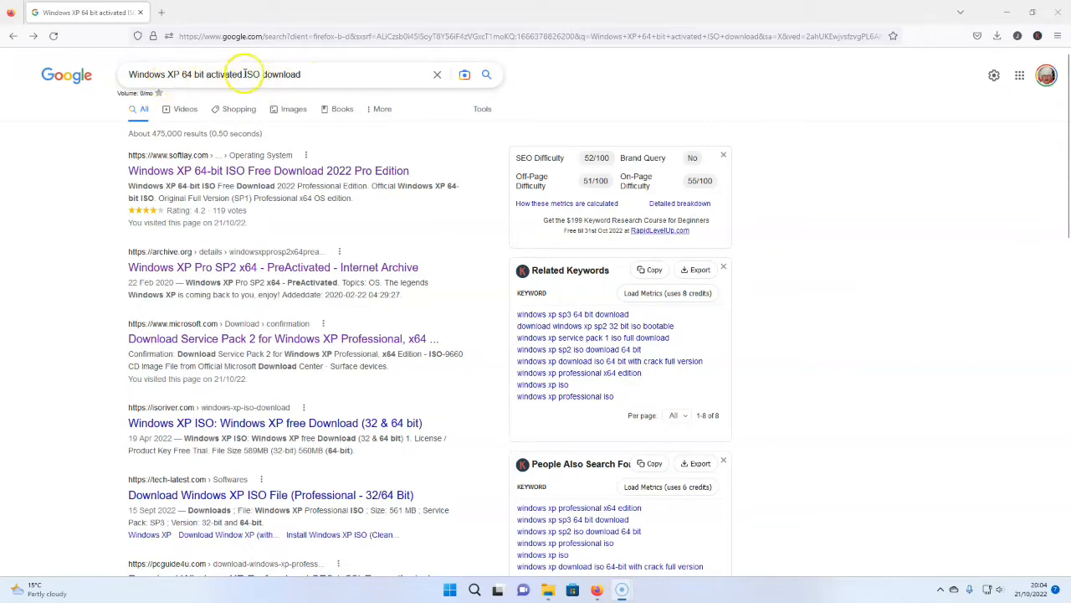
mouse_move(194, 69)
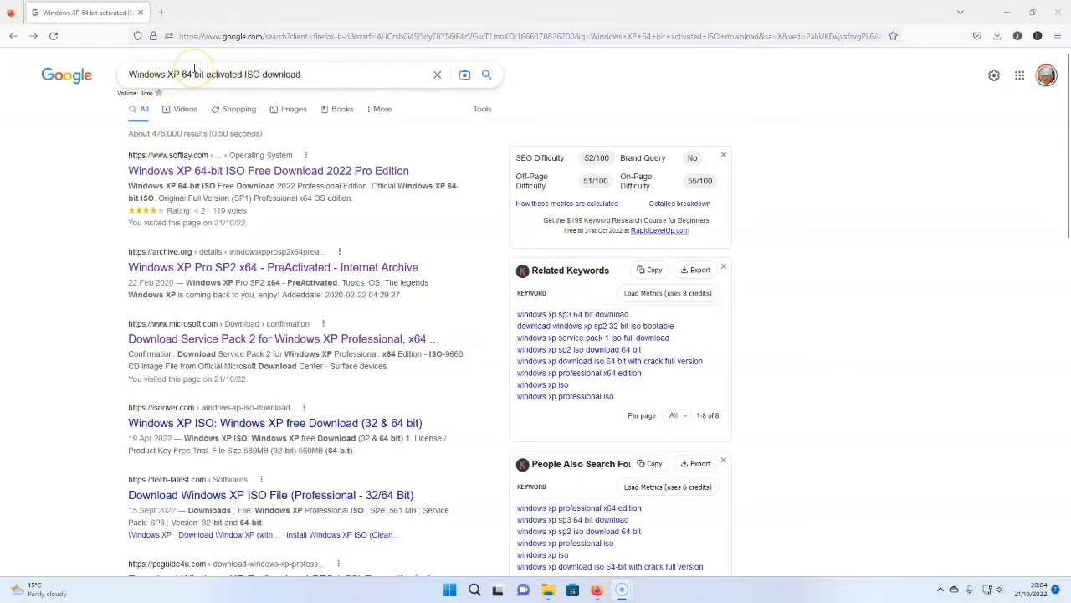
mouse_move(204, 84)
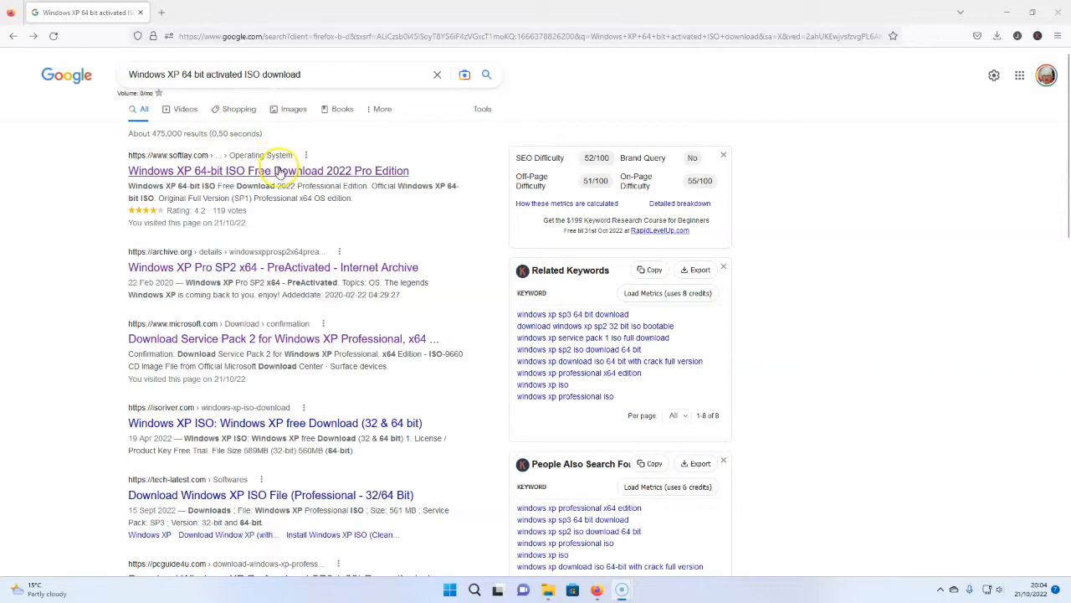
click(167, 12)
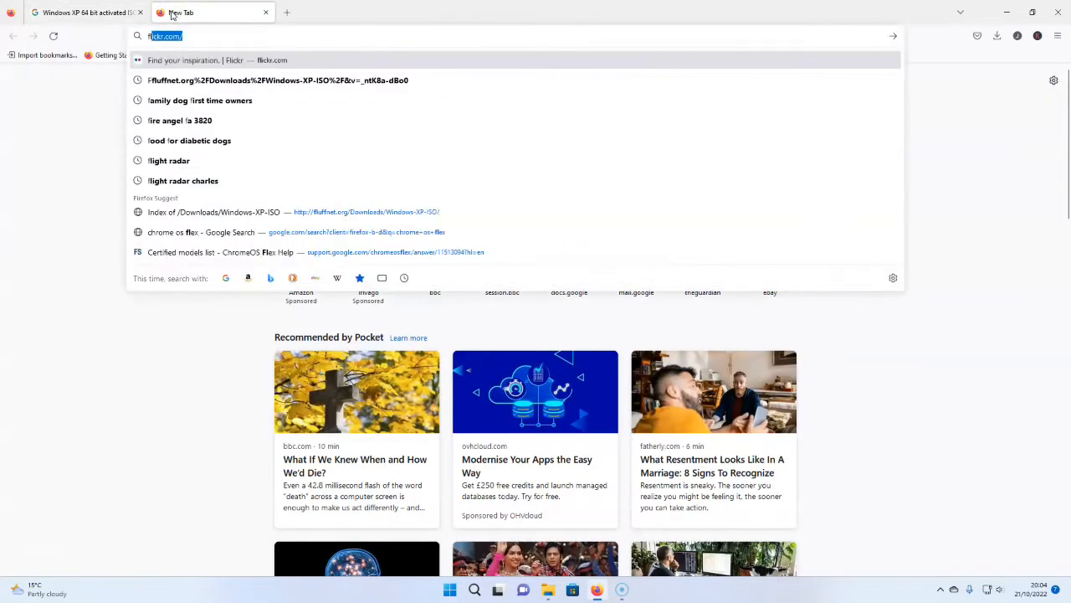
text(flu)
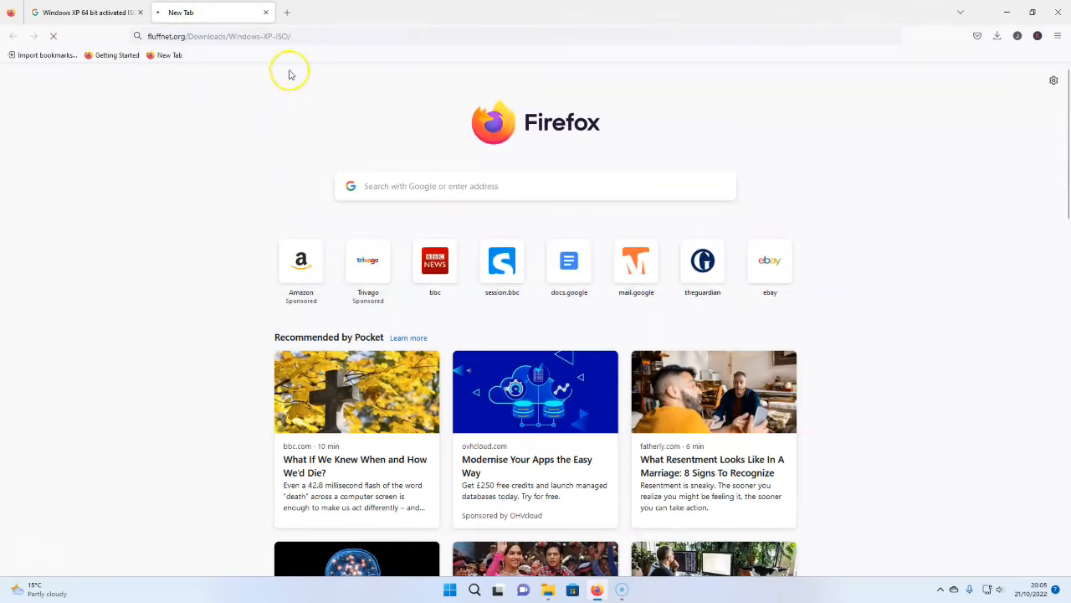
click(243, 37)
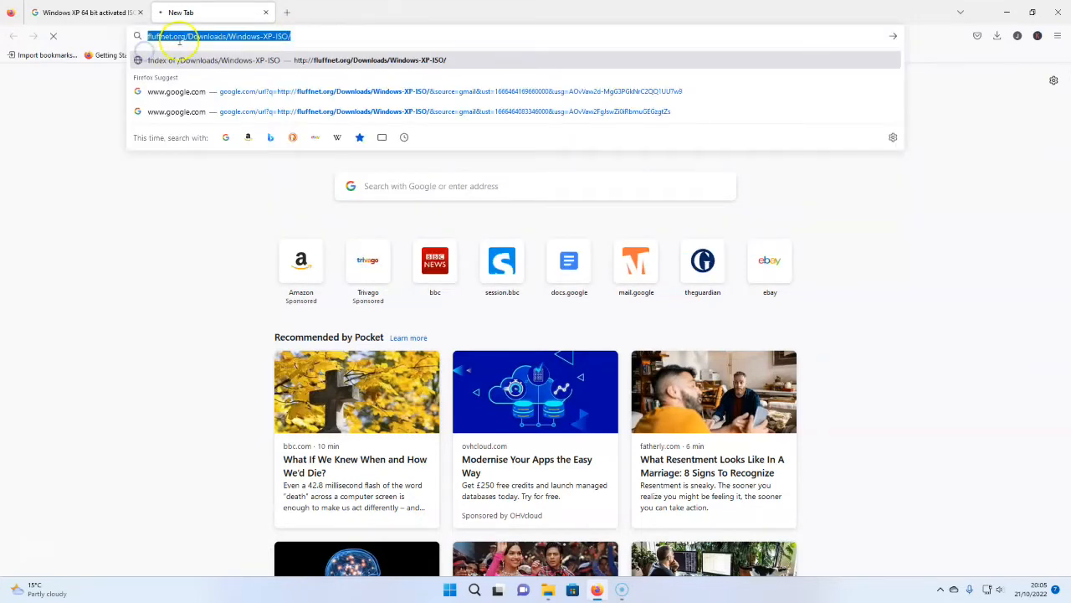
mouse_move(216, 37)
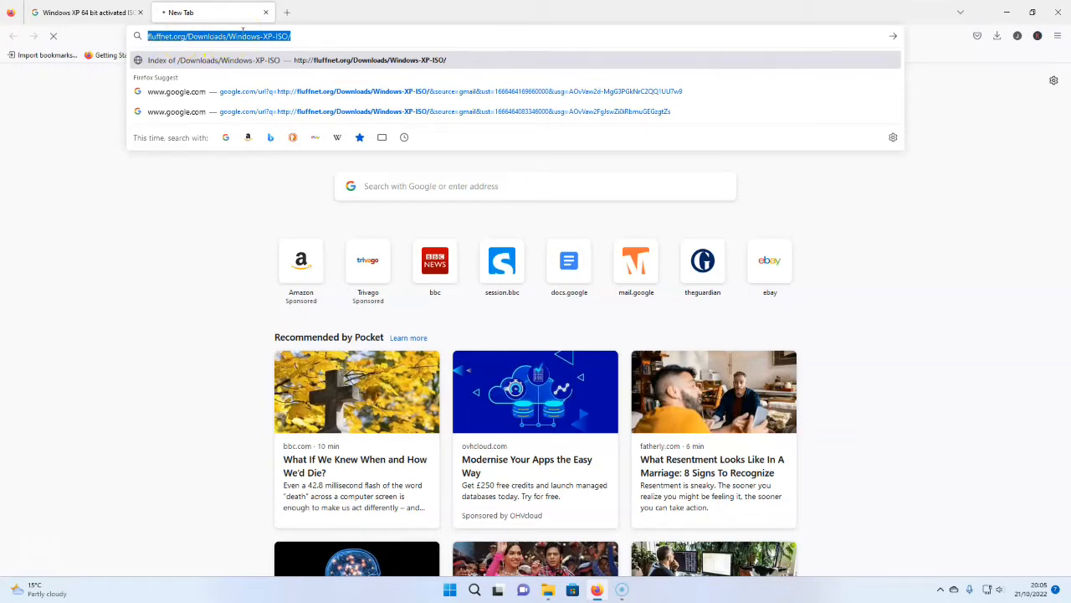
mouse_move(199, 71)
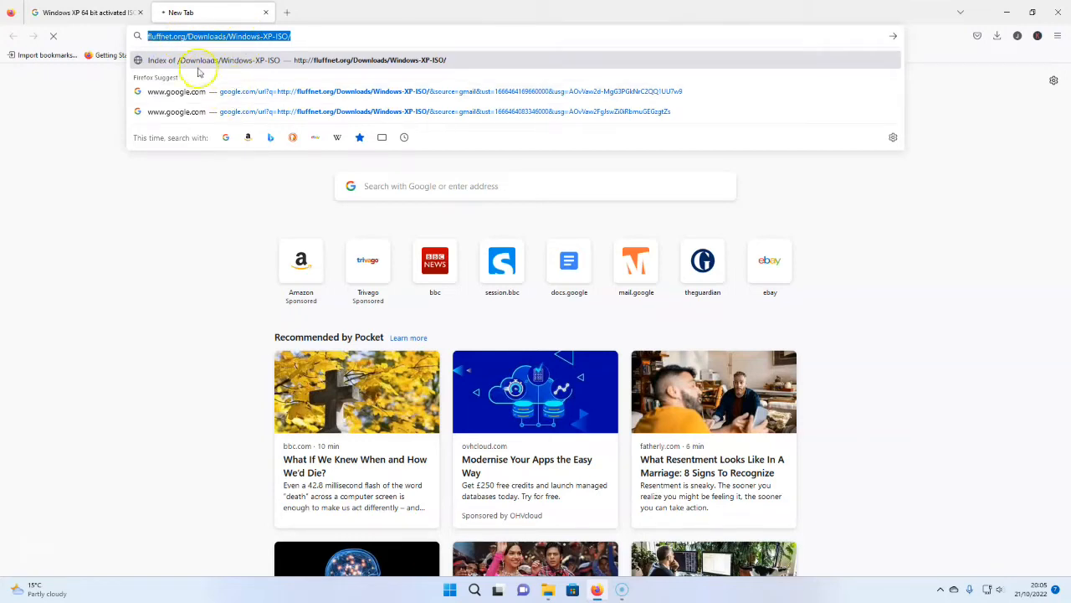
mouse_move(209, 25)
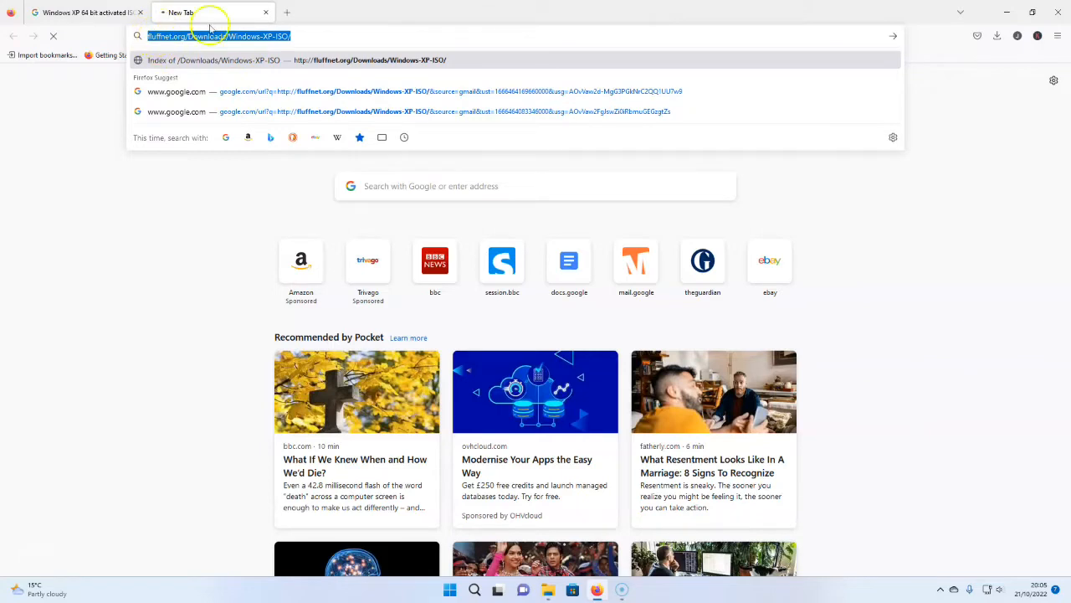
click(167, 36)
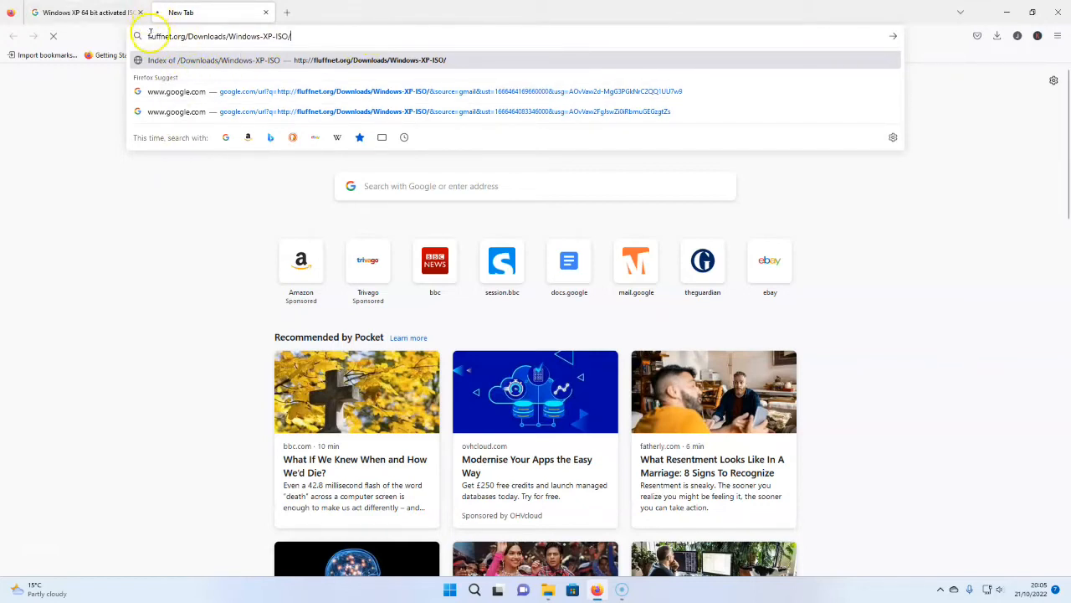
mouse_move(304, 30)
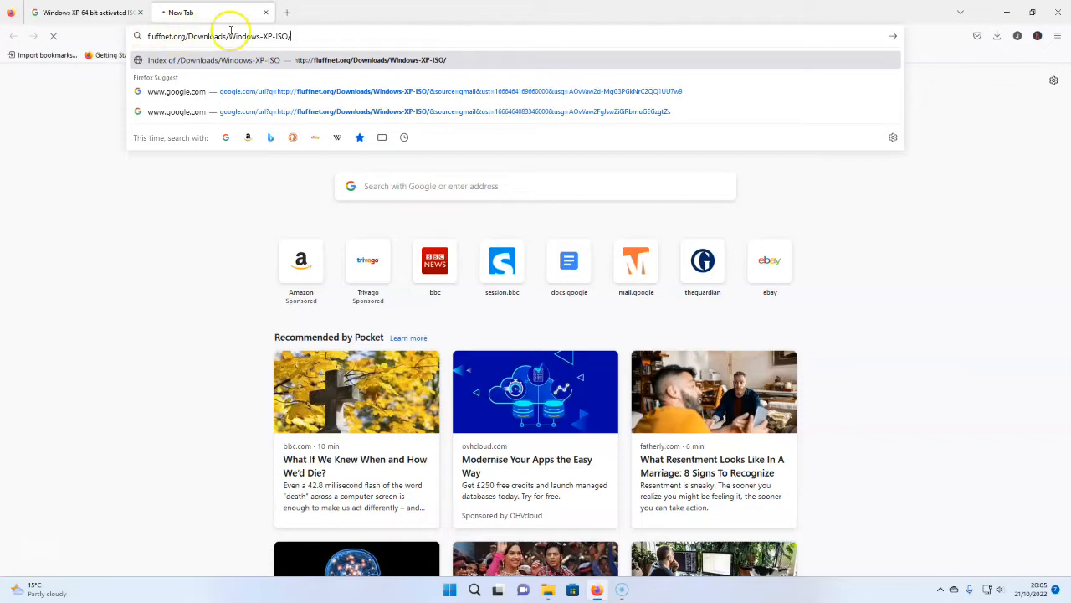
mouse_move(184, 52)
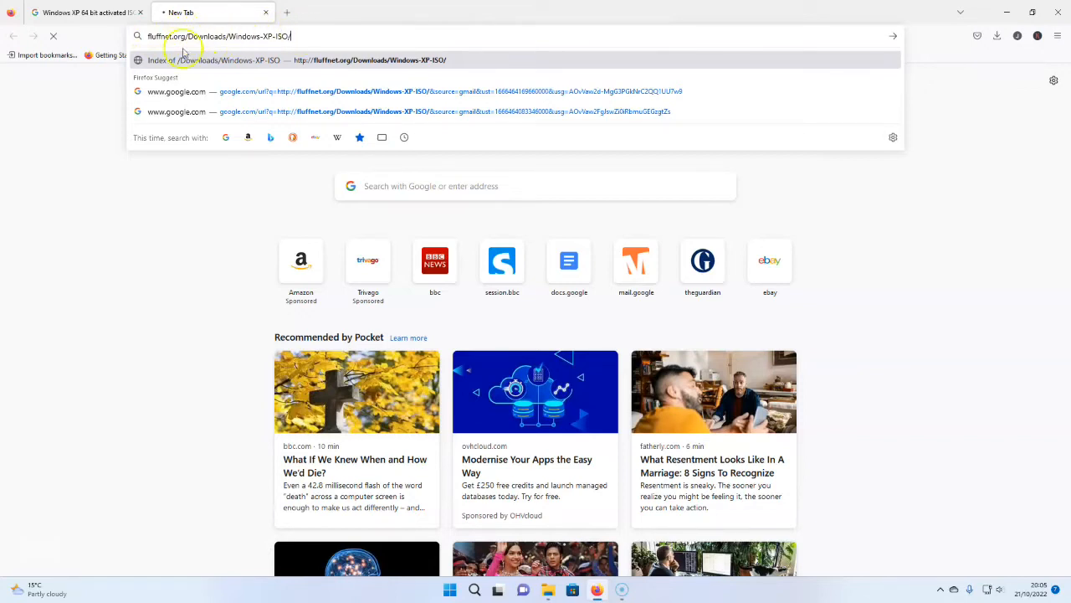
mouse_move(83, 11)
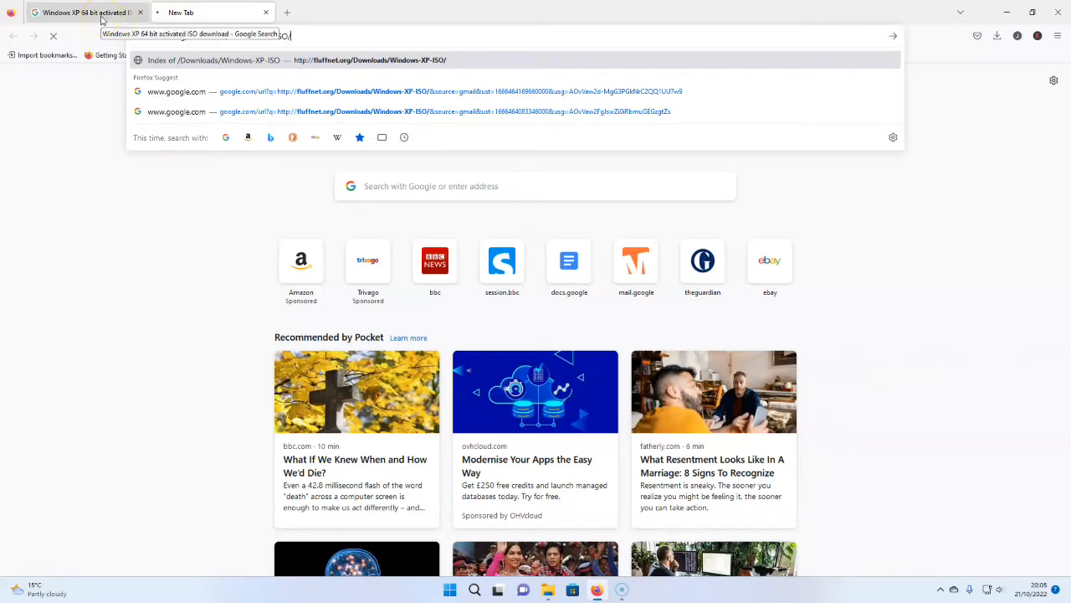
Step: Browse the Google results for the Windows XP 64 bit activated ISO, briefly checking the GetPCSoft result
key(Return)
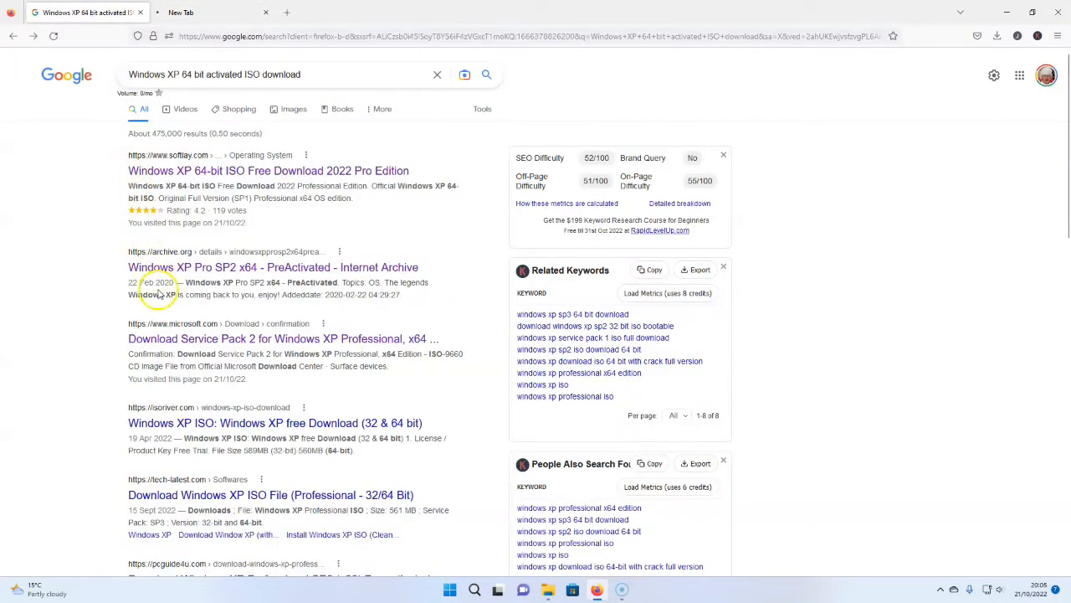
scroll(down, 3)
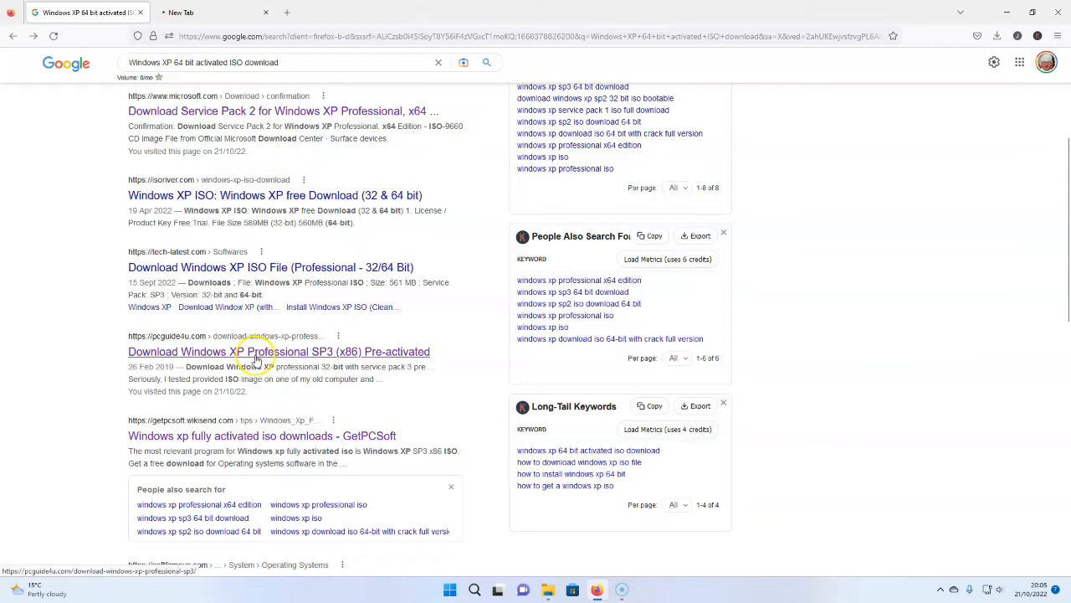
mouse_move(228, 435)
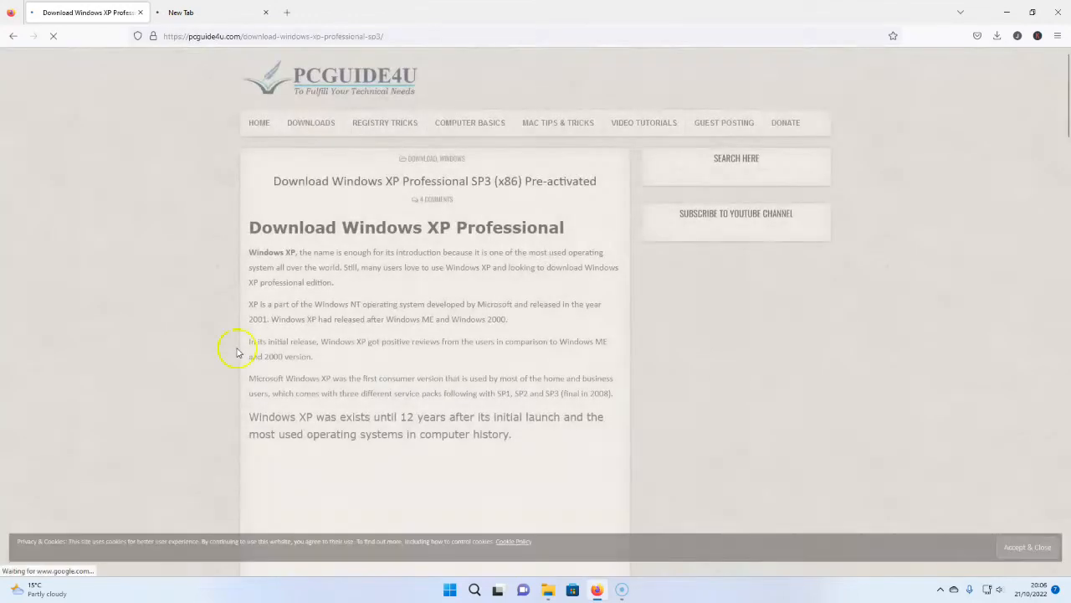
click(14, 37)
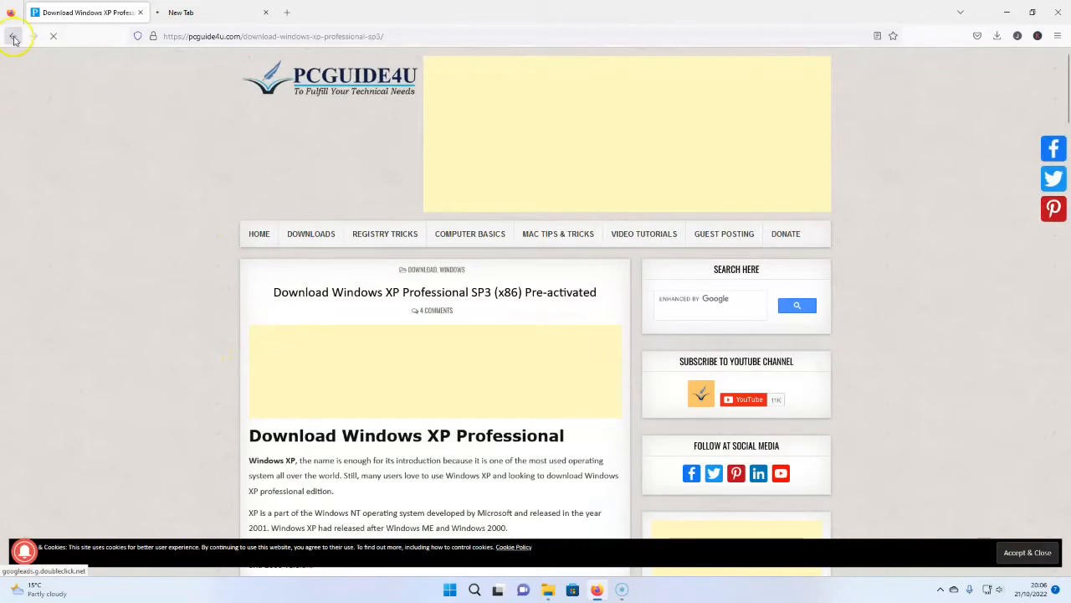
click(13, 37)
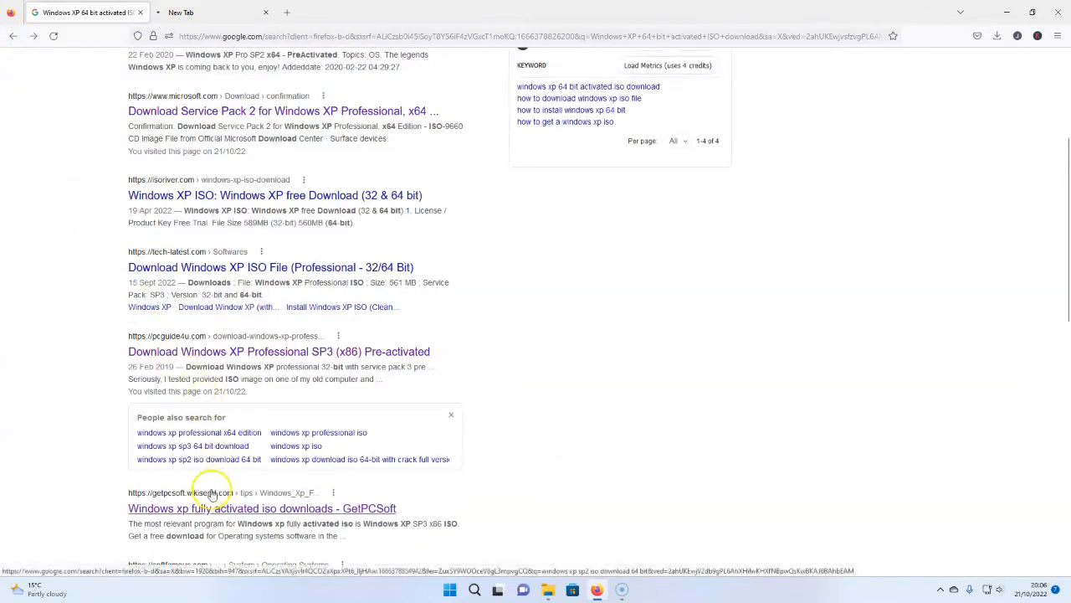
click(262, 508)
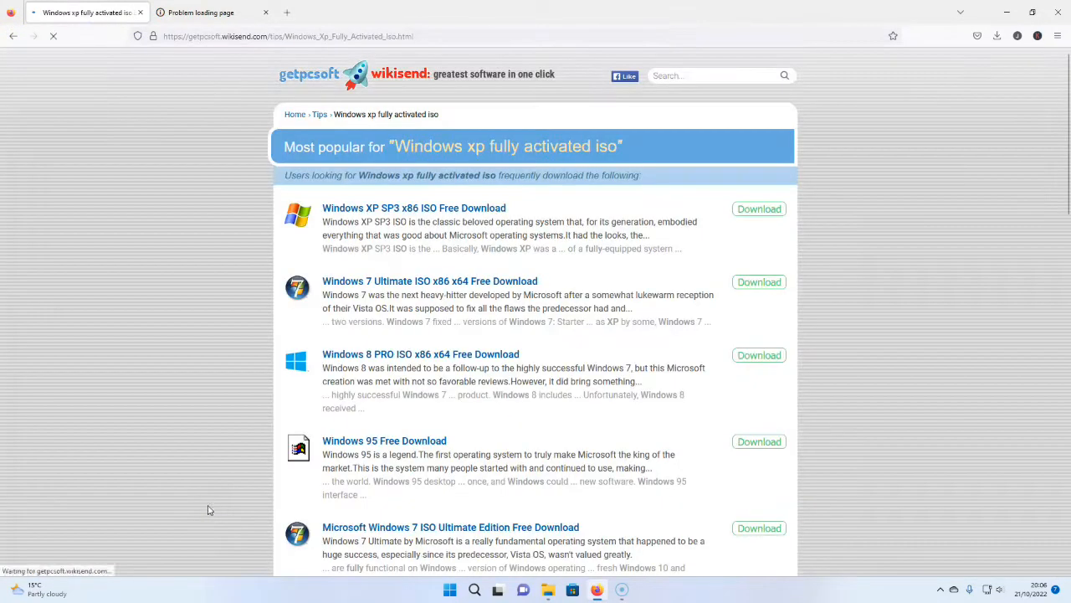
click(13, 37)
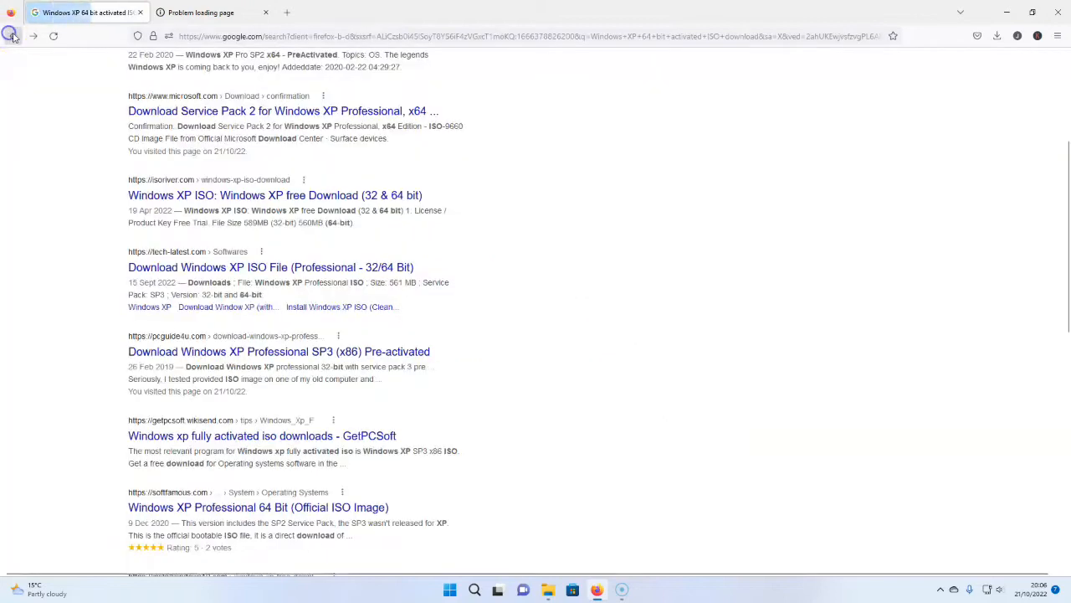
click(14, 35)
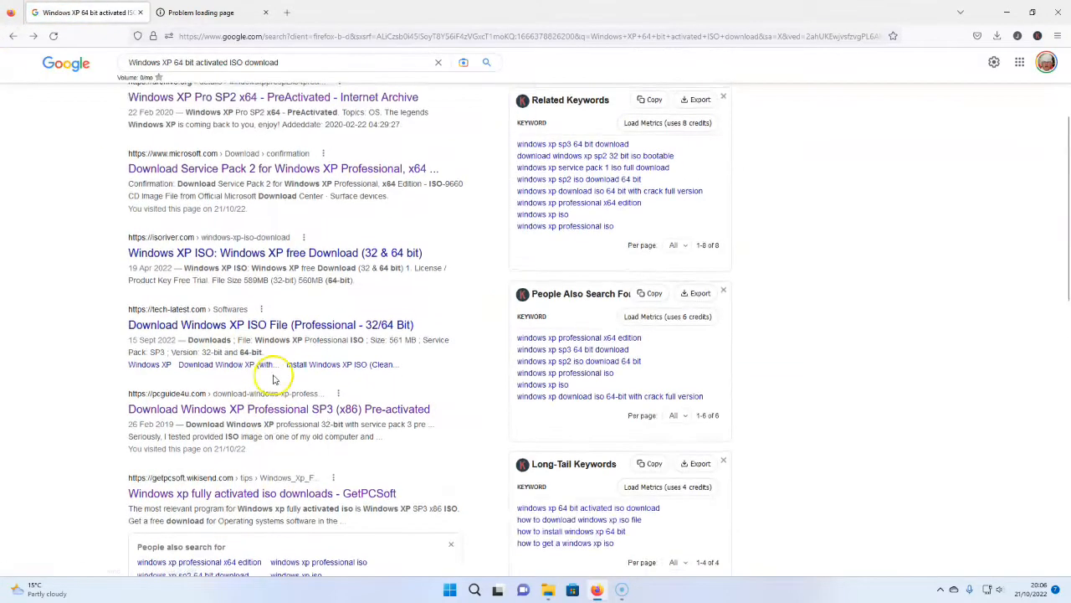
Step: Choose the archive.org 'Windows XP Pro SP2 x64 - PreActivated' result from the search listing
scroll(up, 3)
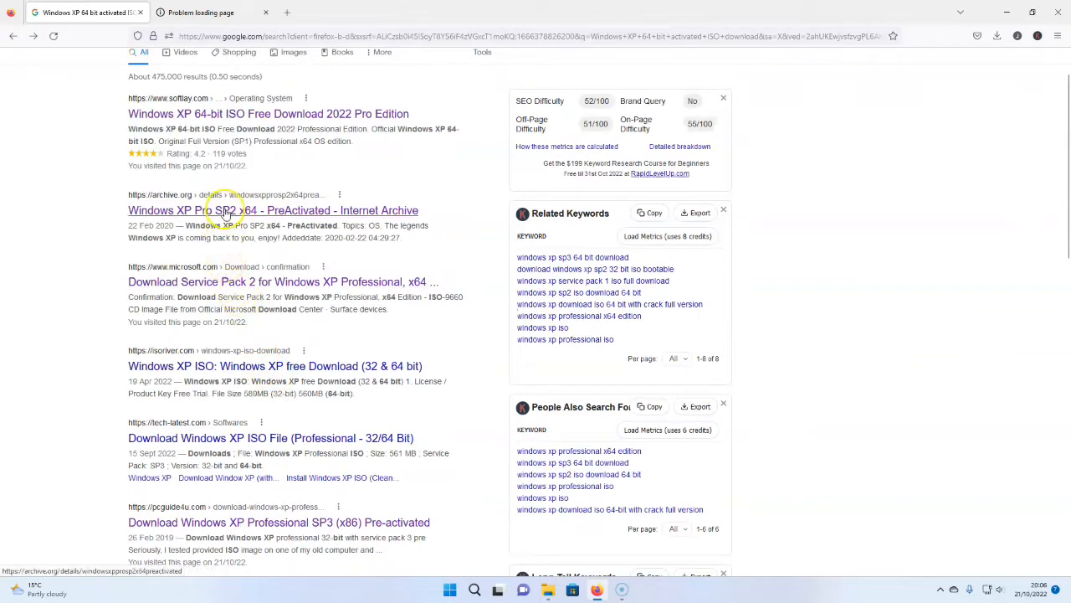
scroll(down, 3)
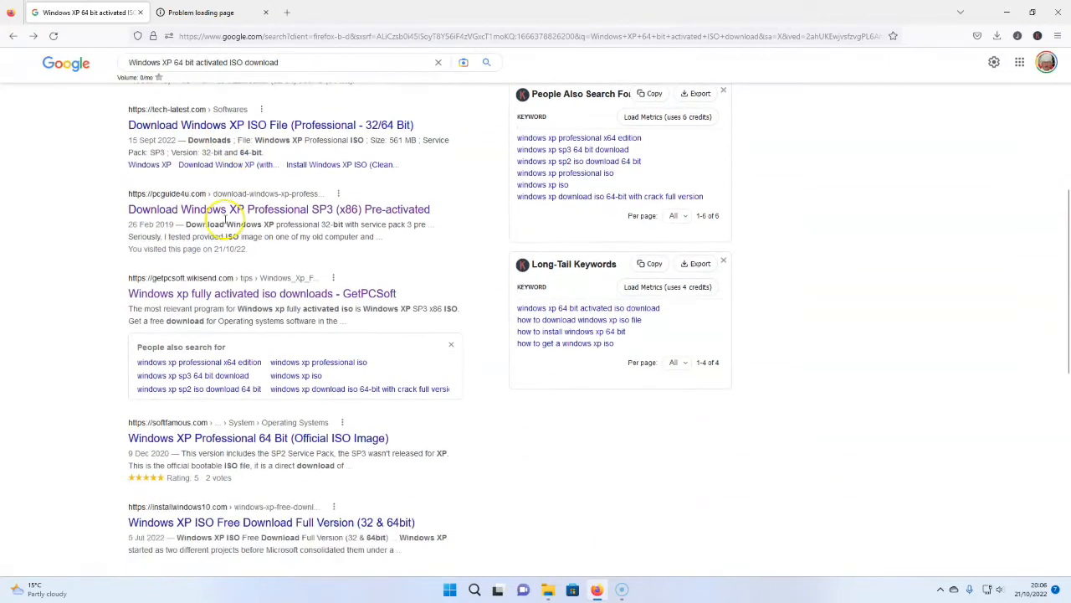
scroll(down, 3)
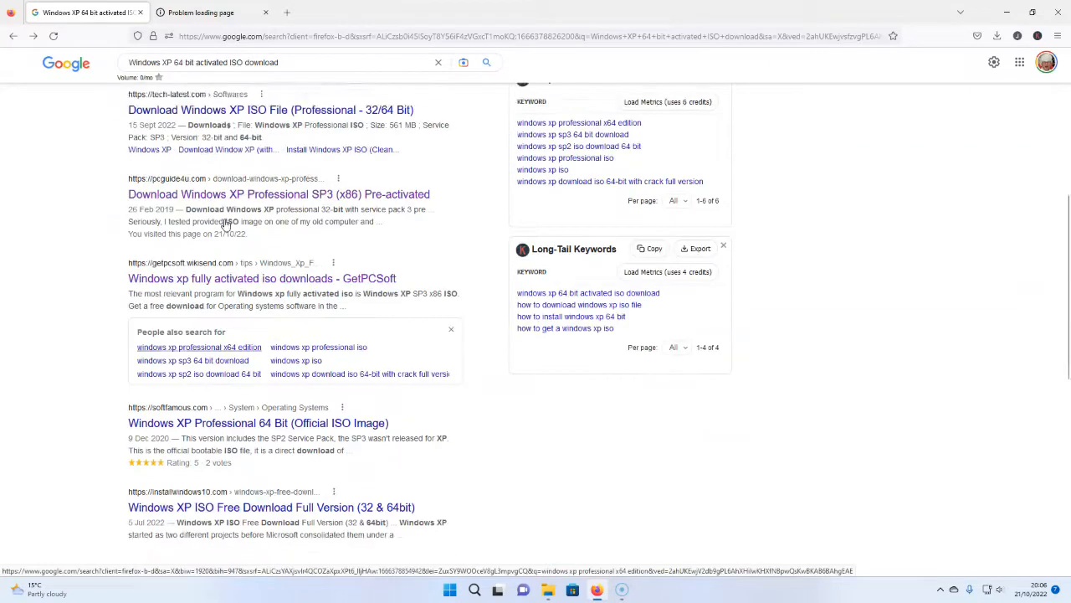
scroll(up, 3)
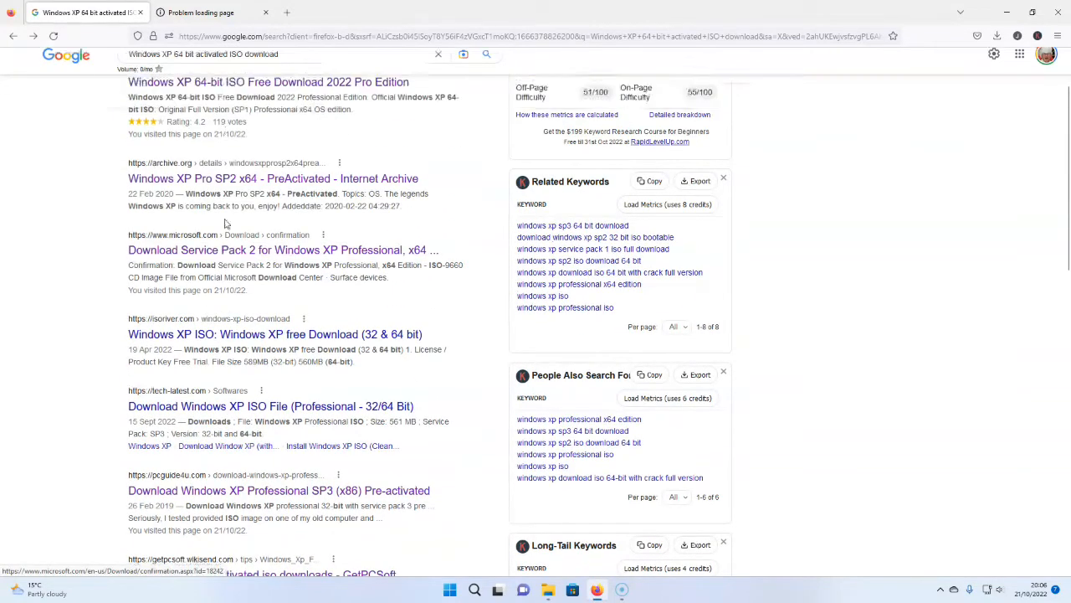
scroll(up, 3)
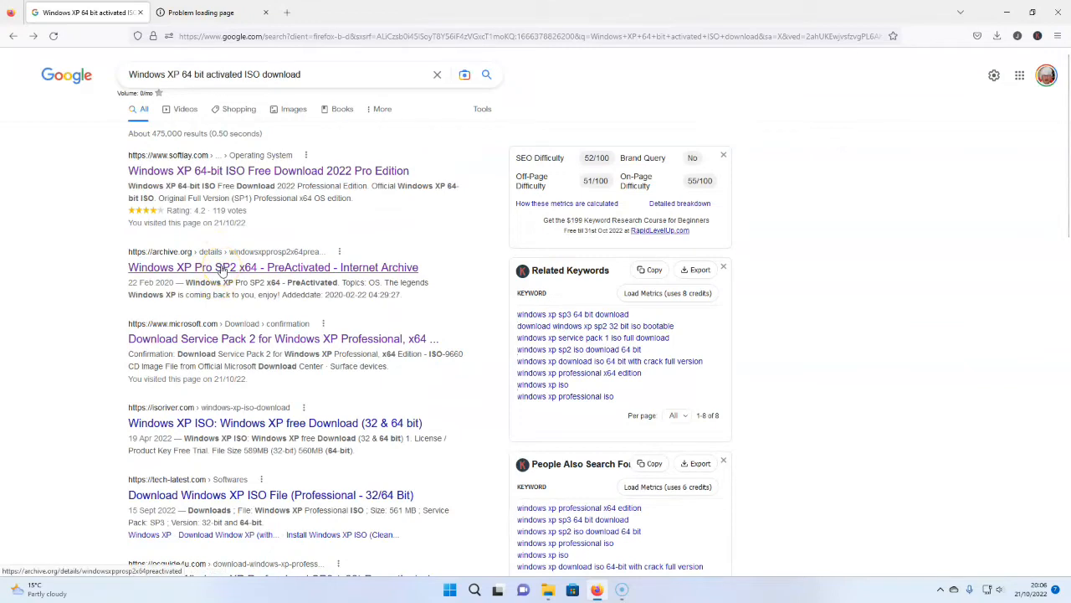
click(273, 268)
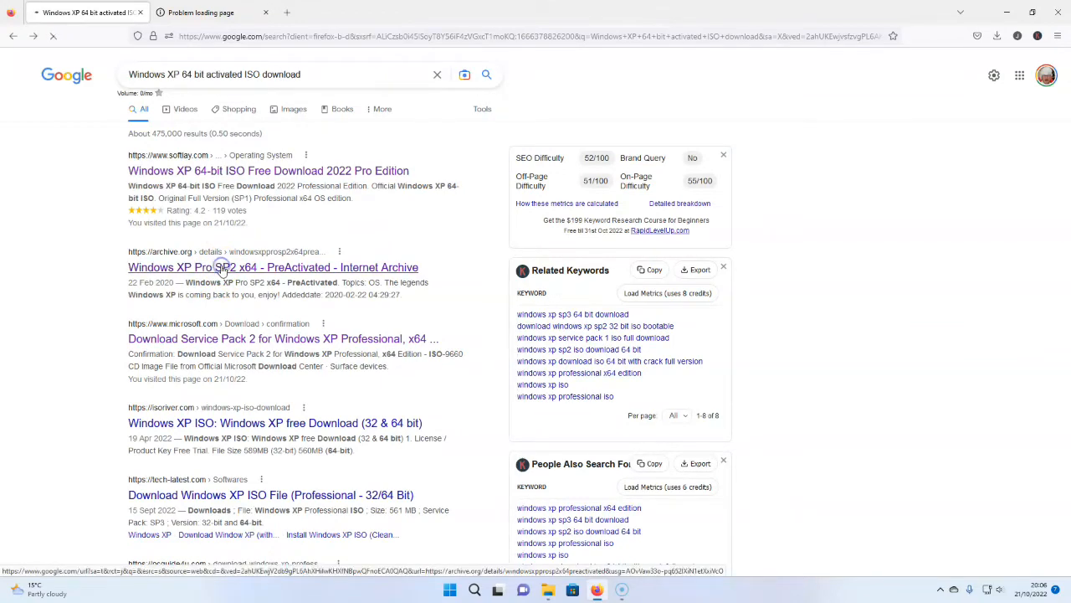
Step: Load the Internet Archive Windows XP Pro SP2 x64 - PreActivated item page with its download options
click(272, 268)
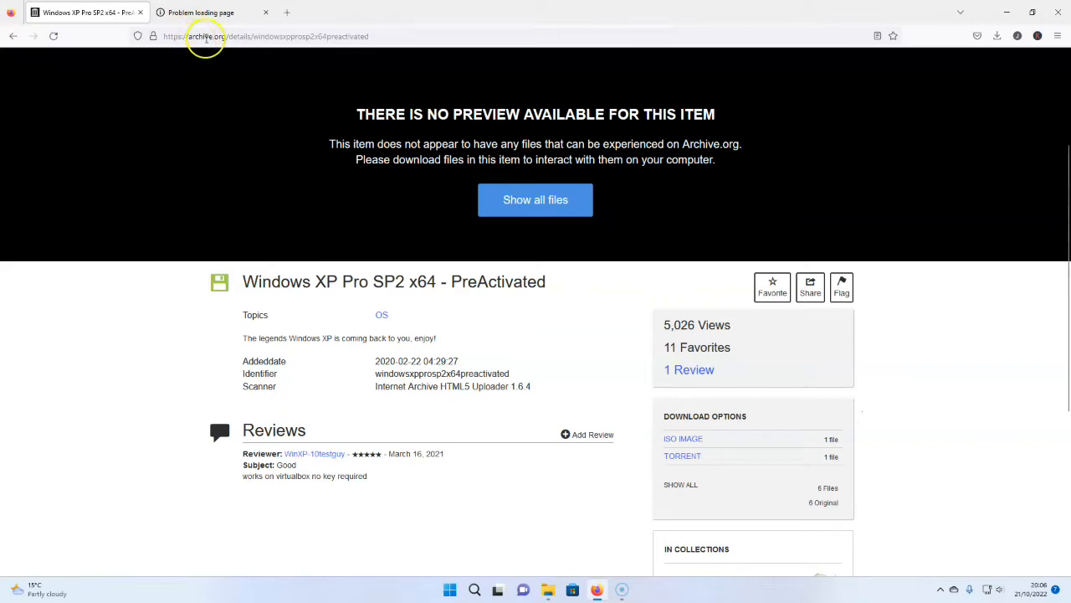
mouse_move(375, 35)
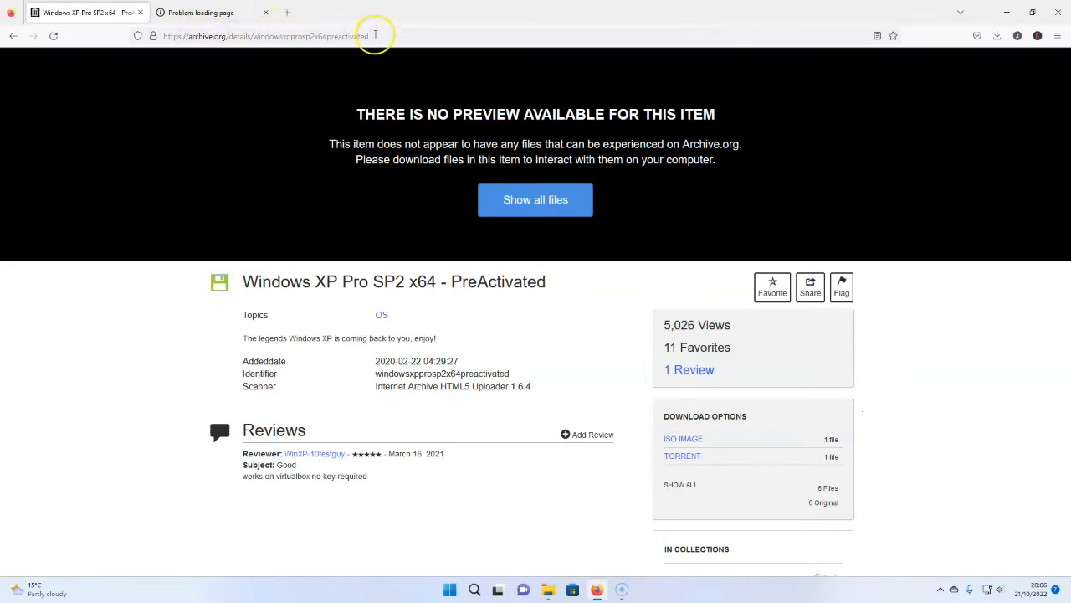
mouse_move(244, 210)
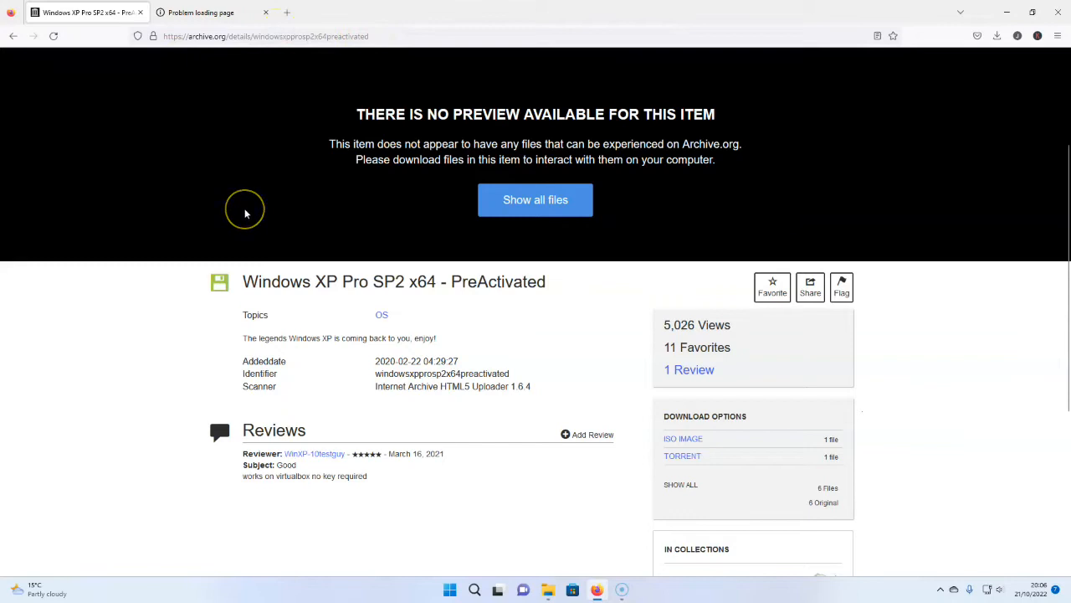
mouse_move(439, 325)
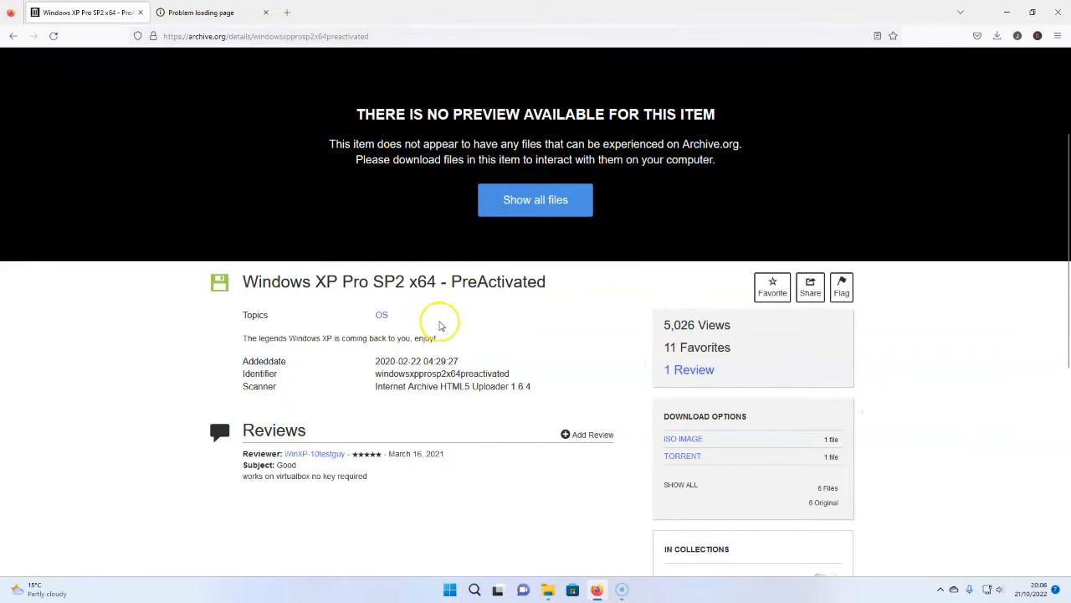
mouse_move(521, 254)
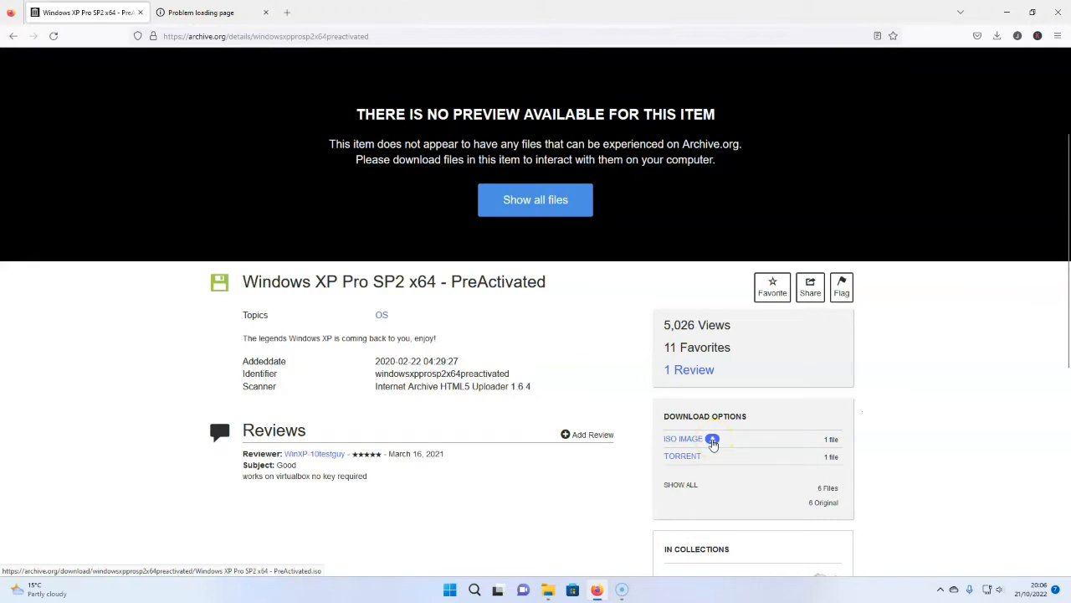
click(683, 439)
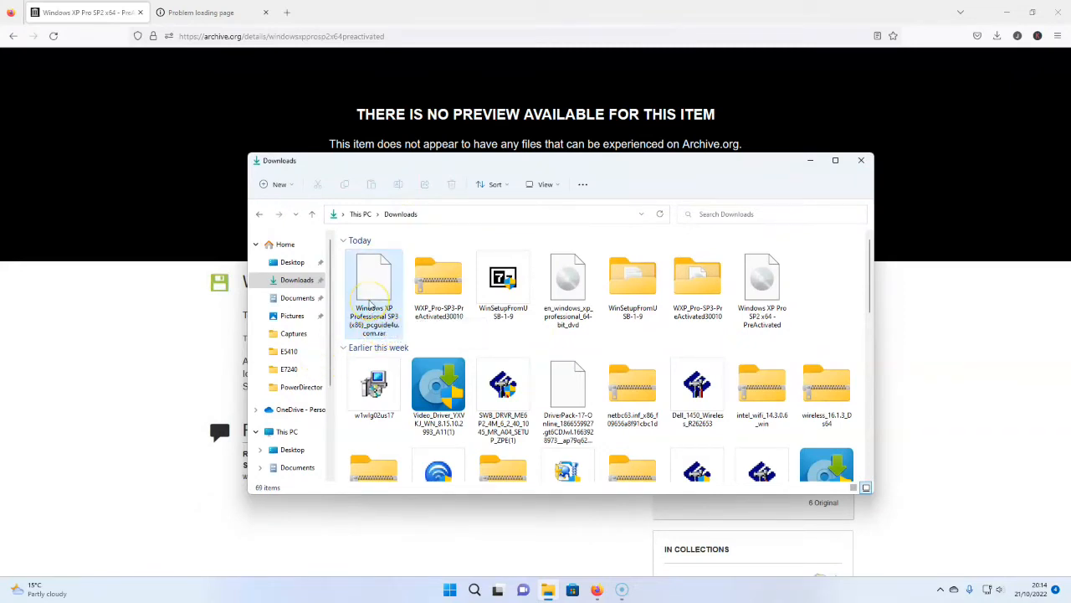
mouse_move(375, 288)
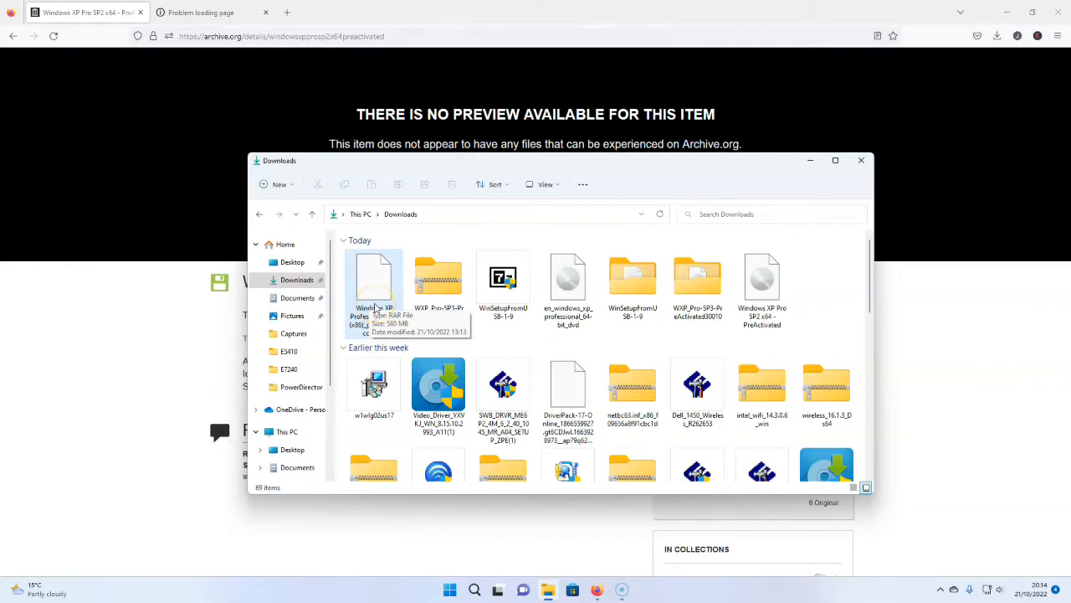
Step: View the downloaded Windows XP Pro SP2 x64 disc image's details under Today in Downloads
click(375, 281)
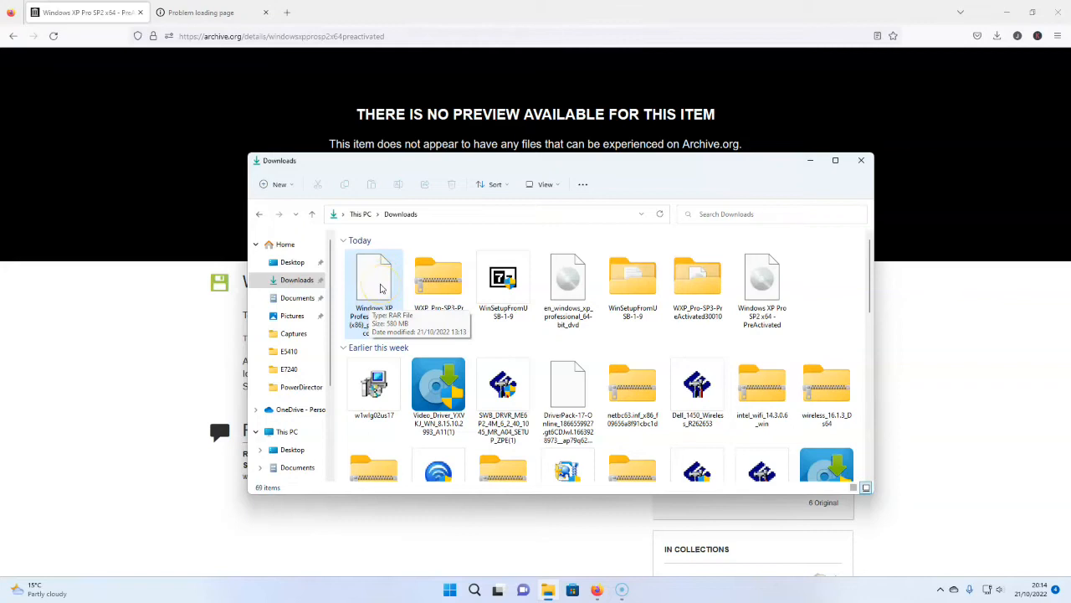
mouse_move(737, 335)
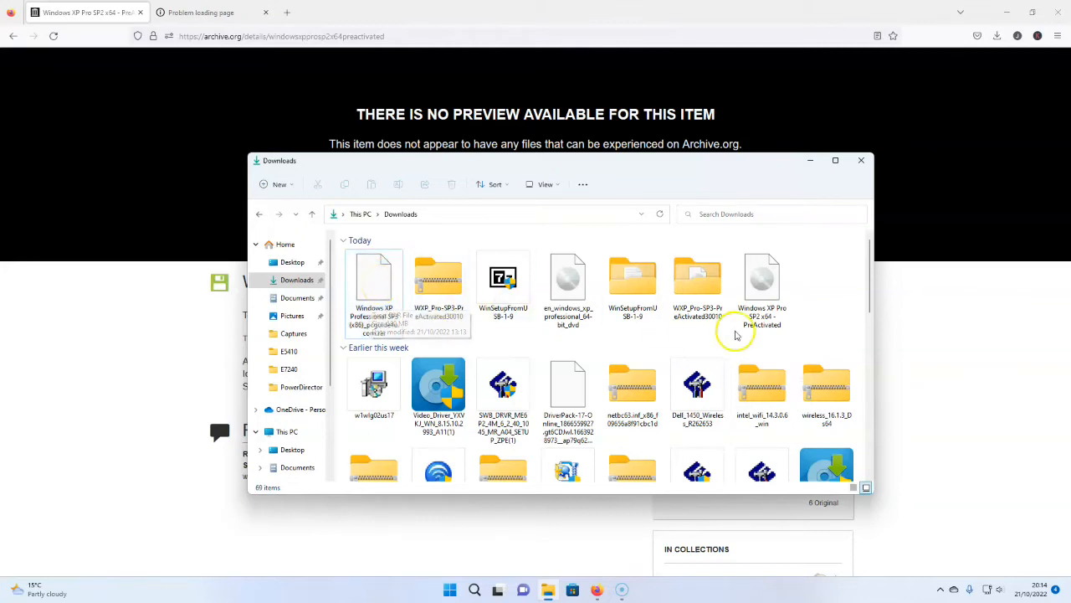
mouse_move(763, 285)
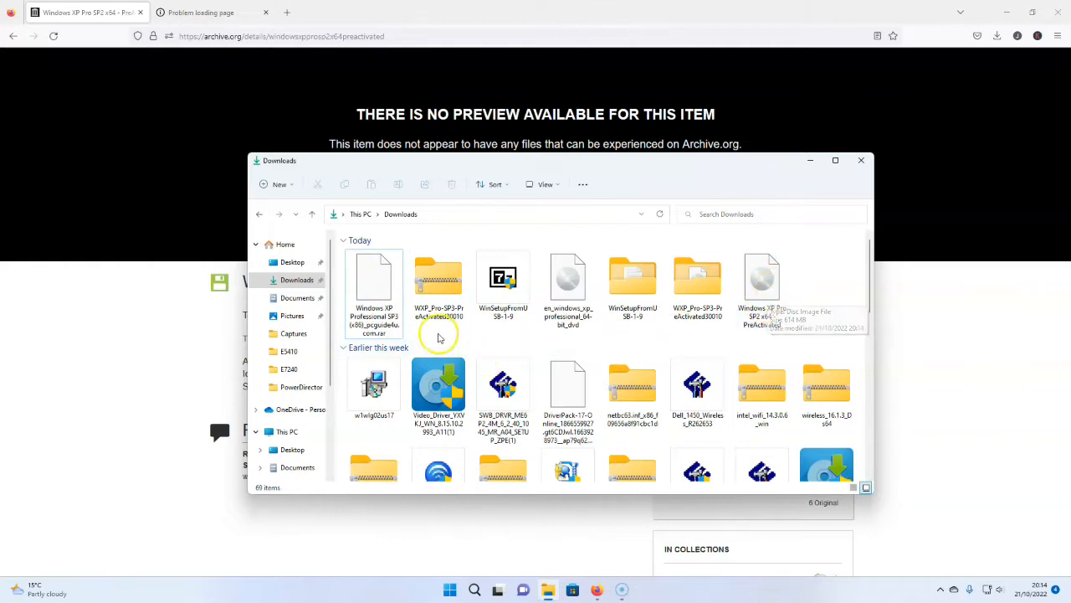
mouse_move(762, 285)
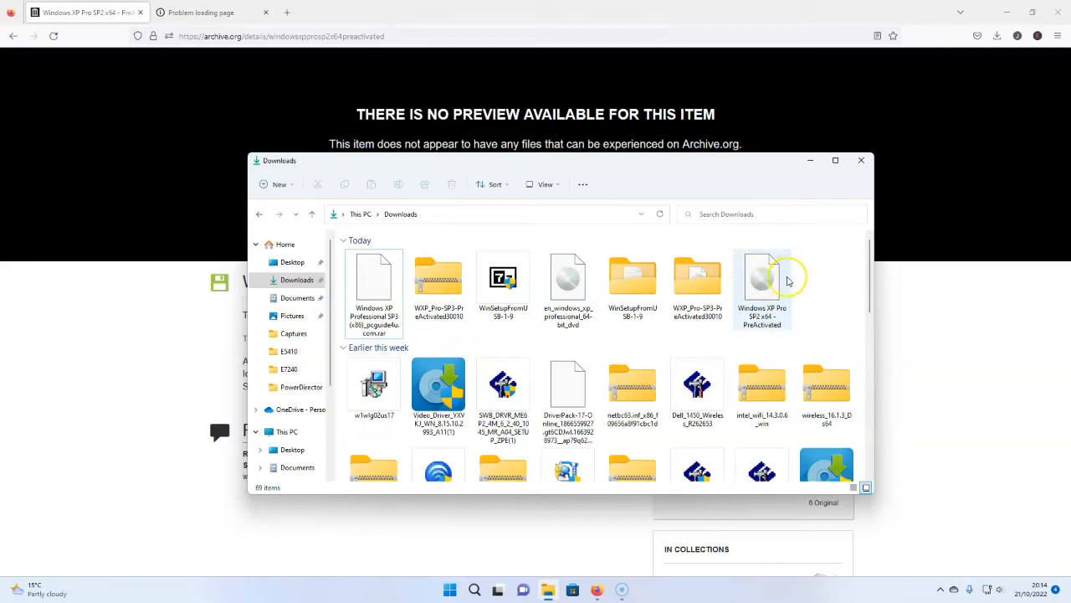
mouse_move(753, 286)
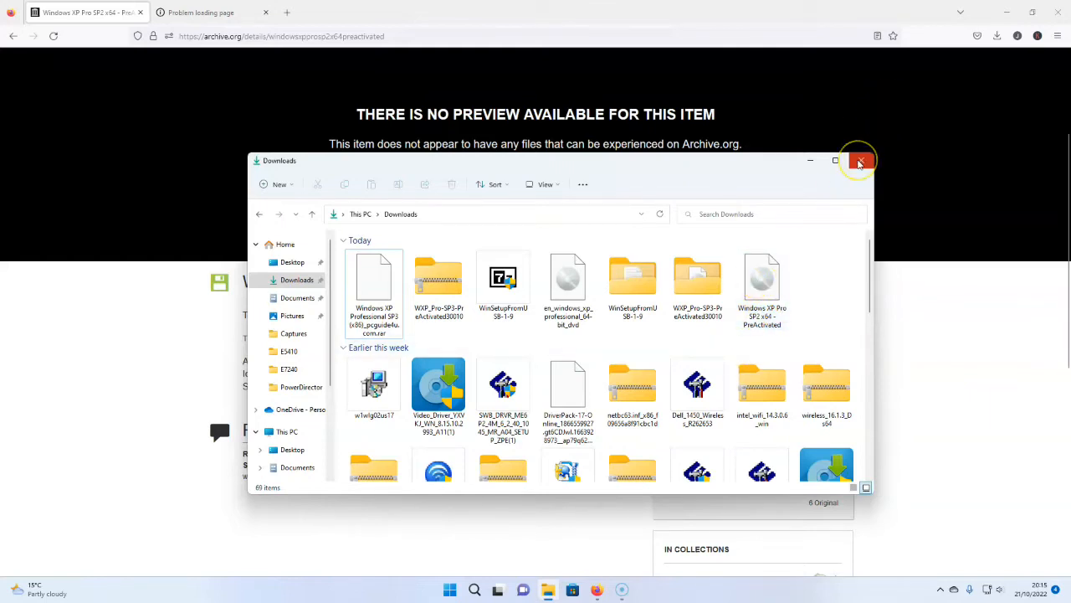
Step: Close the Downloads windows and bring the timed-out fluffnet.org tab to the front
click(857, 161)
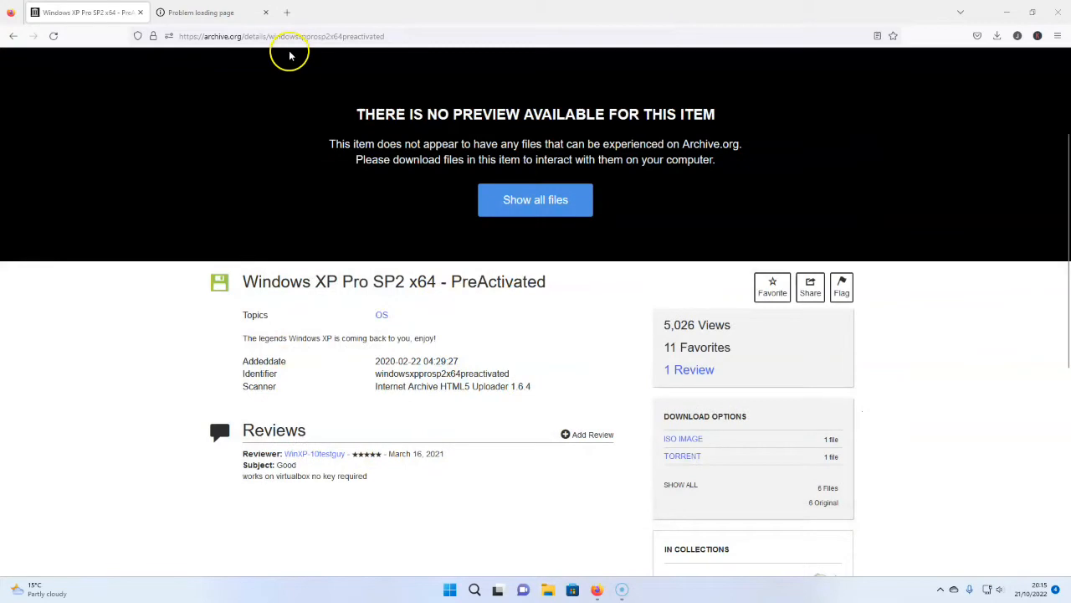
click(201, 12)
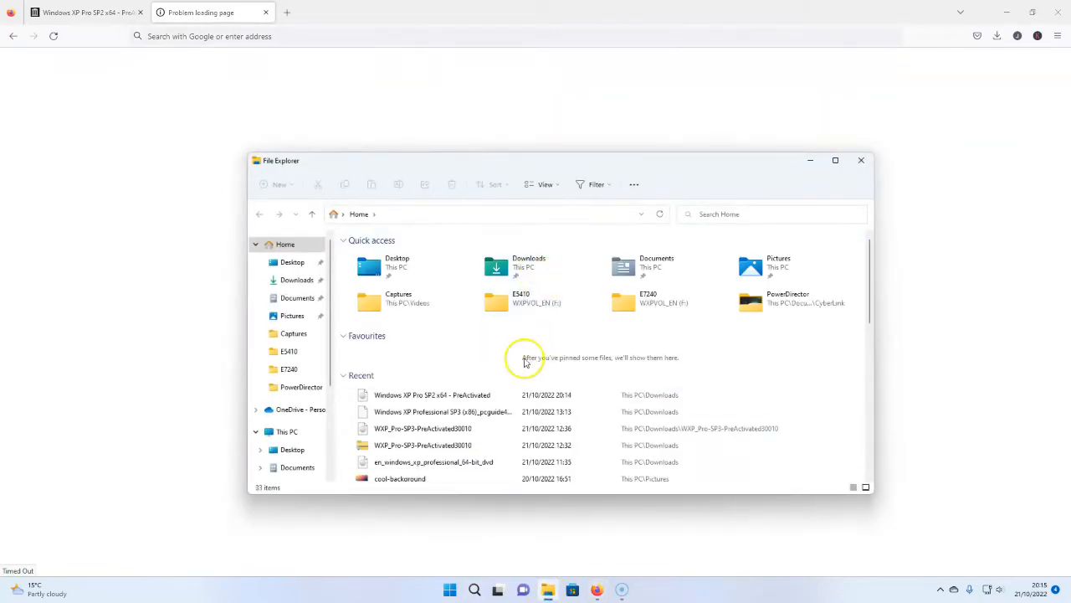
click(297, 279)
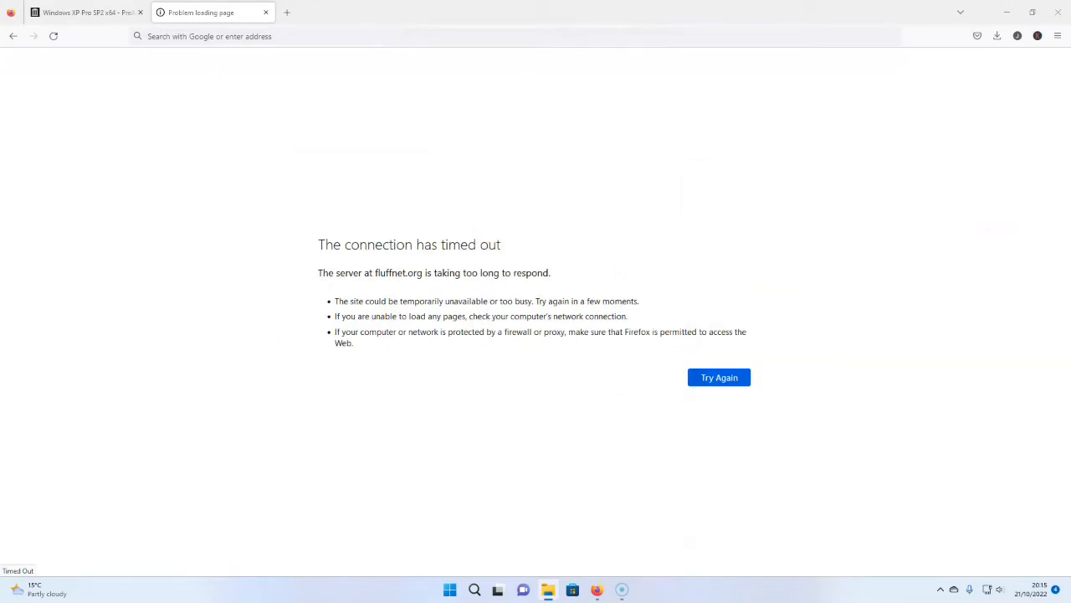
Step: Search Google for 'winsetupfromusb' from the address bar
click(209, 37)
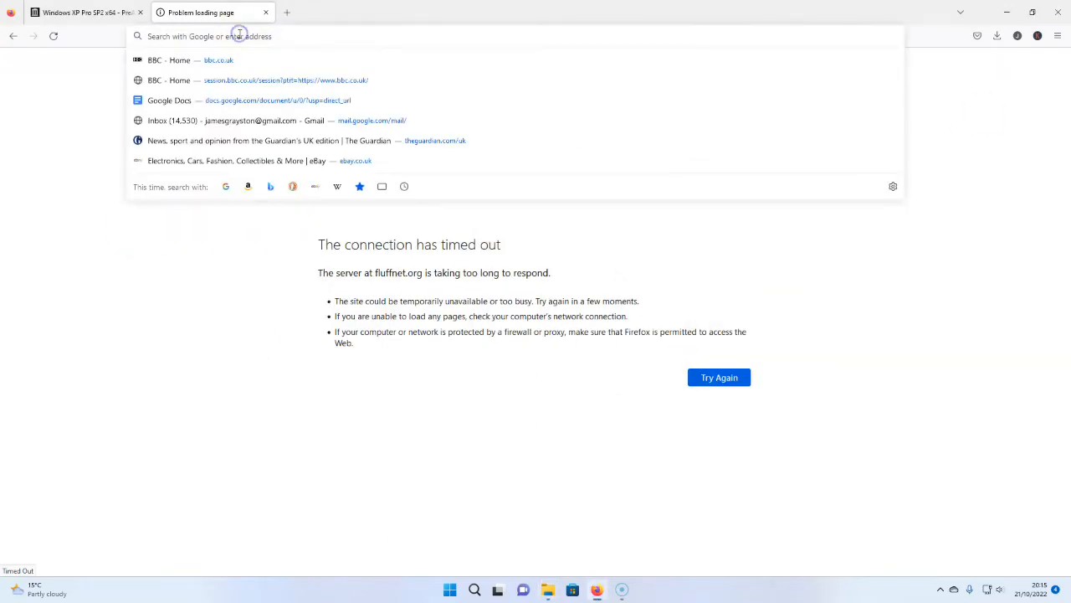
text(www.bbc.co.uk/)
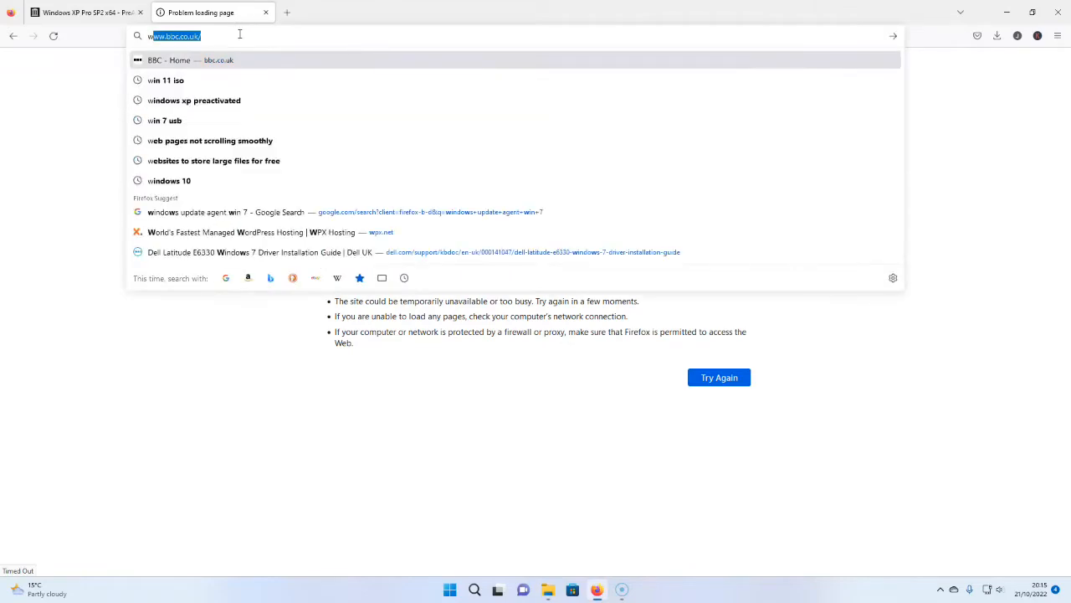
text(winsetup)
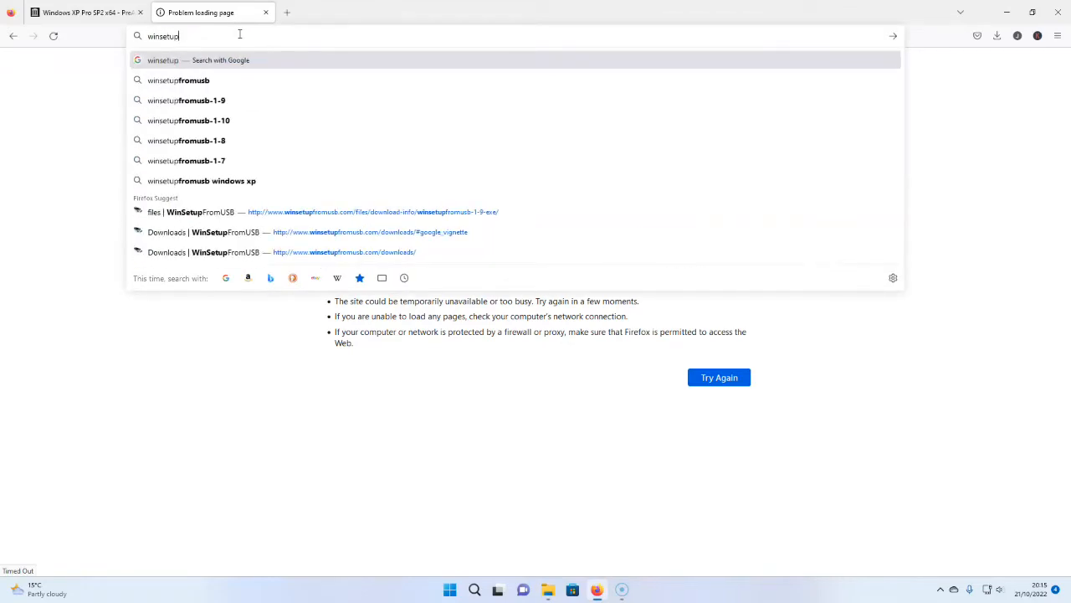
mouse_move(207, 63)
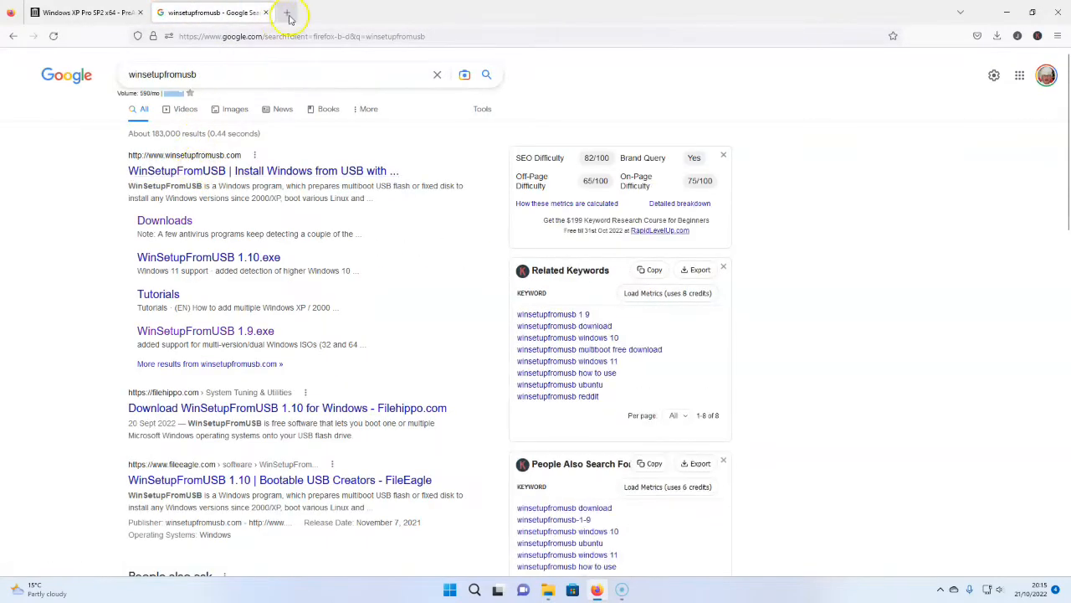
Step: Search Google for 'boot to usb' in a new third tab and look over the results
click(288, 17)
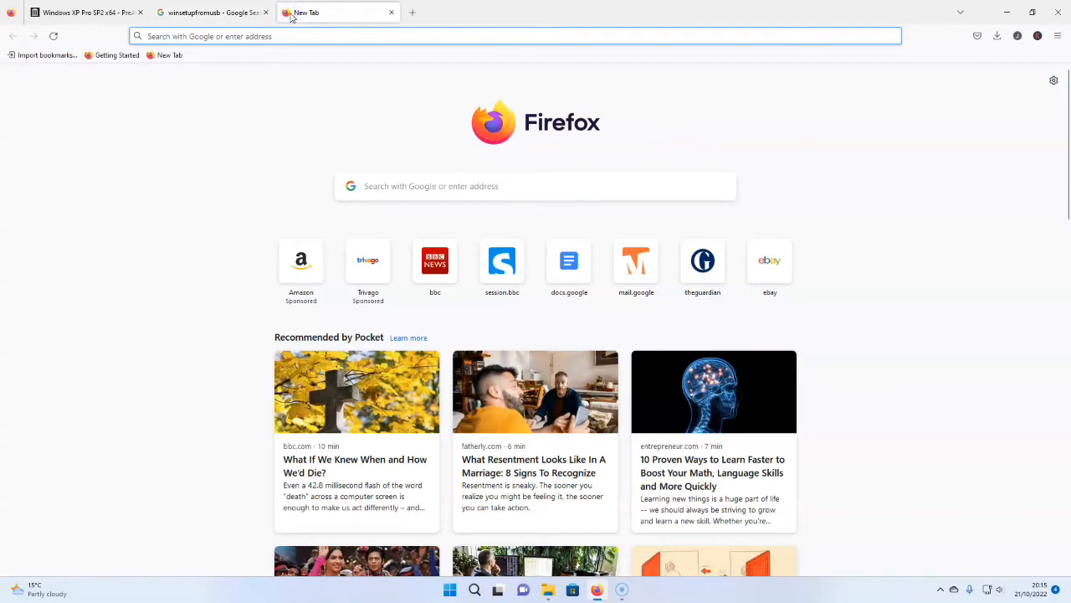
text(boot t)
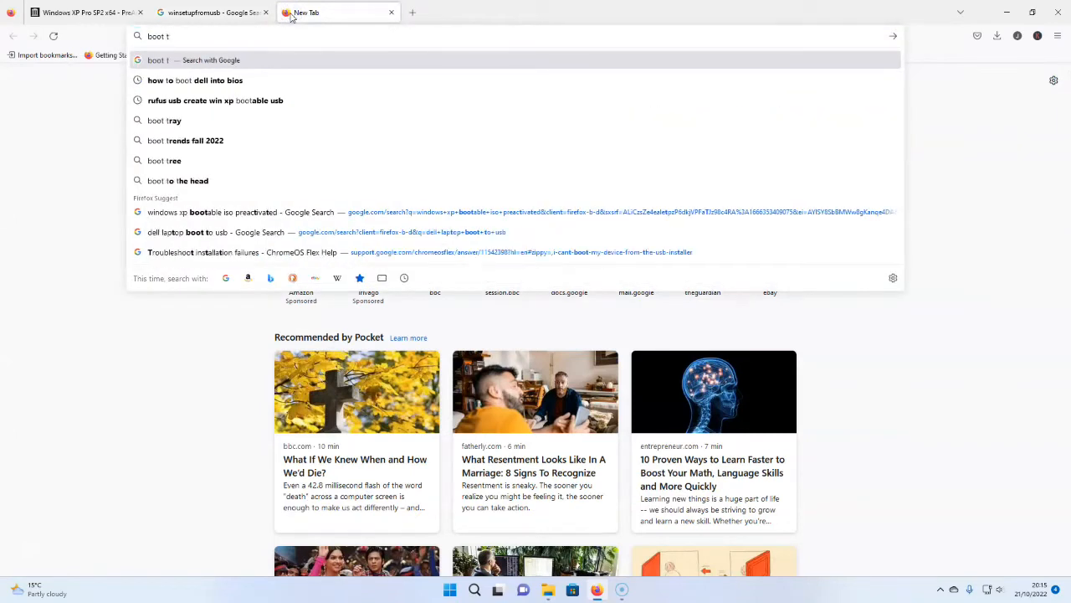
text(o us)
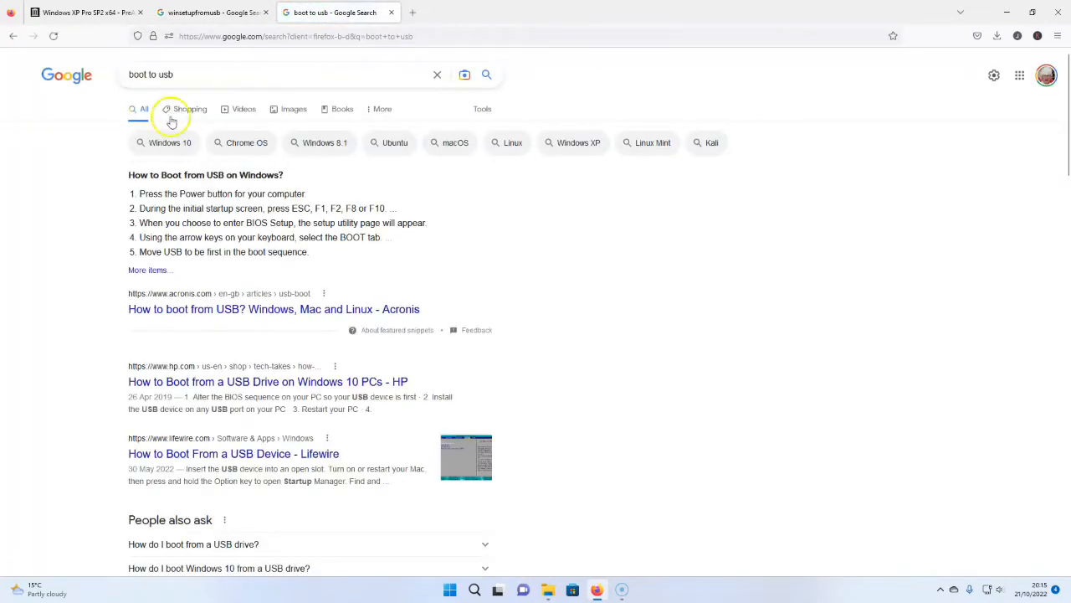
scroll(down, 3)
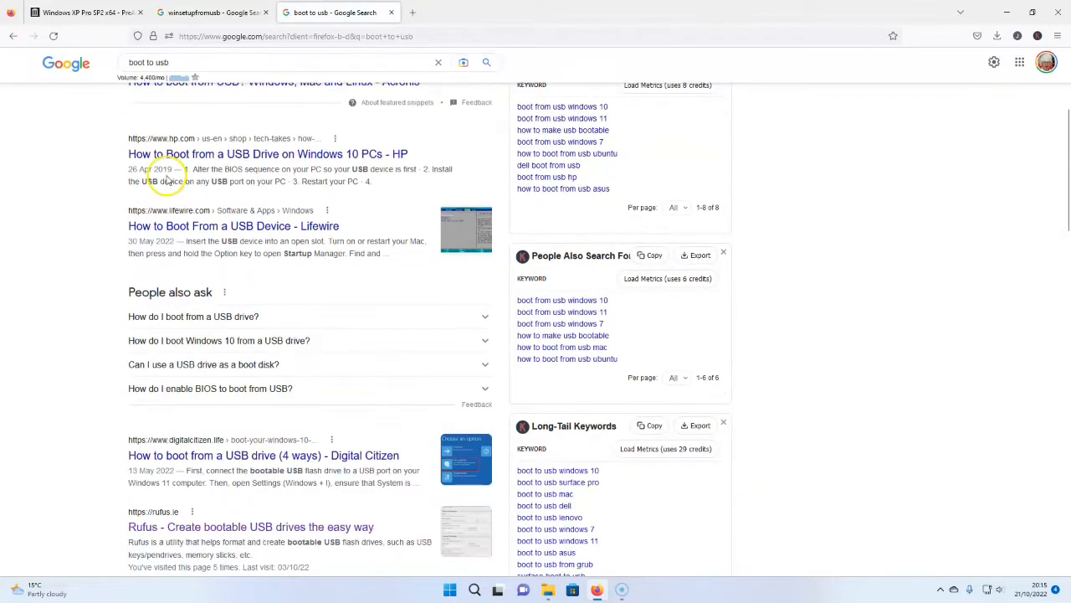
scroll(up, 3)
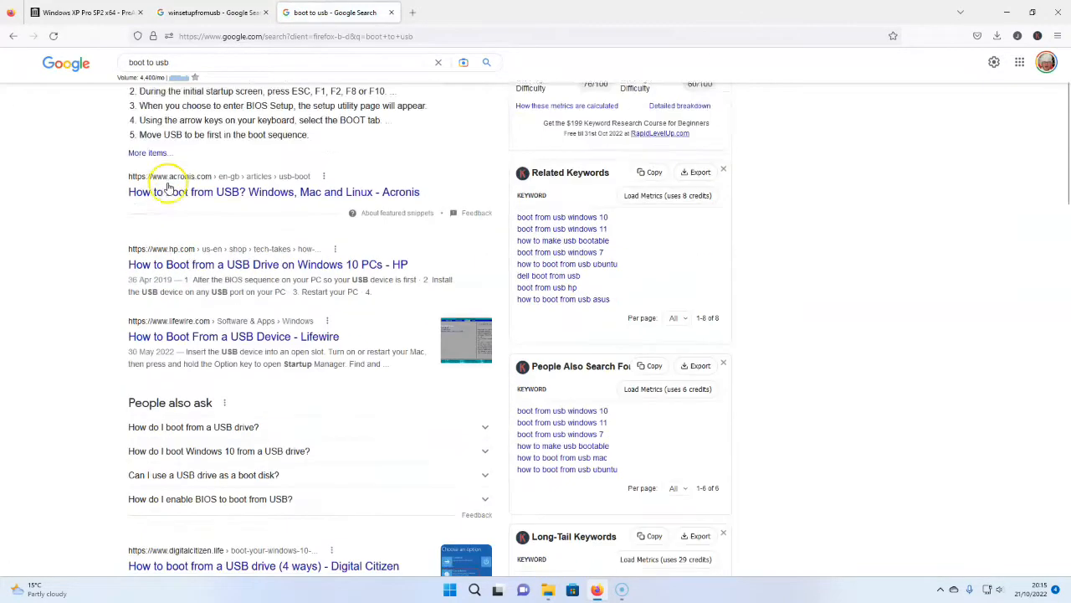
scroll(up, 3)
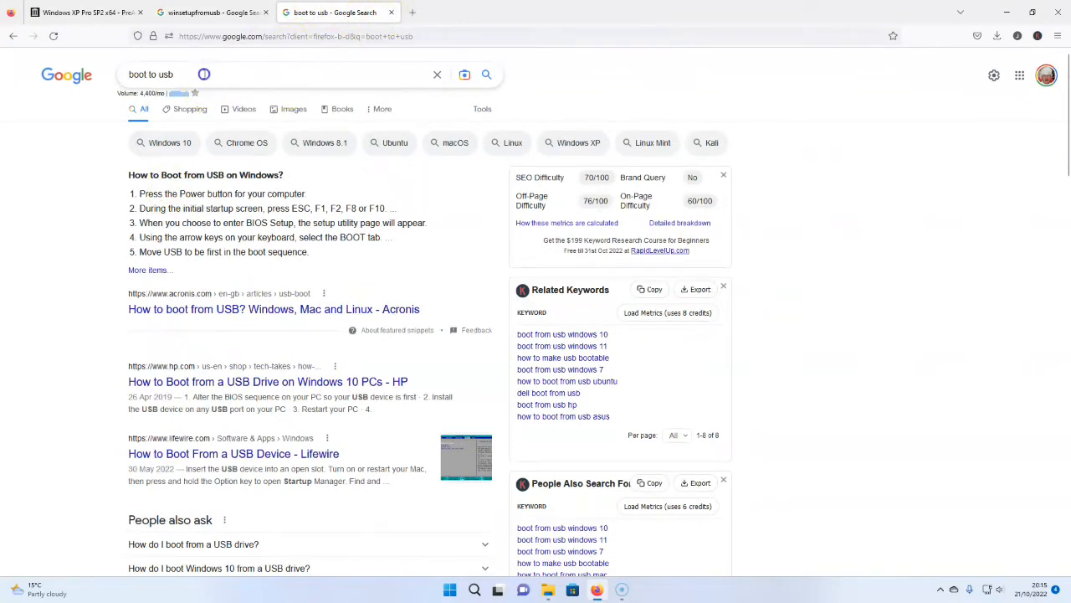
Step: Go to the rufus.ie home page from the 'Rufus - Create bootable USB drives' result
click(149, 73)
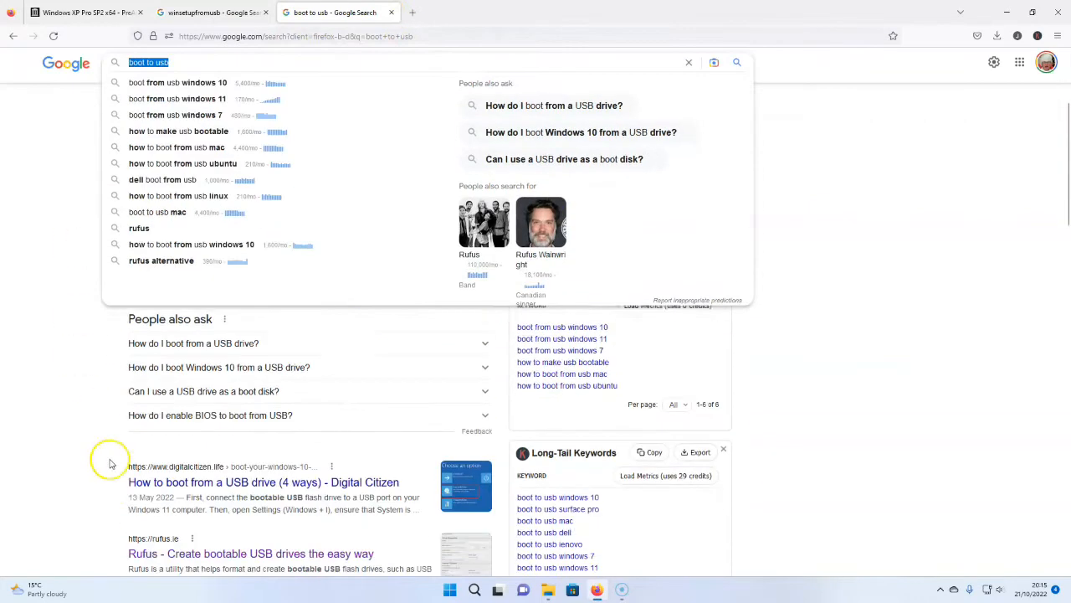
scroll(down, 3)
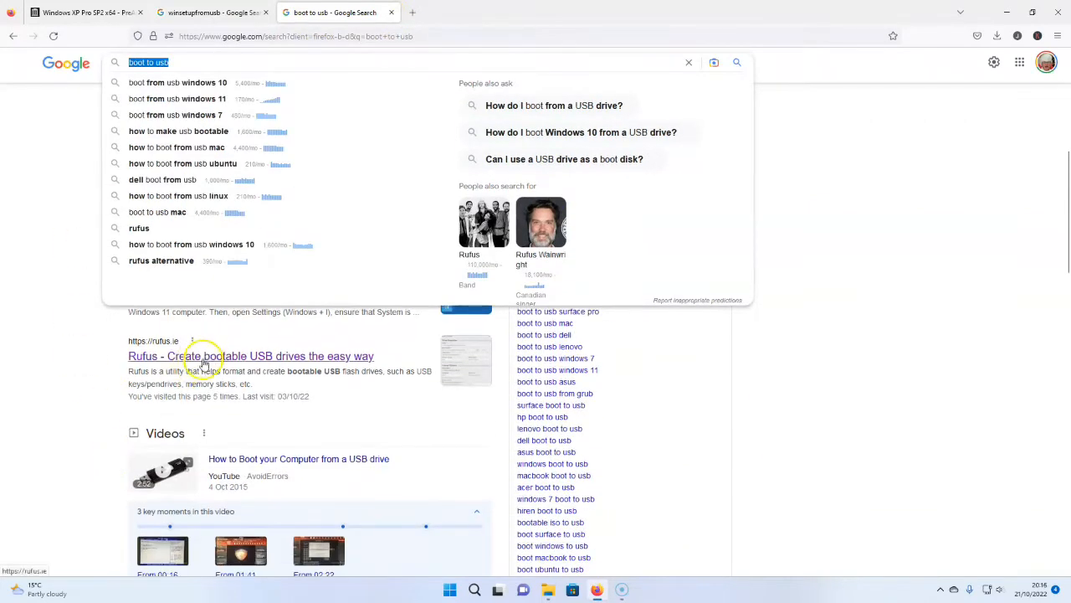
click(204, 360)
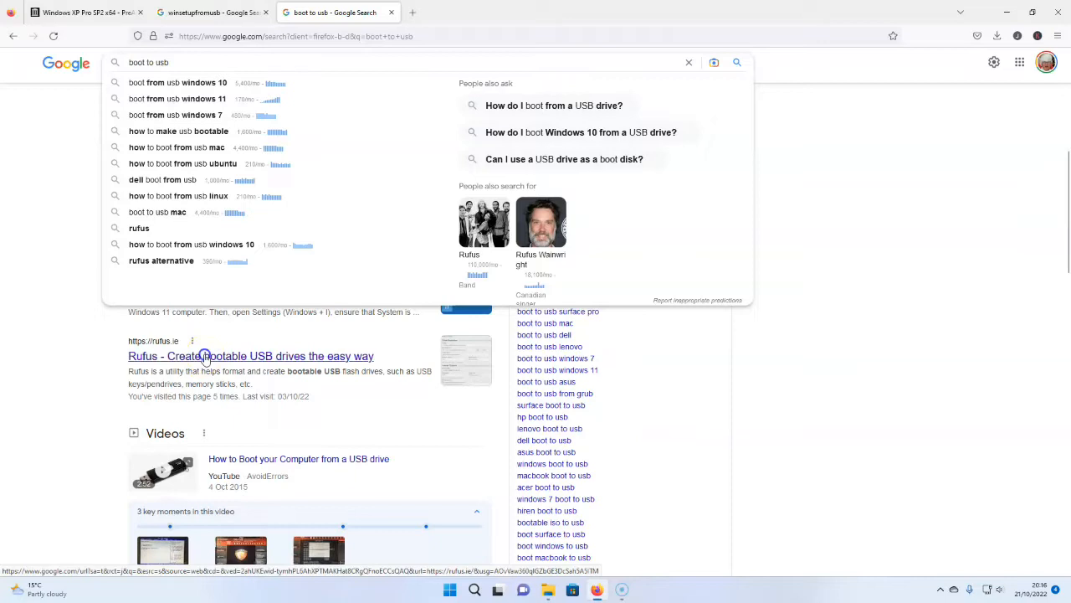
click(251, 355)
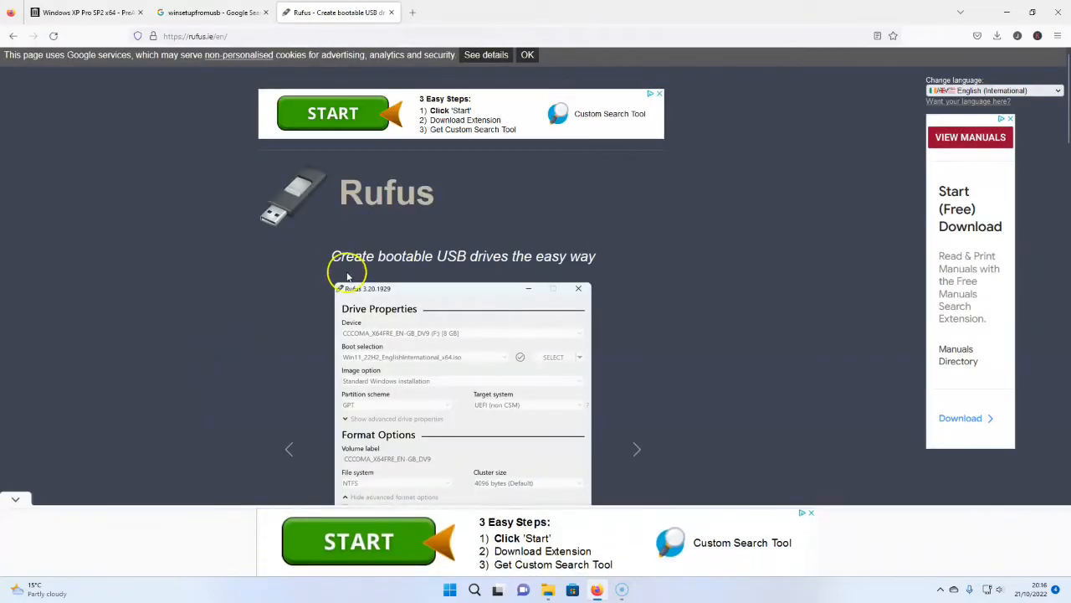
Step: Scroll the Rufus page down to its Download section listing Rufus 3.20 versions
scroll(down, 3)
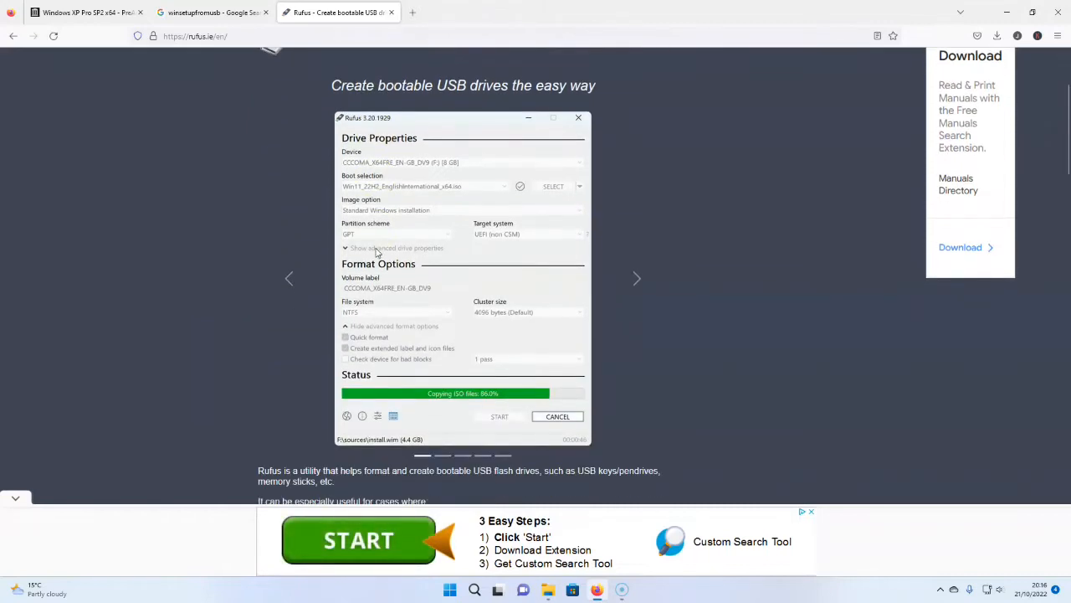
scroll(down, 3)
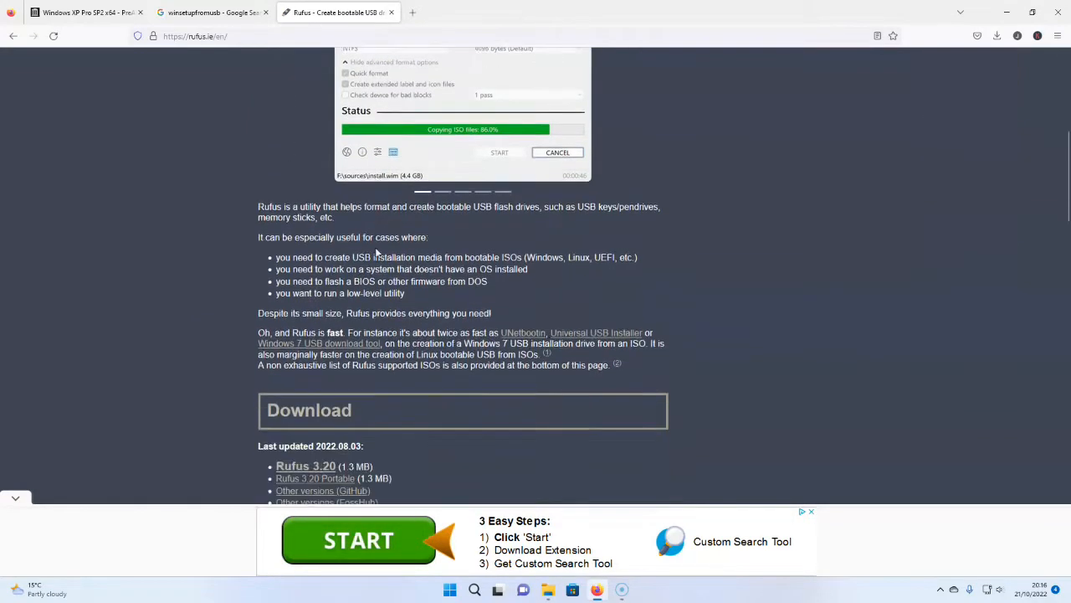
scroll(up, 3)
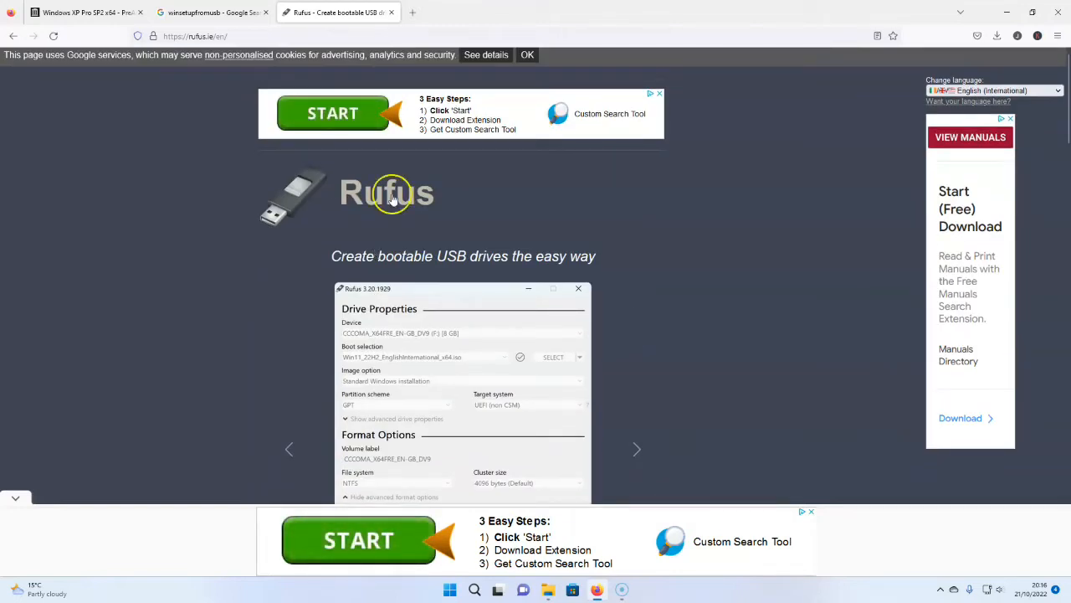
scroll(down, 3)
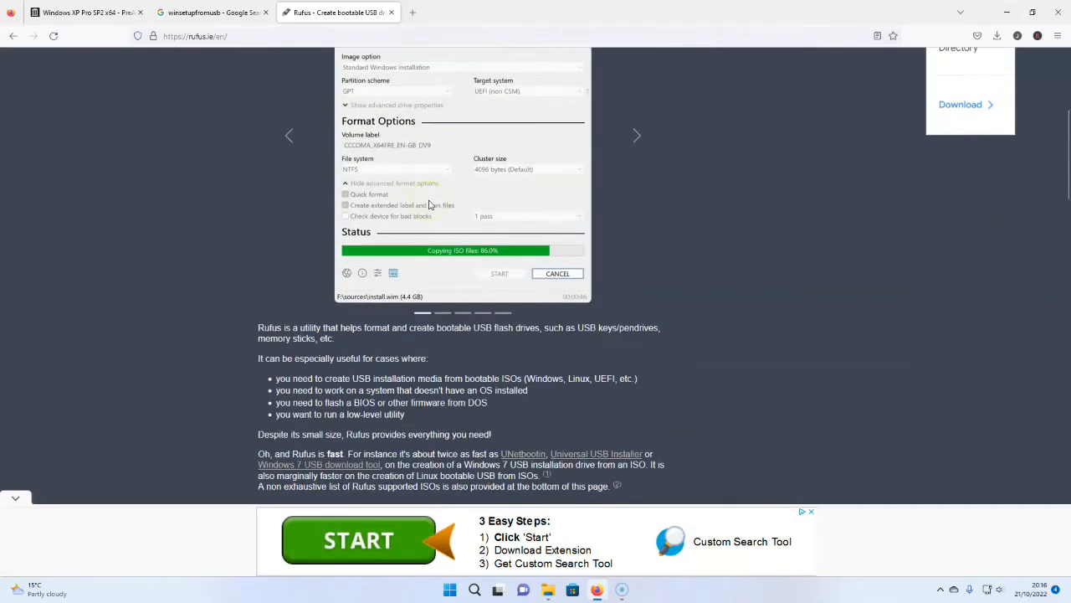
scroll(down, 3)
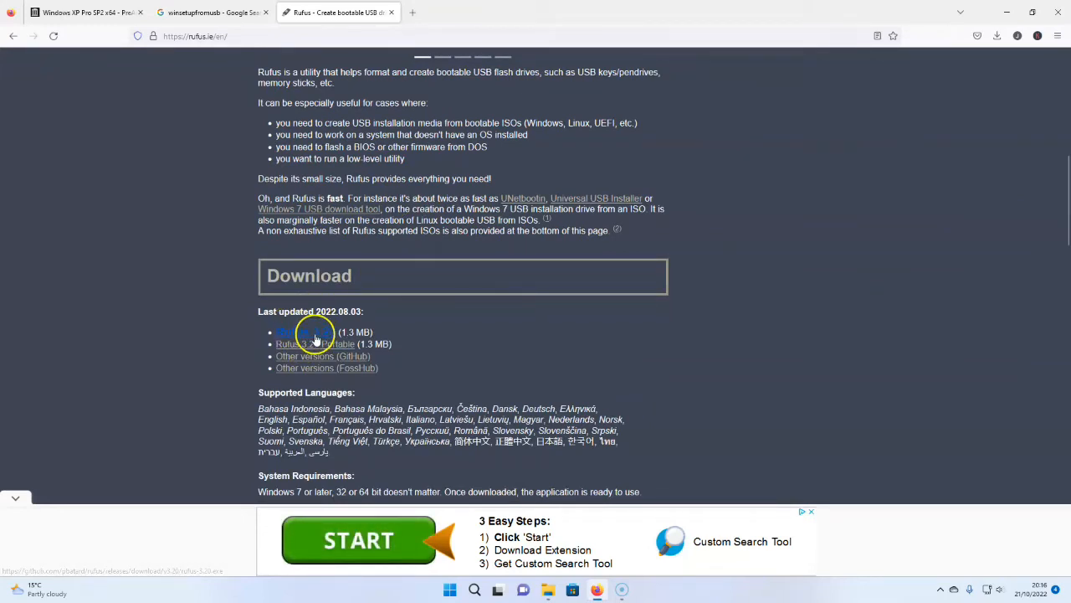
click(292, 331)
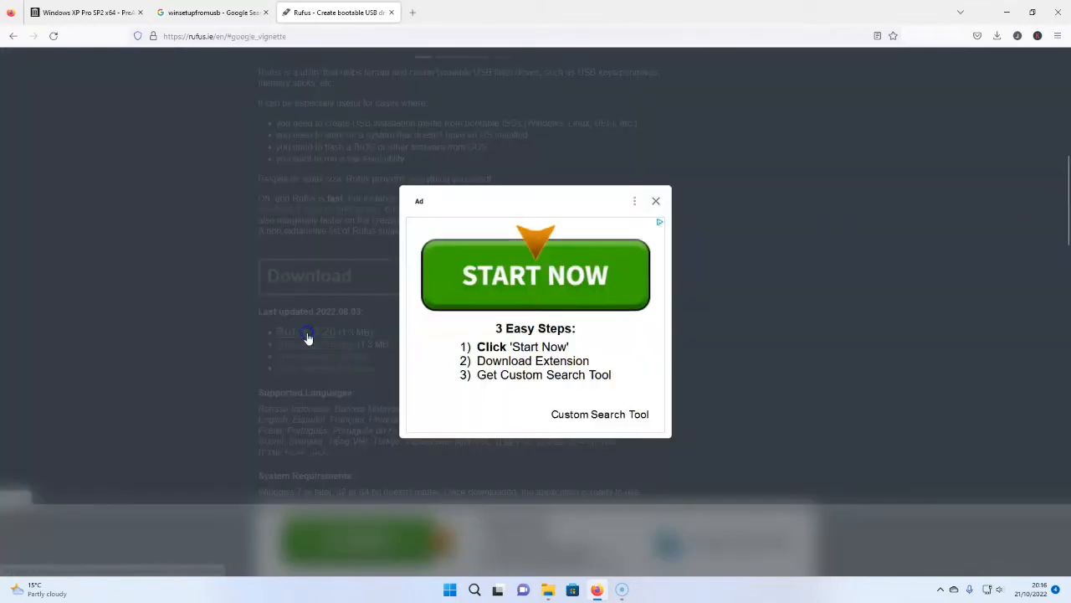
mouse_move(660, 201)
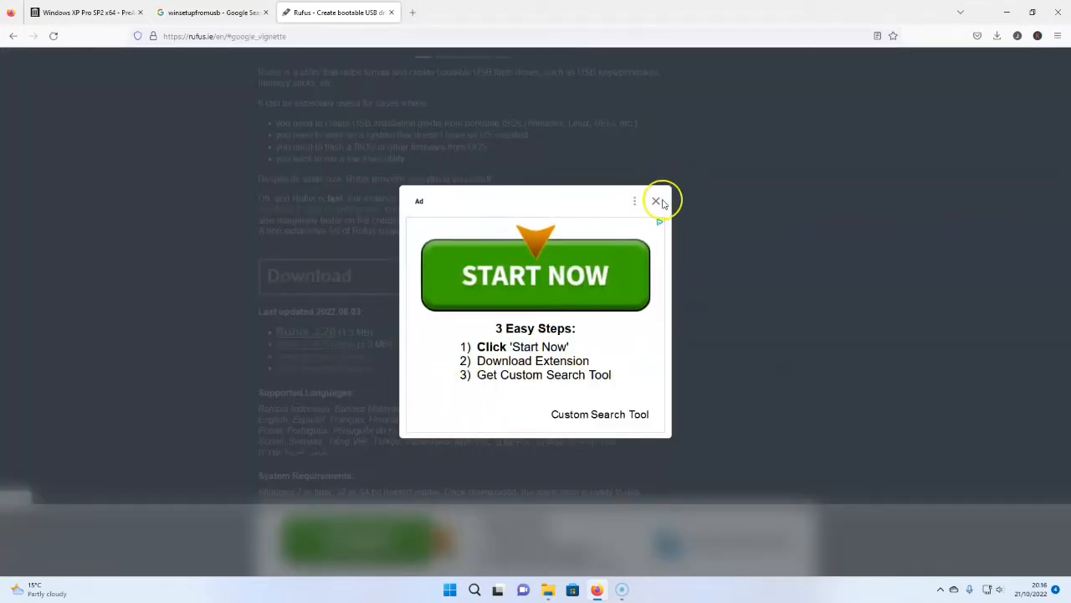
click(658, 201)
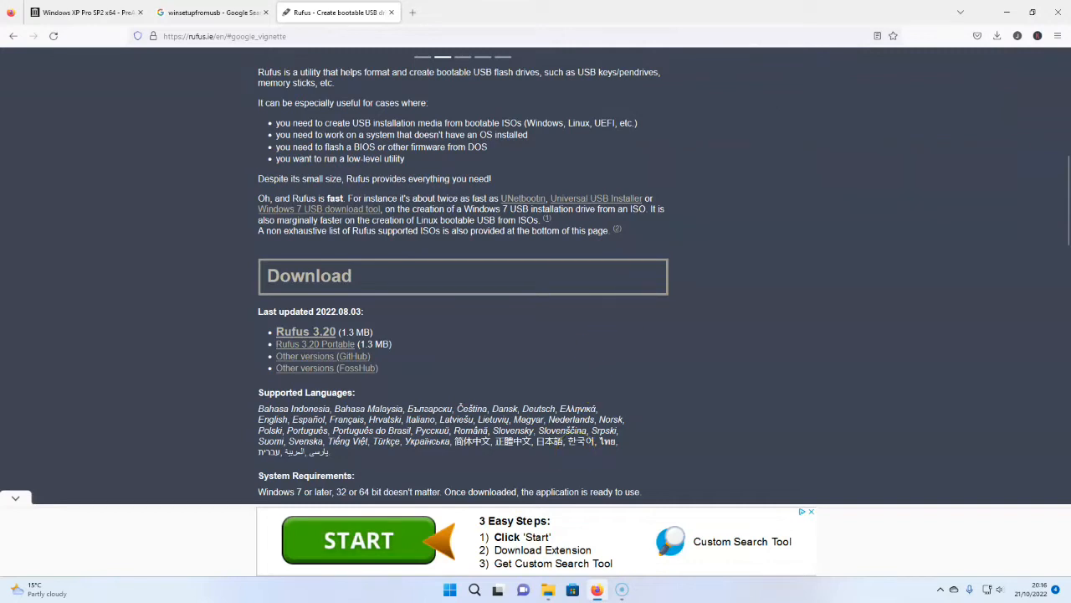
mouse_move(488, 388)
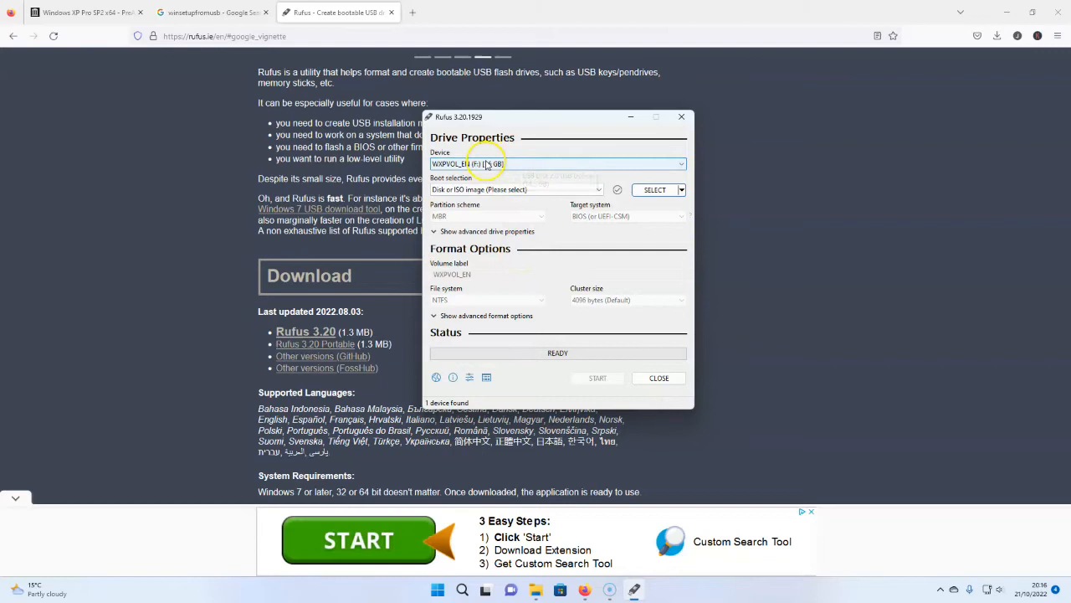
mouse_move(502, 164)
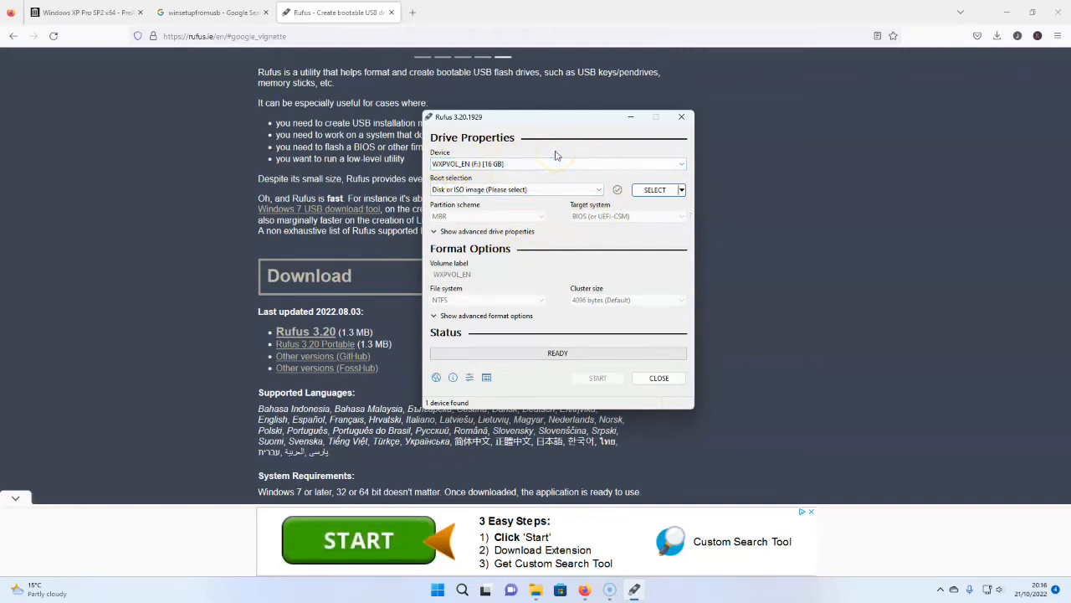
mouse_move(566, 171)
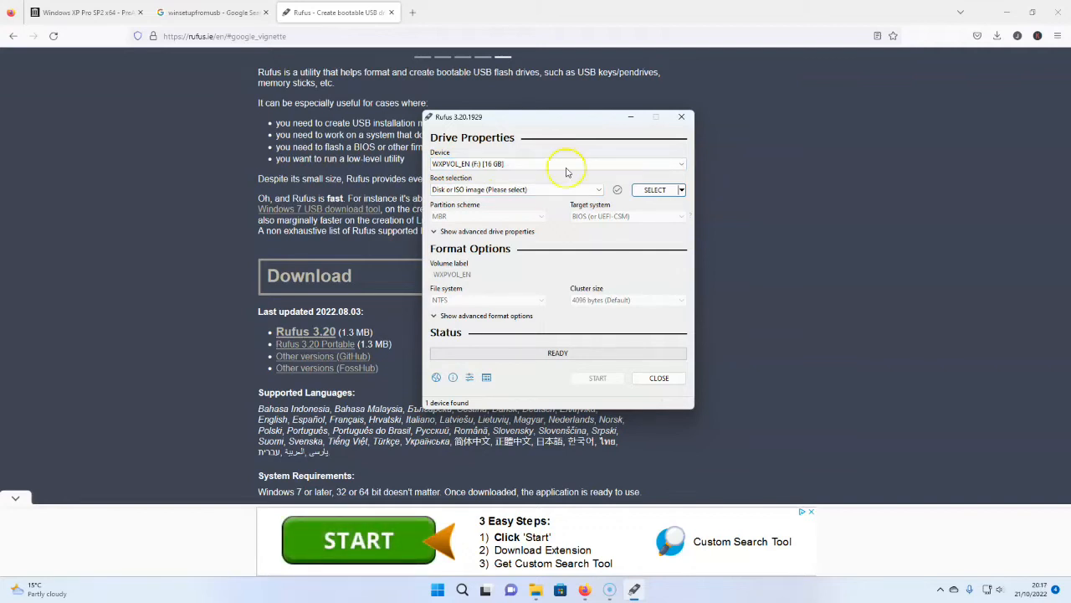
mouse_move(496, 207)
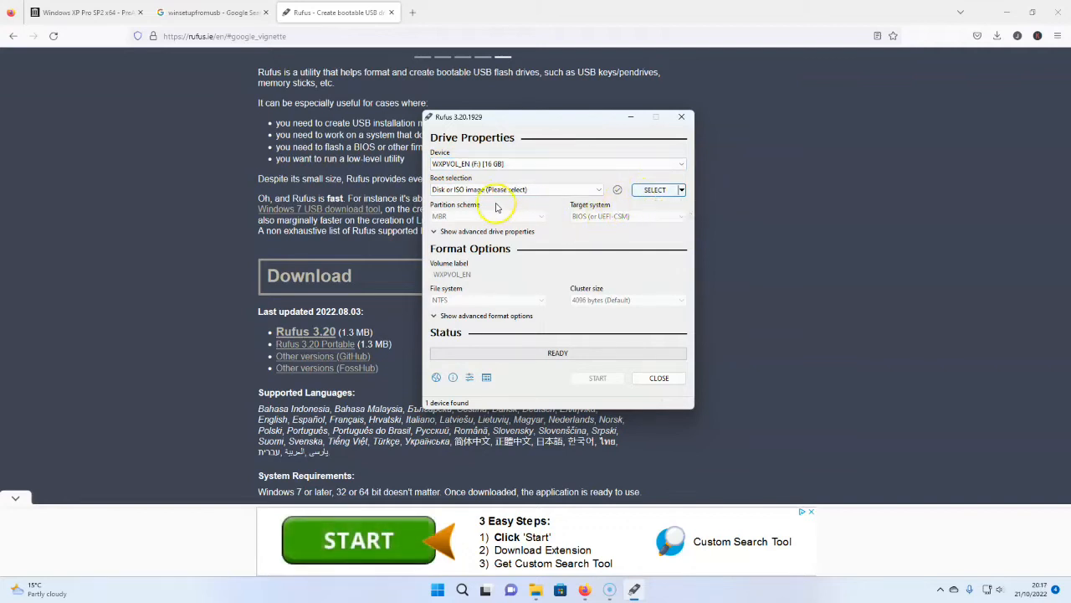
mouse_move(516, 187)
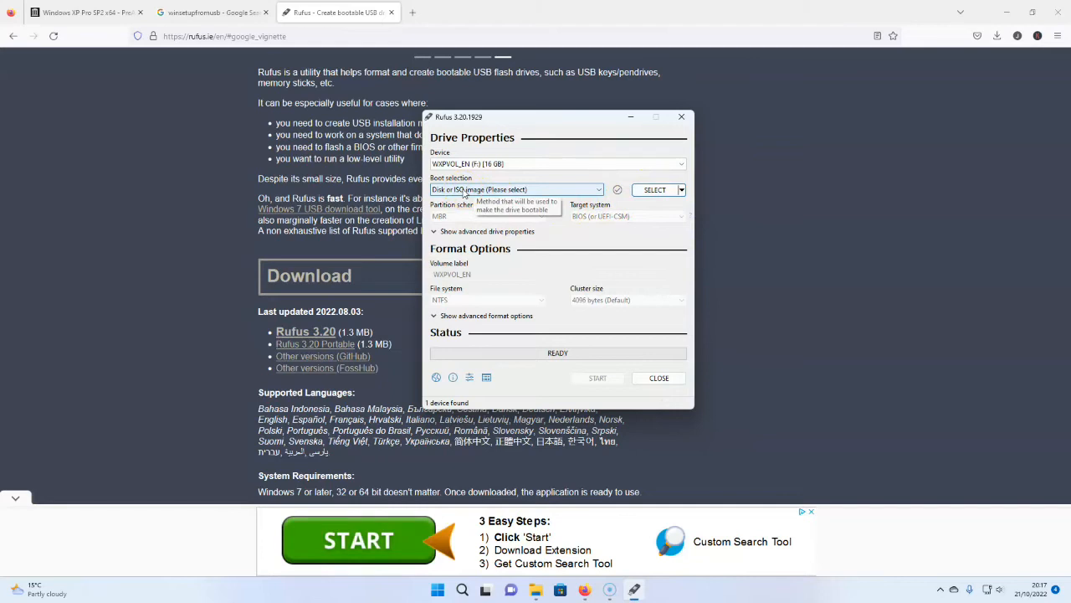
Step: Browse for the boot image in Rufus, landing in the Downloads folder
click(655, 189)
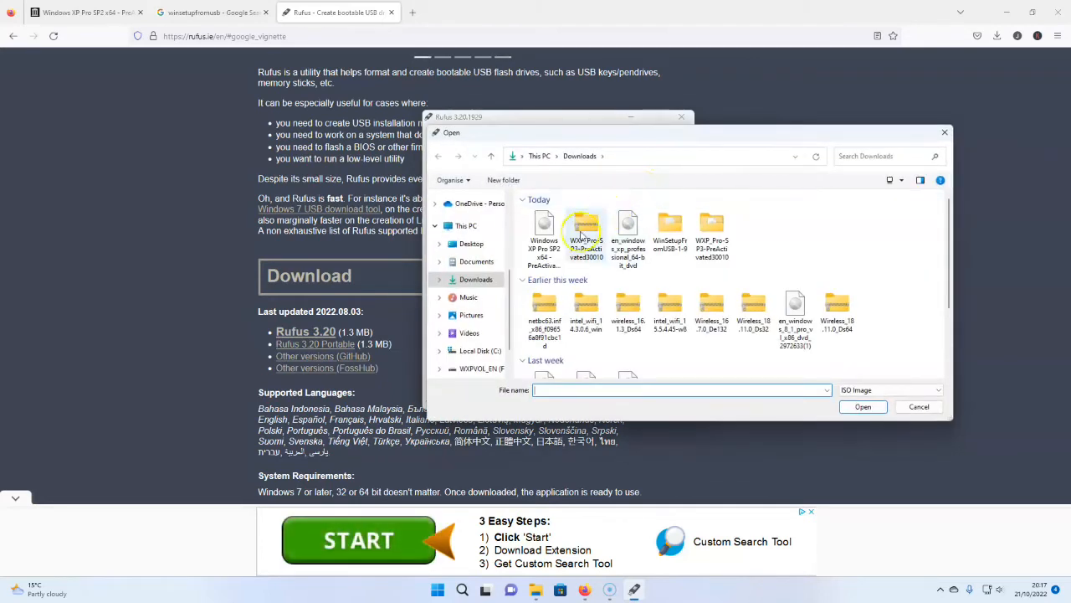
mouse_move(544, 231)
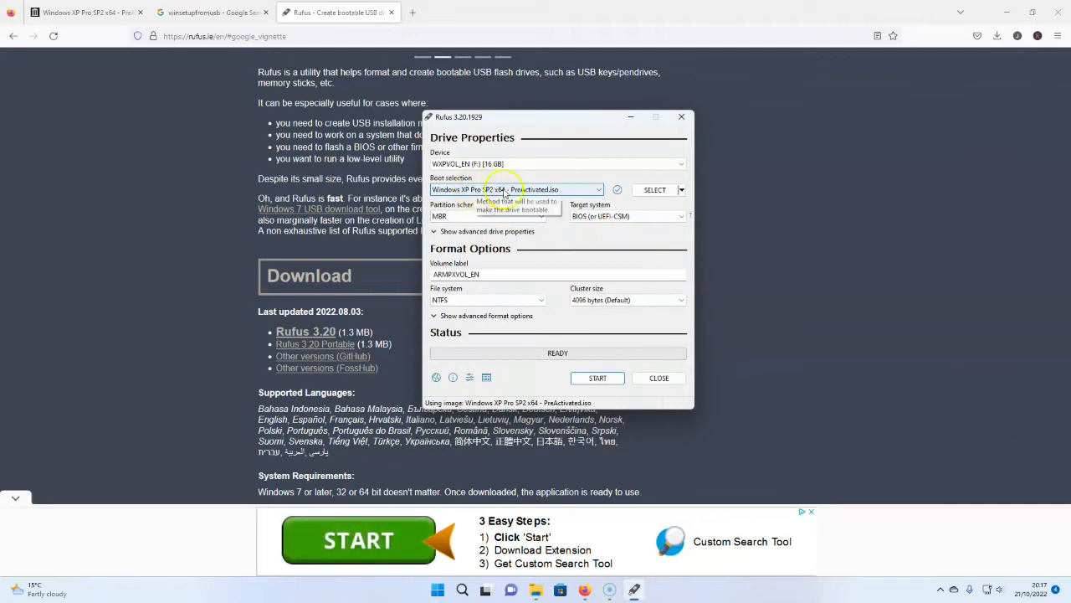
mouse_move(561, 182)
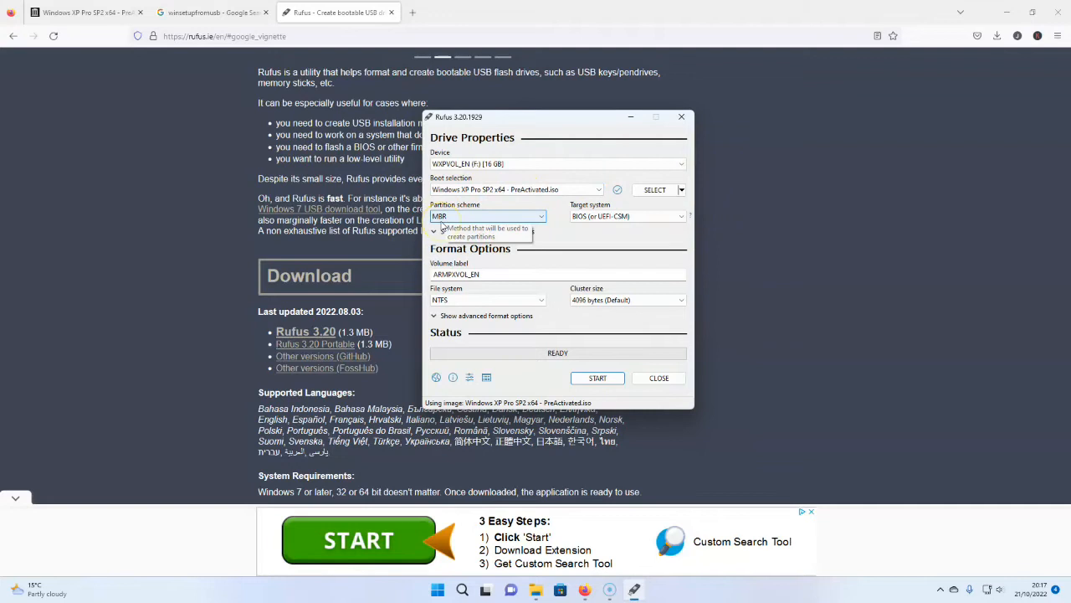
mouse_move(586, 229)
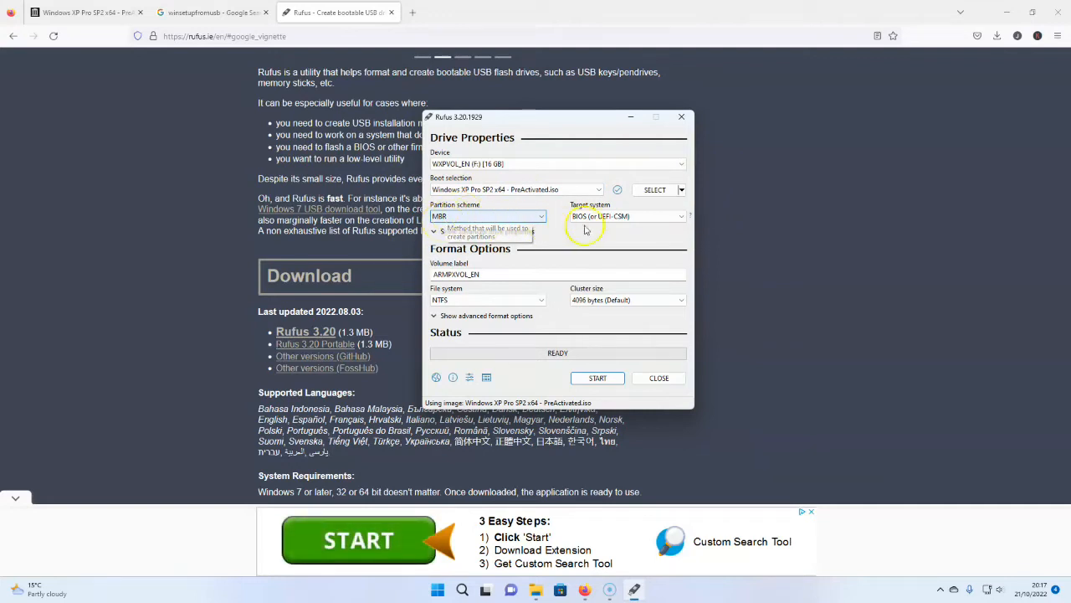
mouse_move(583, 216)
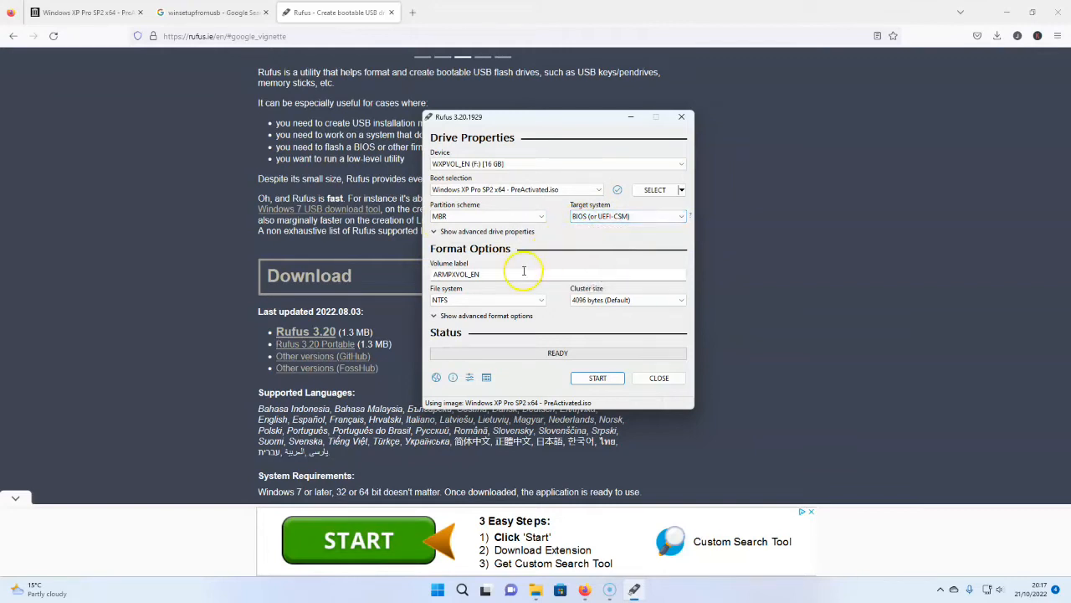
mouse_move(489, 291)
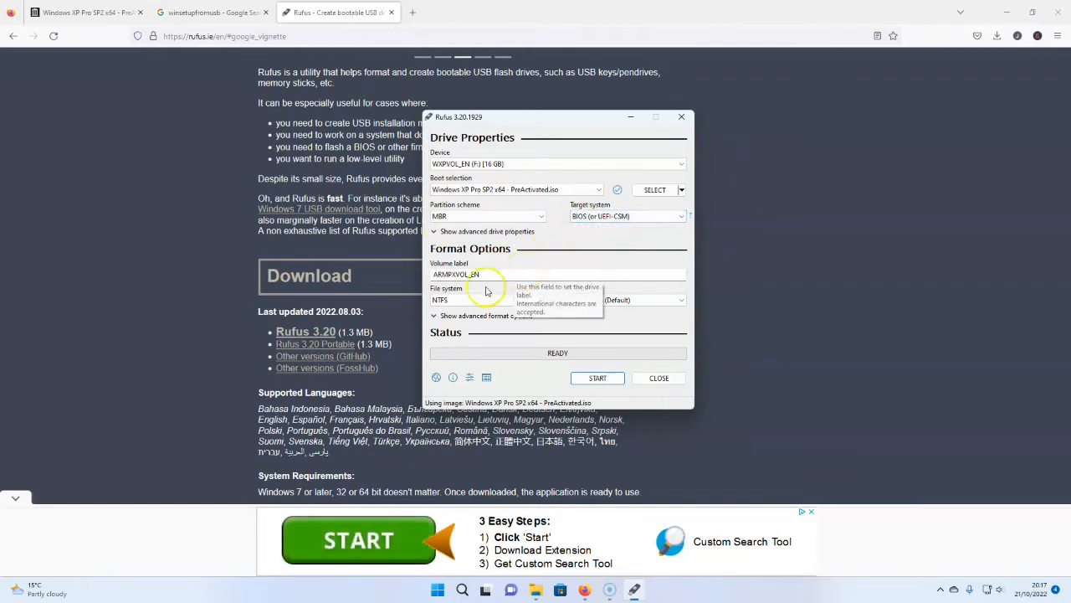
mouse_move(477, 264)
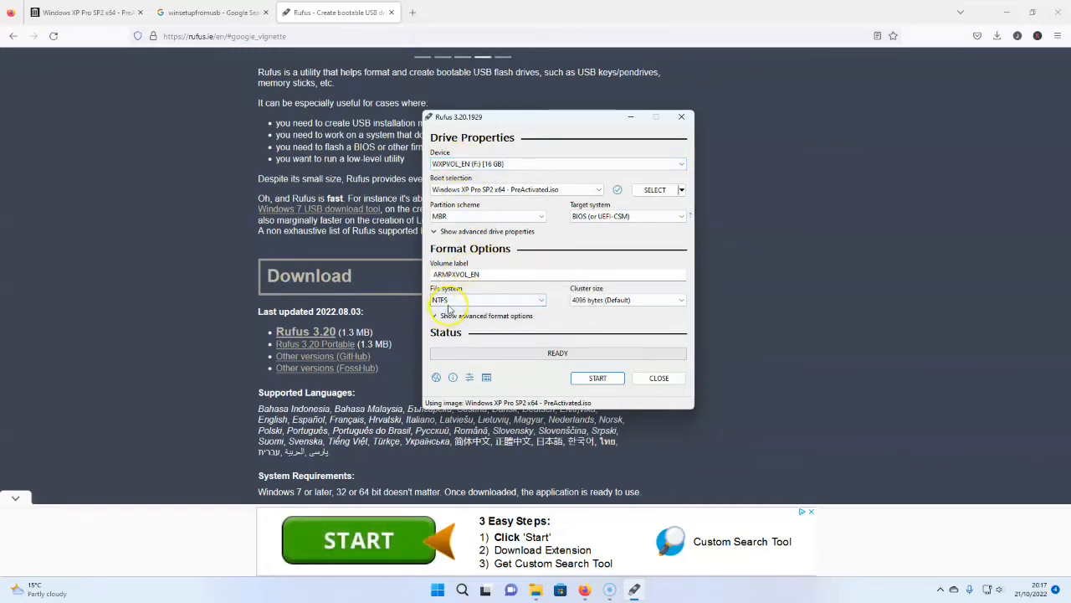
mouse_move(578, 332)
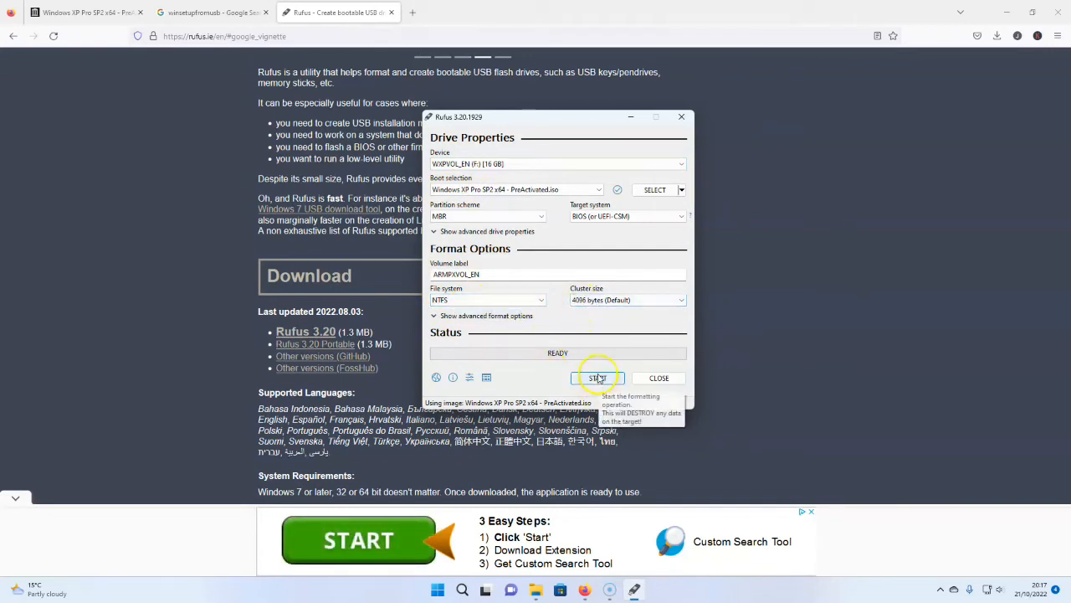
Step: Start writing the Windows XP image to the USB drive, accepting that all its data will be destroyed
click(600, 379)
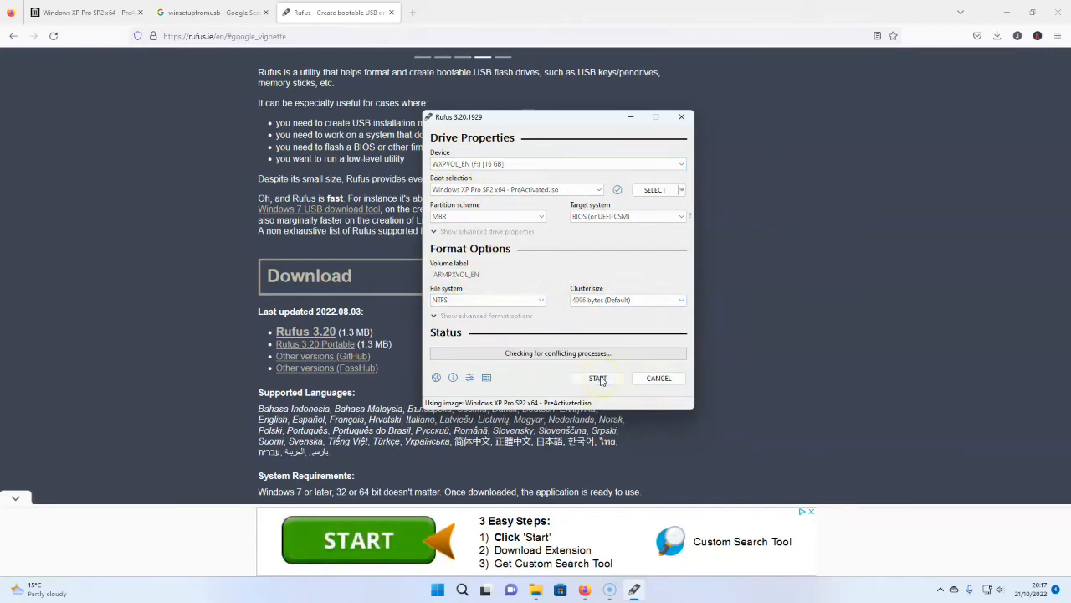
click(598, 378)
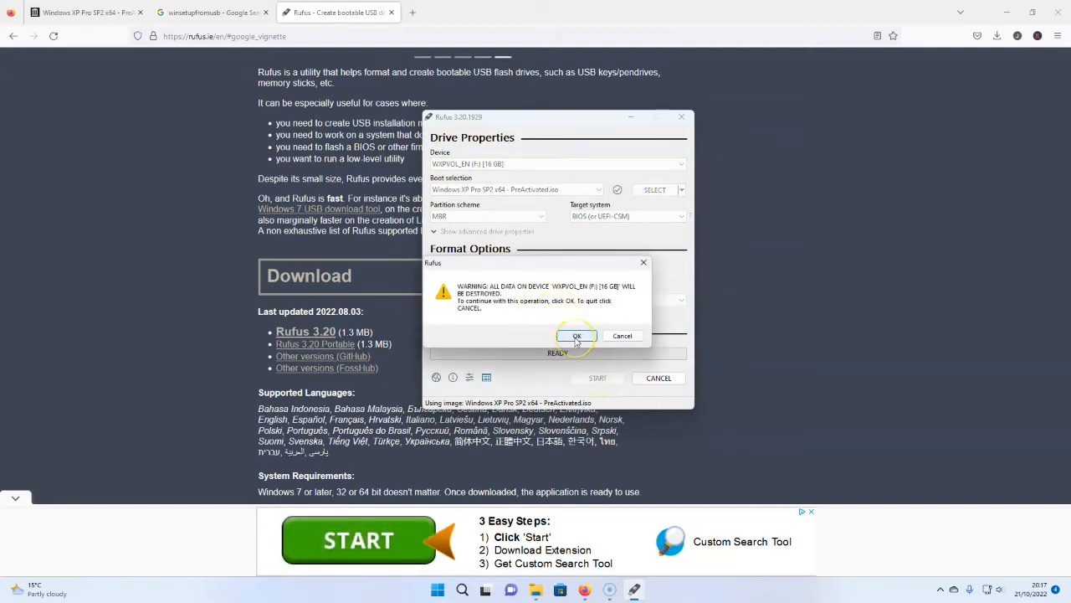
click(576, 335)
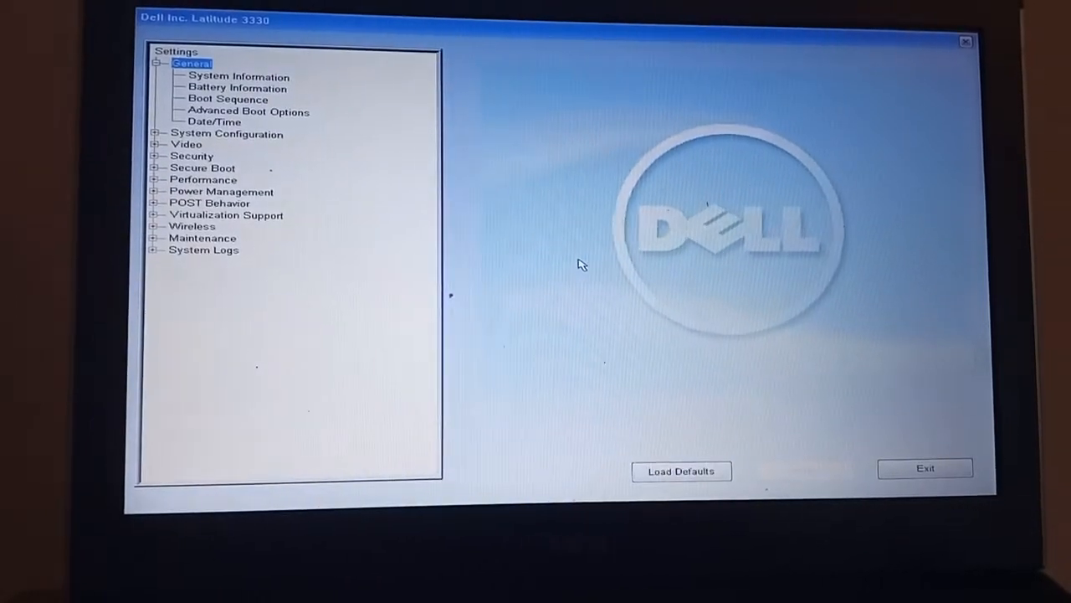
Step: Expand System Configuration in Dell BIOS Setup and view Integrated NIC, then the SATA Operation modes
click(226, 134)
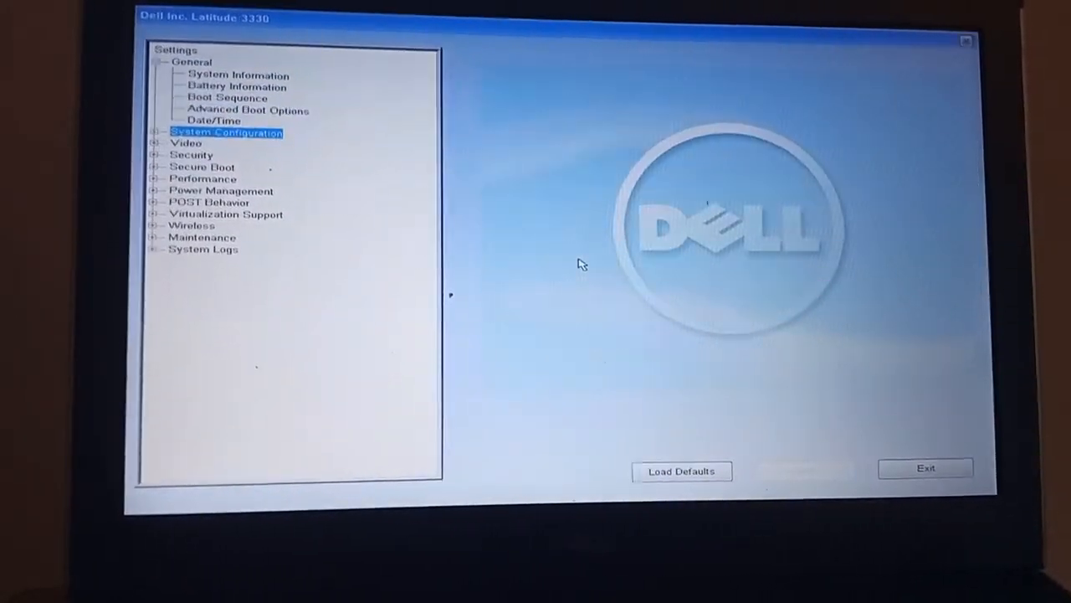
click(154, 134)
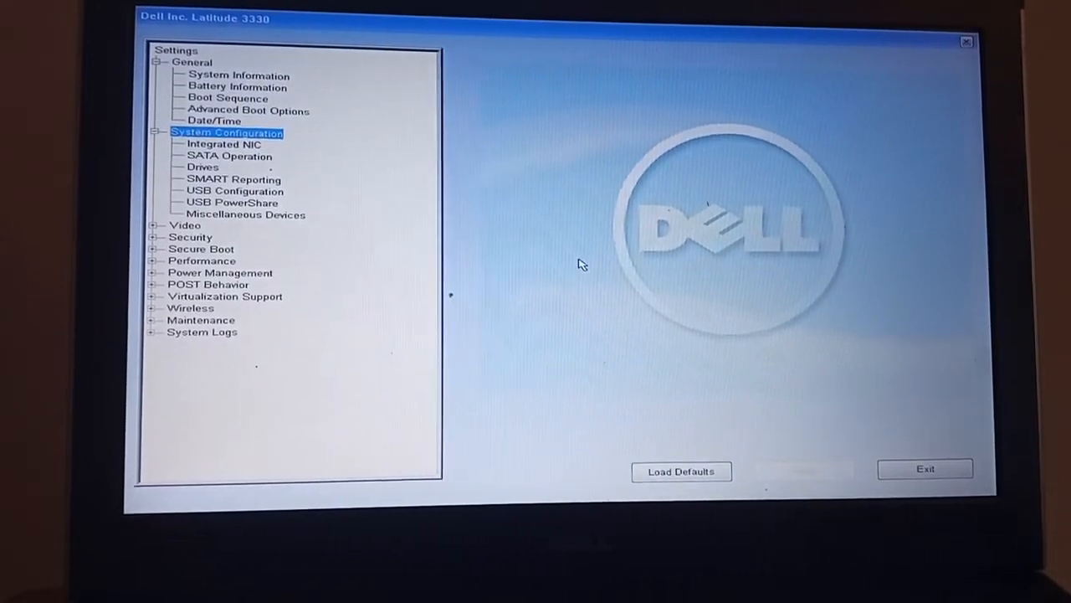
click(224, 144)
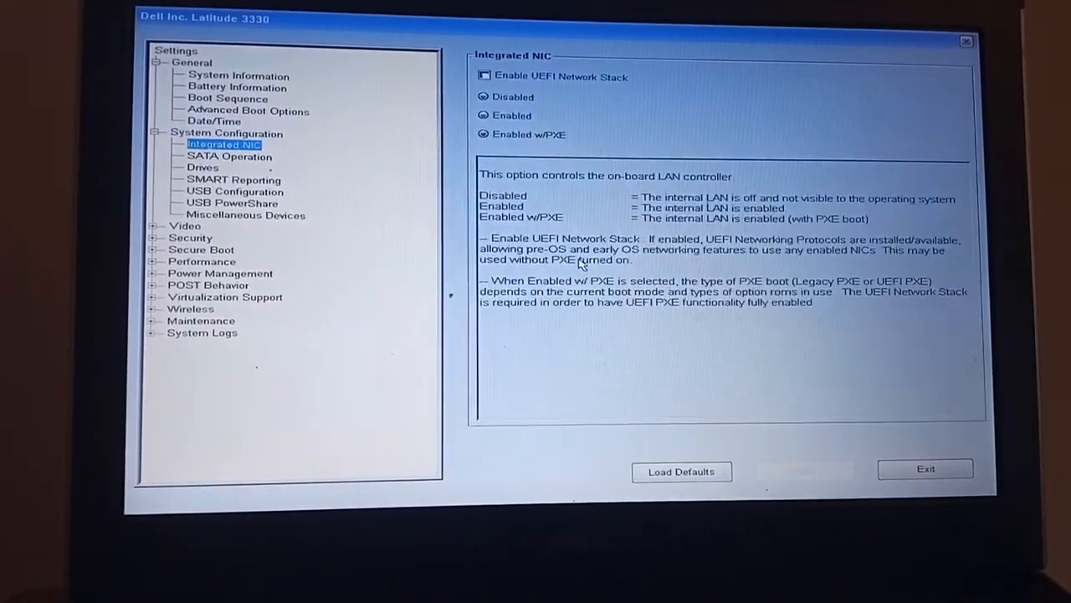
click(228, 157)
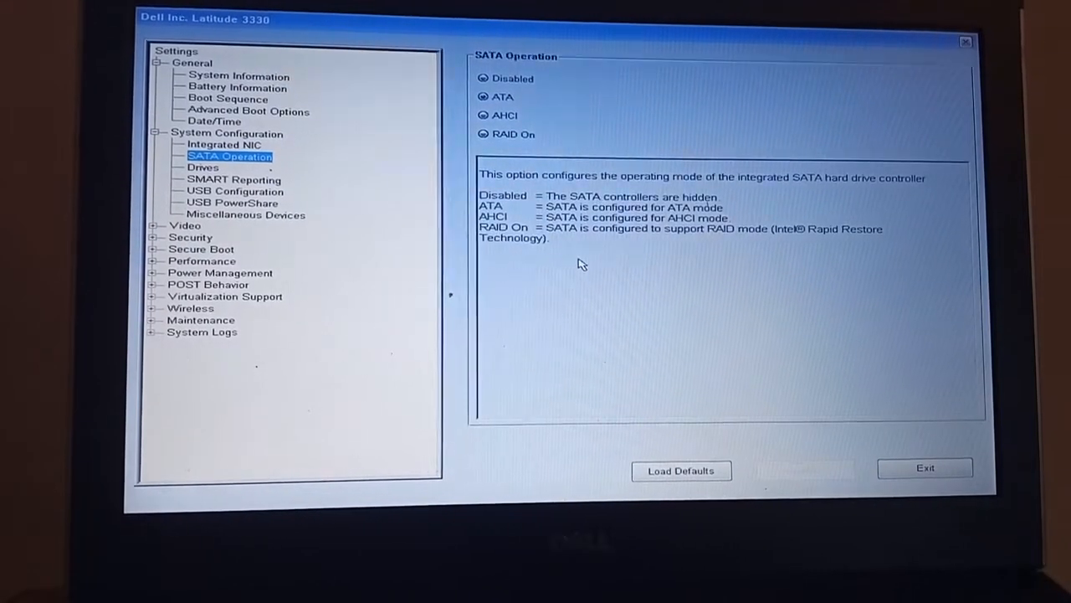
mouse_move(757, 345)
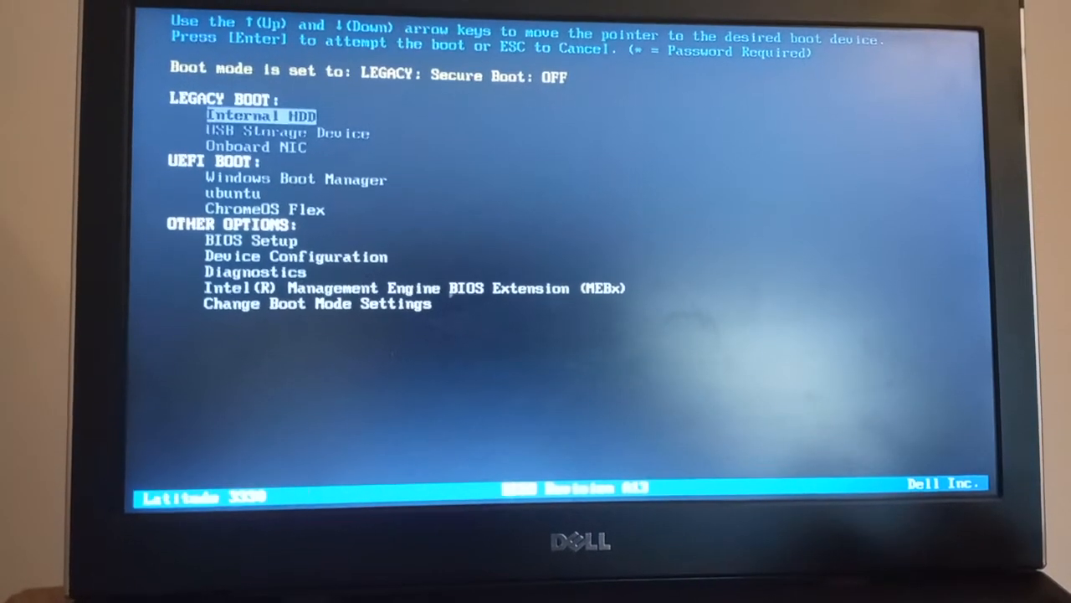
Step: Boot from the USB Storage Device in the Dell One-Time Boot Menu
key(Down)
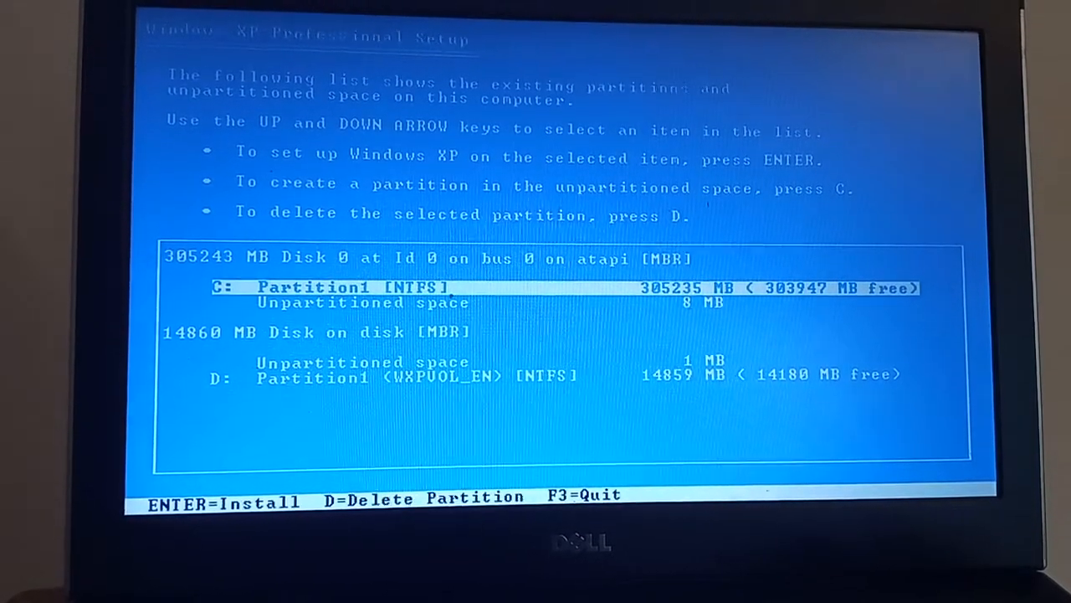
Step: Choose C: Partition1 [NTFS] on Disk 0 as the Windows XP install target
key(down)
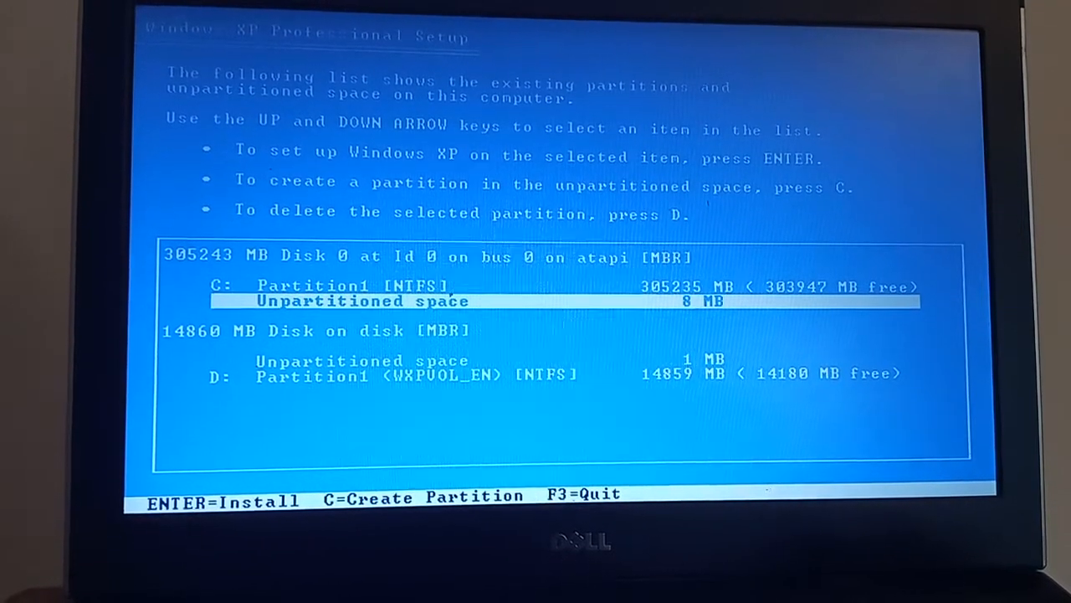
key(up)
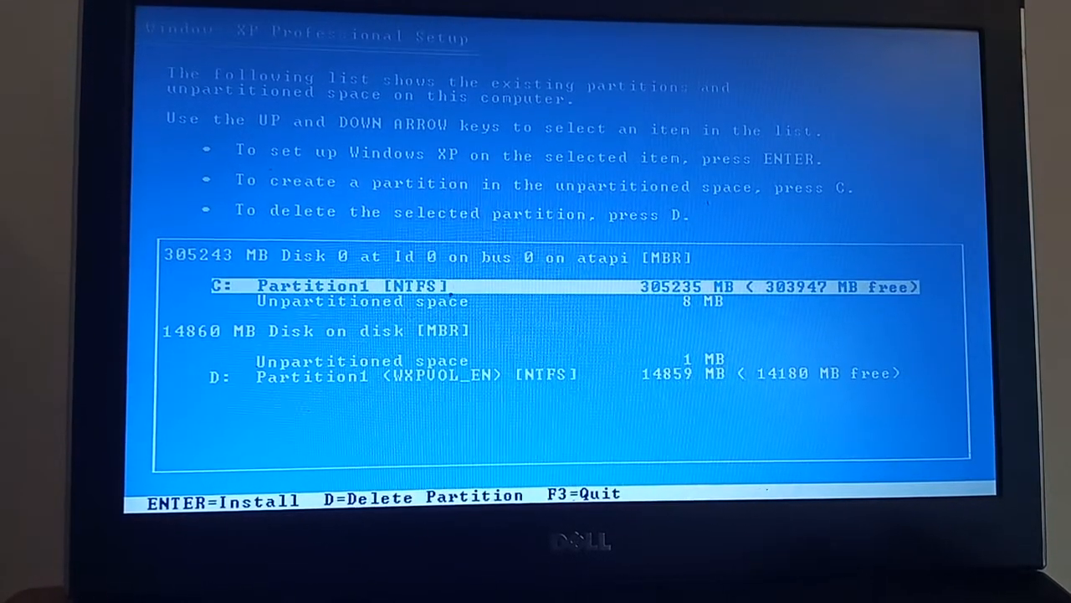
key(down)
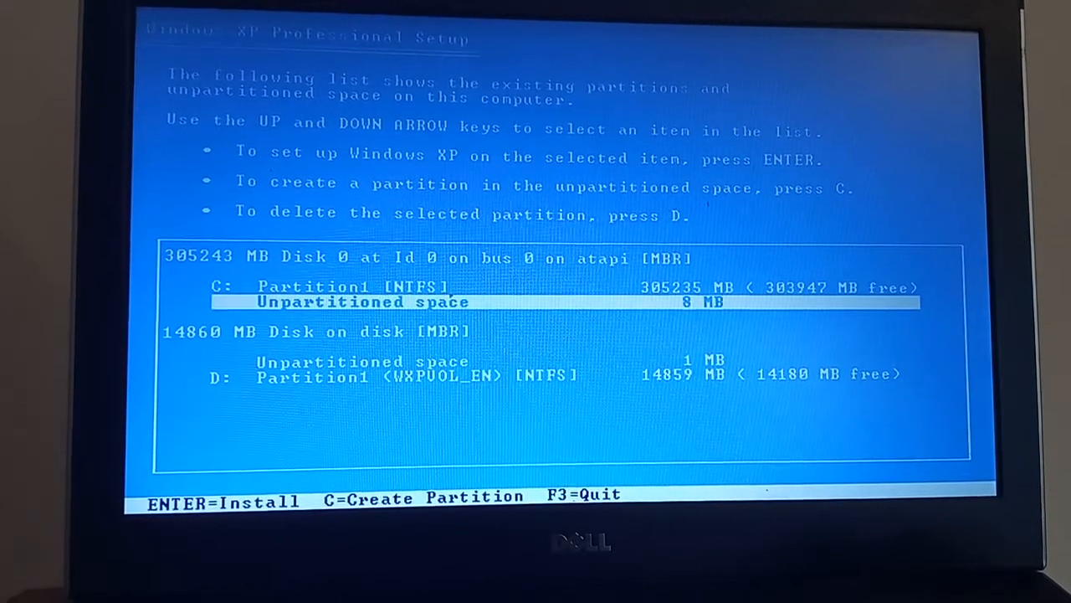
key(up)
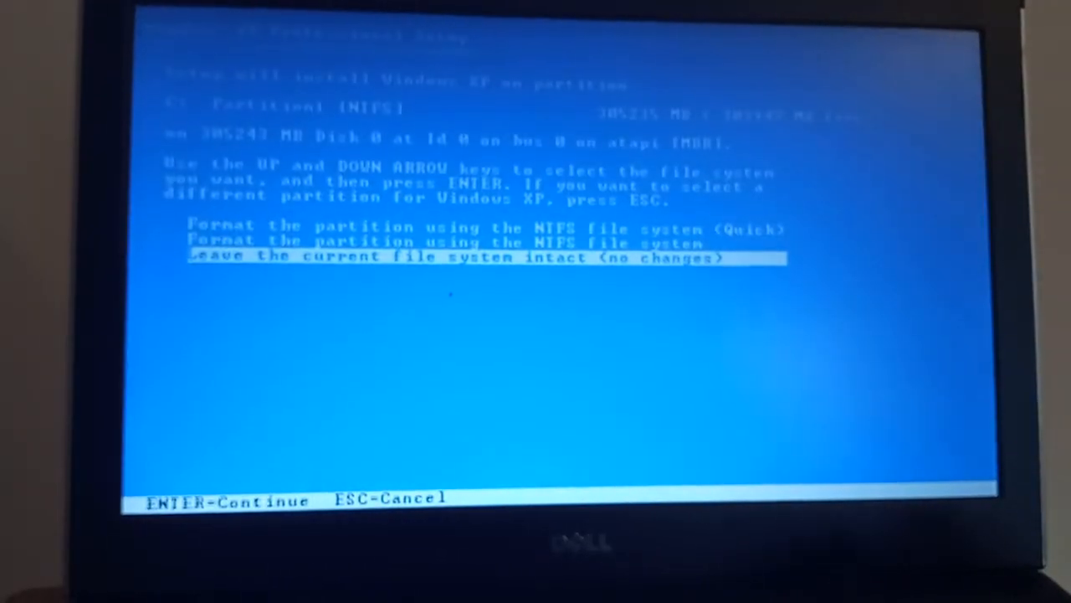
Step: Format the C: partition with NTFS and confirm with F so installation proceeds
key(up)
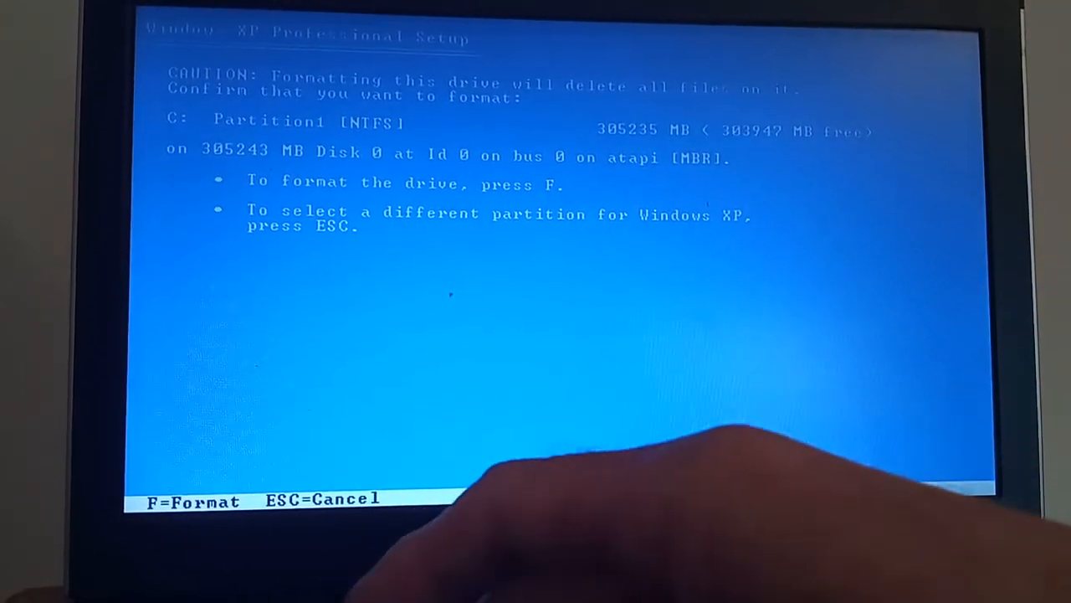
key(f)
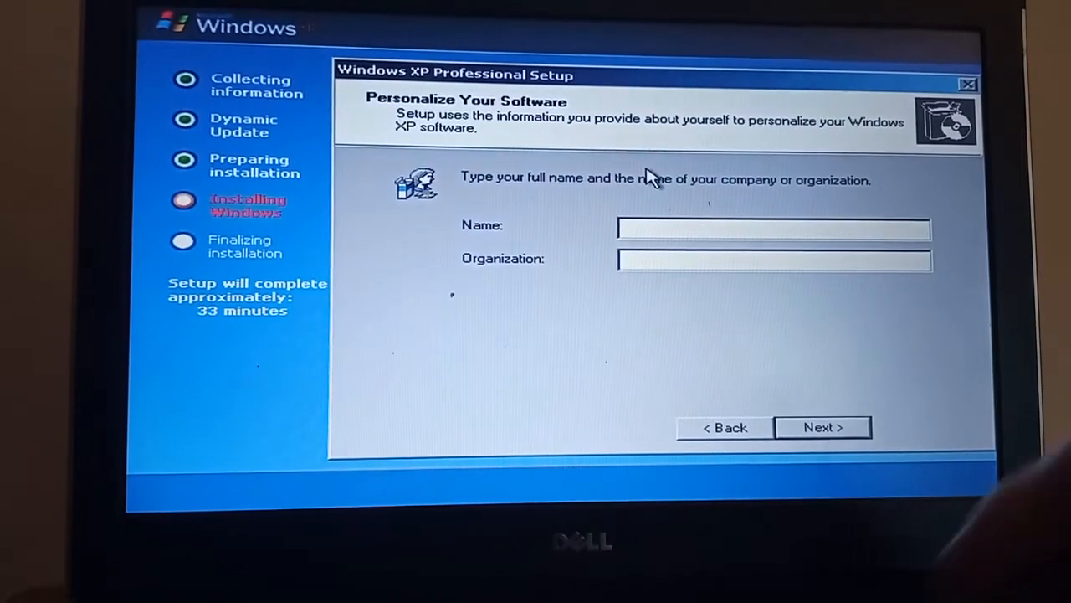
Step: Enter owner name 'James' and accept computer name COMPUTER_1 with no administrator password
text(Ja)
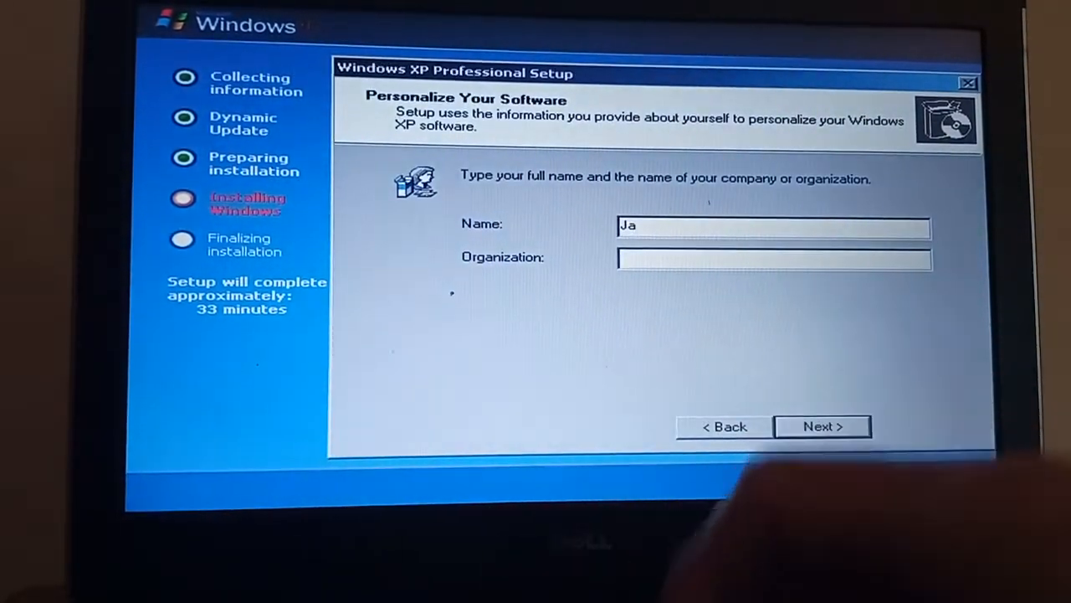
text(mes)
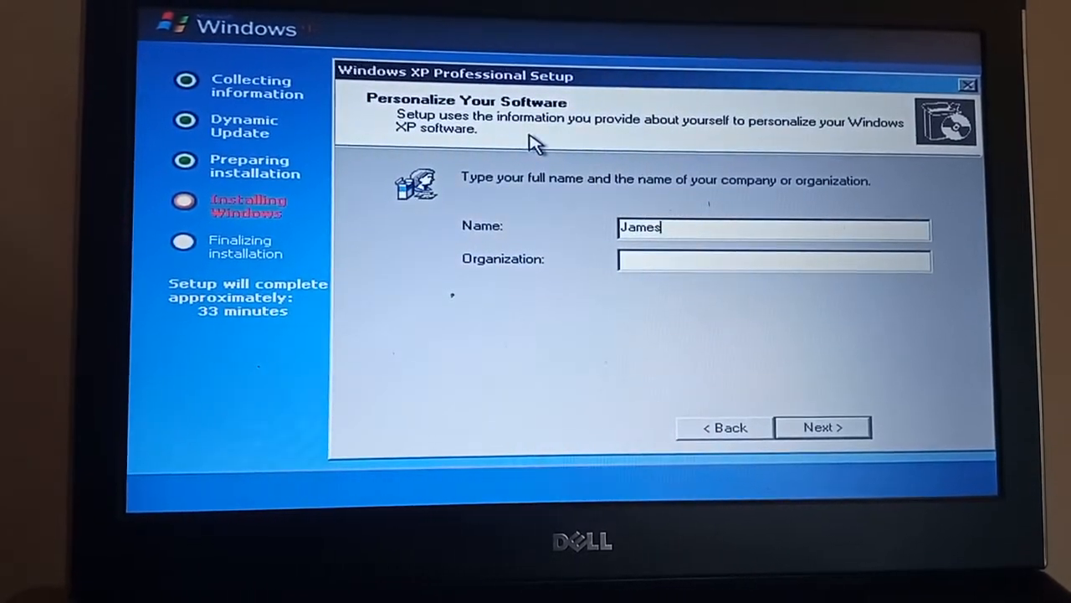
mouse_move(778, 455)
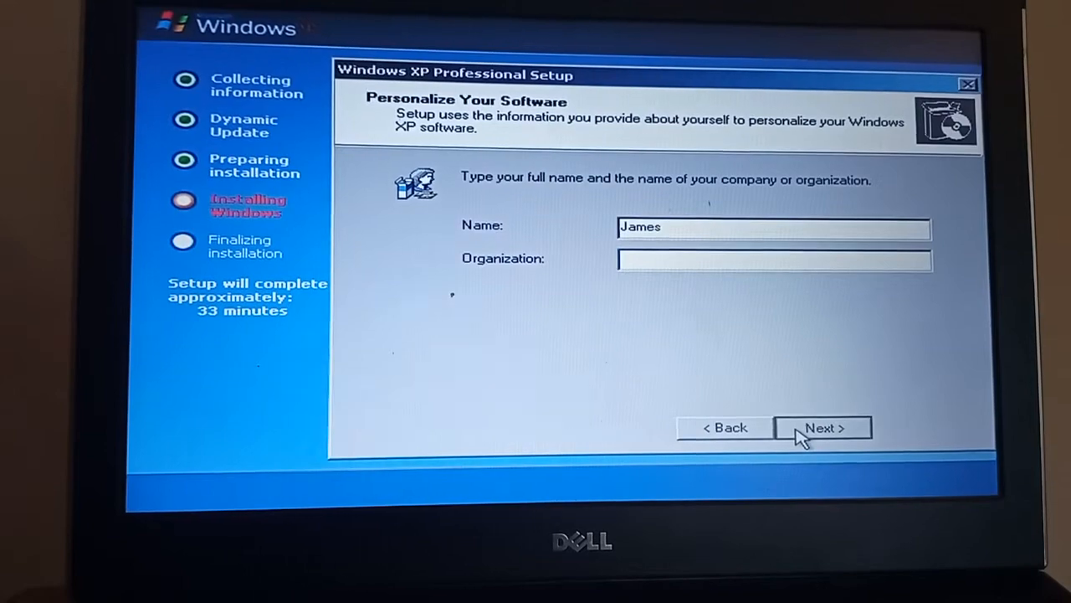
click(823, 429)
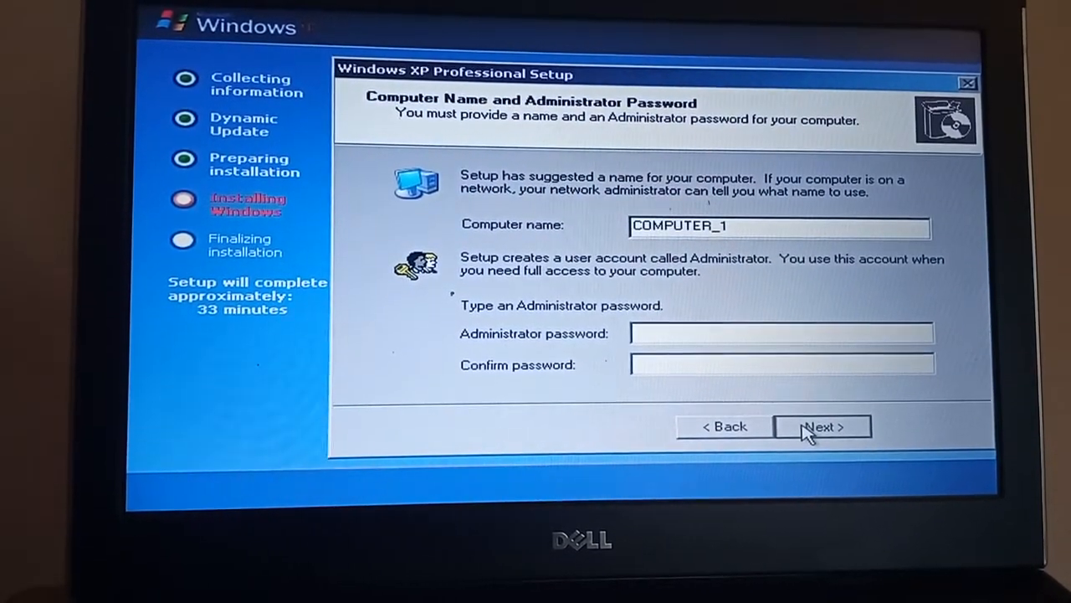
click(822, 427)
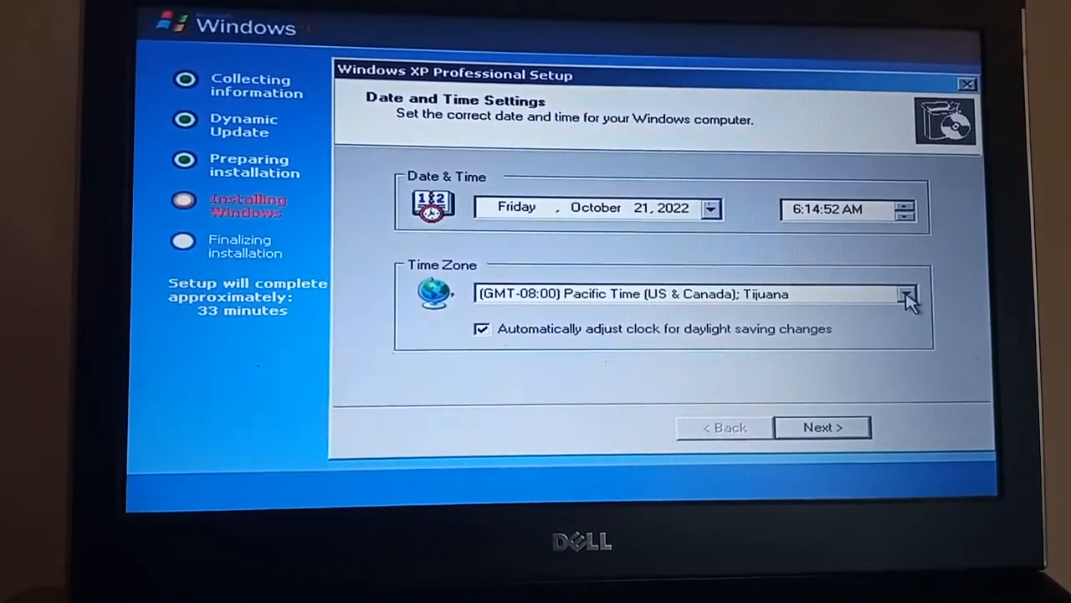
Step: Set the time zone to (GMT) Greenwich Mean Time: Dublin, Edinburgh, Lisbon, London and continue
click(908, 294)
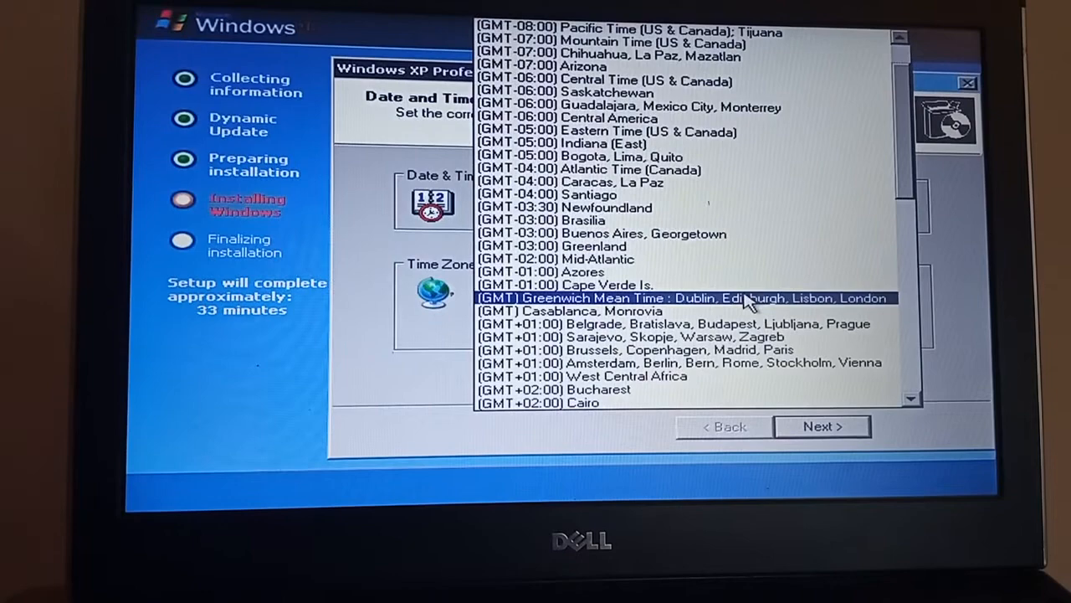
click(683, 298)
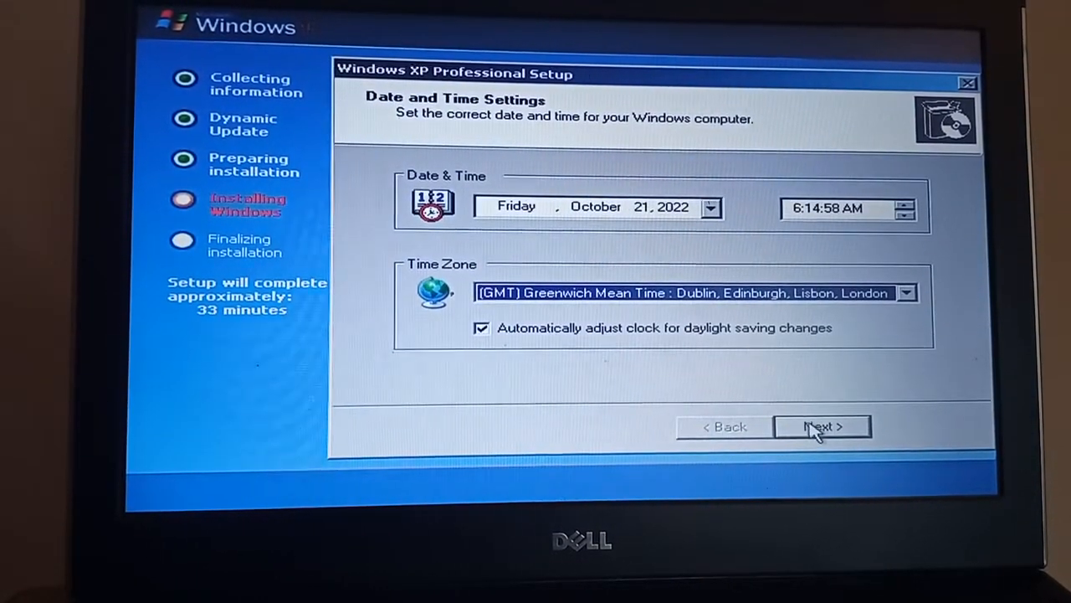
click(822, 427)
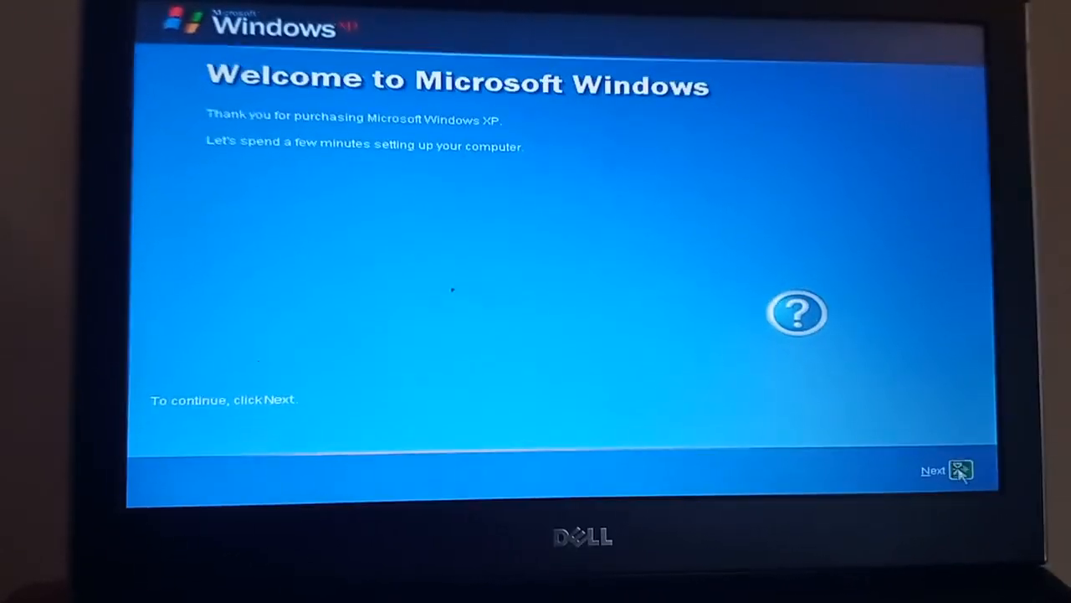
Step: Begin the Welcome to Microsoft Windows wizard after installation finishes
click(960, 468)
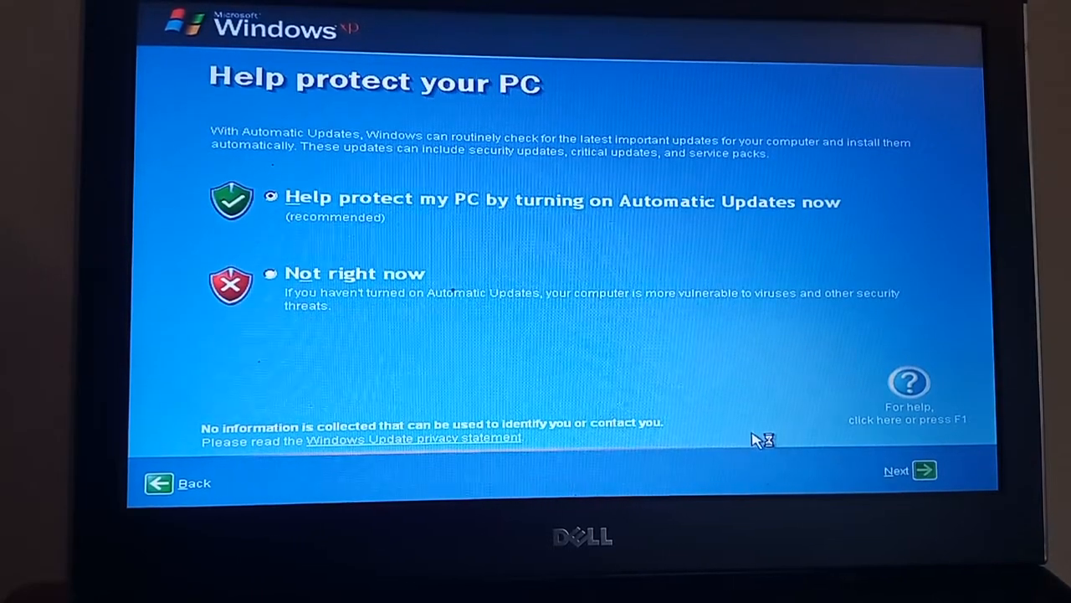
mouse_move(753, 438)
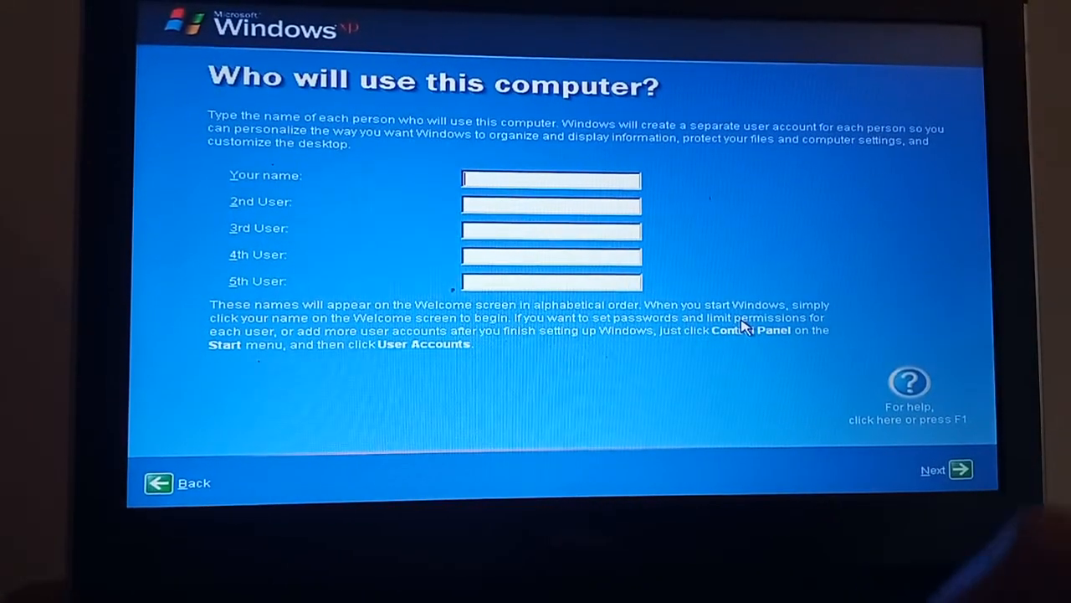
Step: Create the first user account named 'James' and reach the Thank you! page
text(Ja)
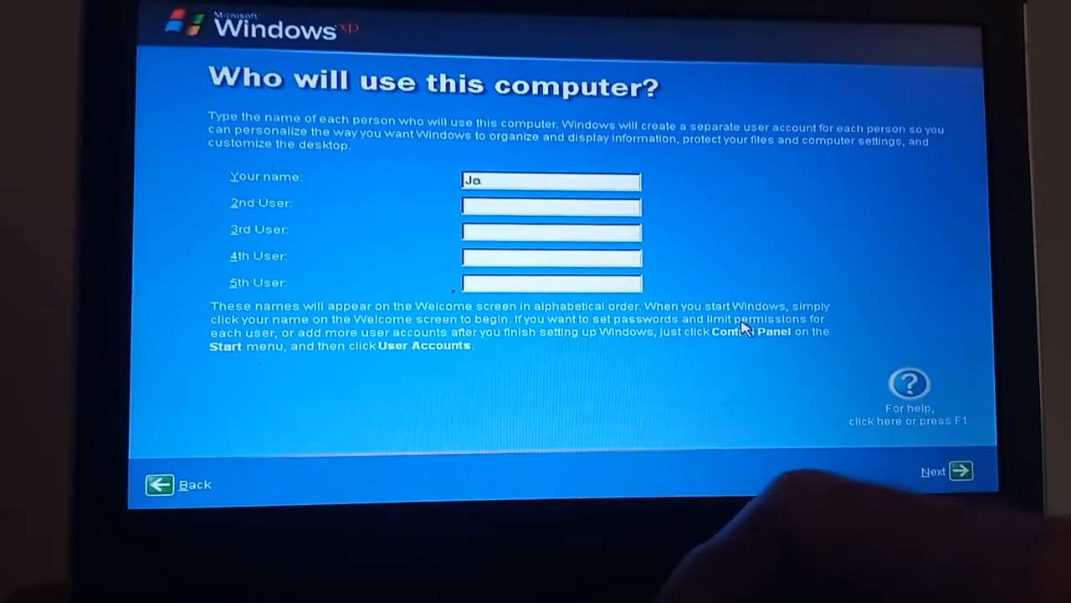
text(mes)
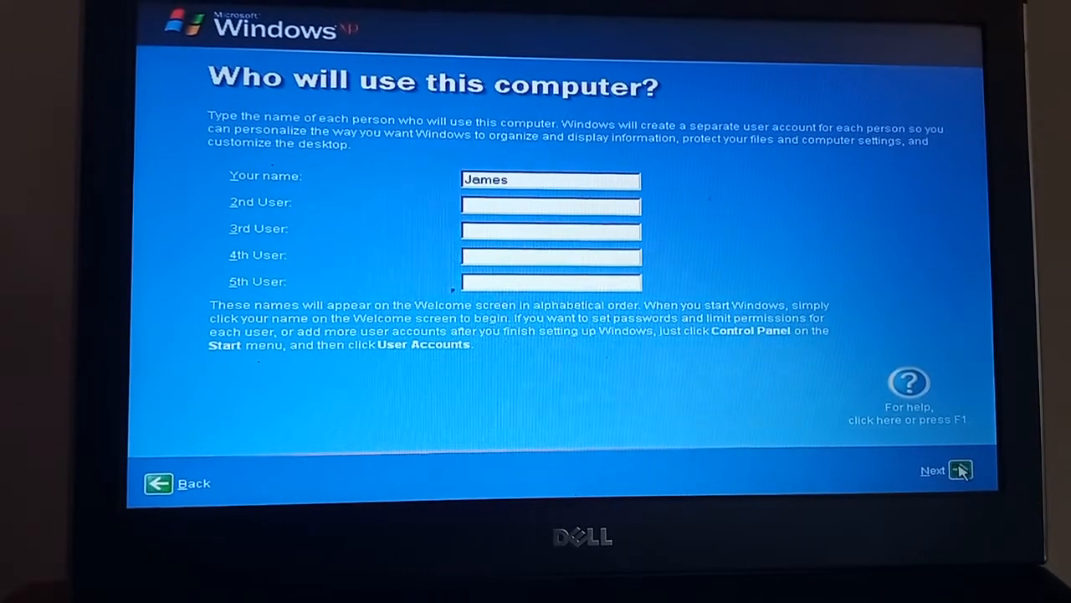
click(961, 469)
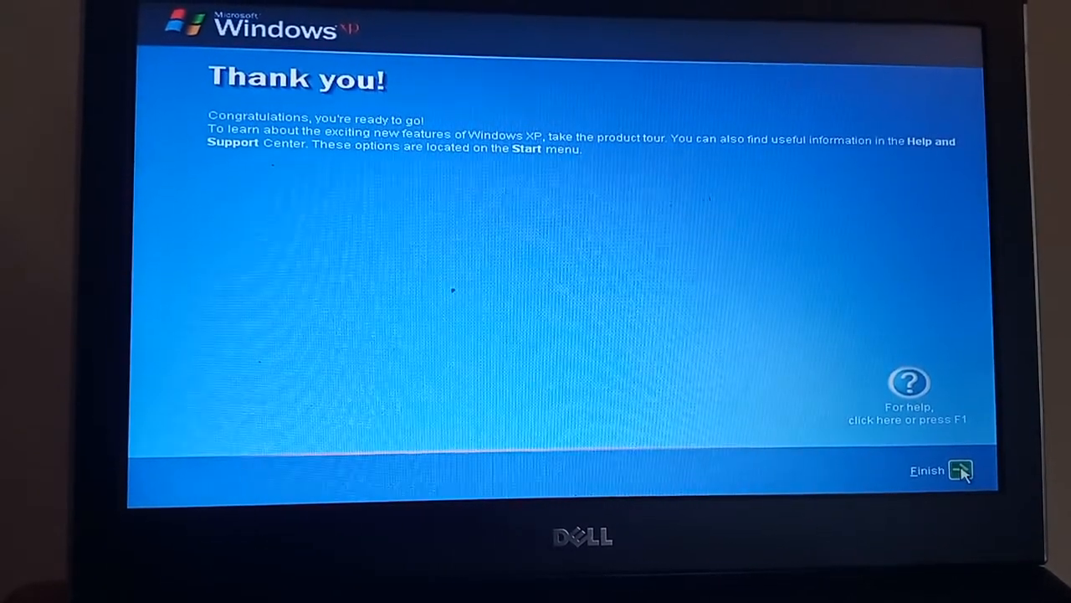
Step: Finish the welcome wizard so Windows applies computer settings
click(961, 468)
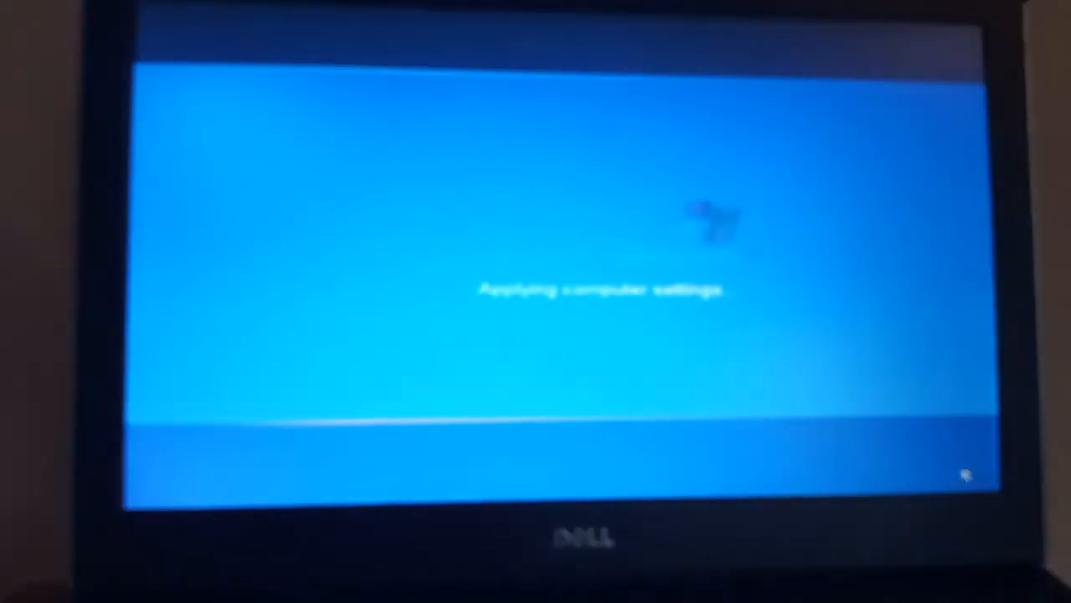